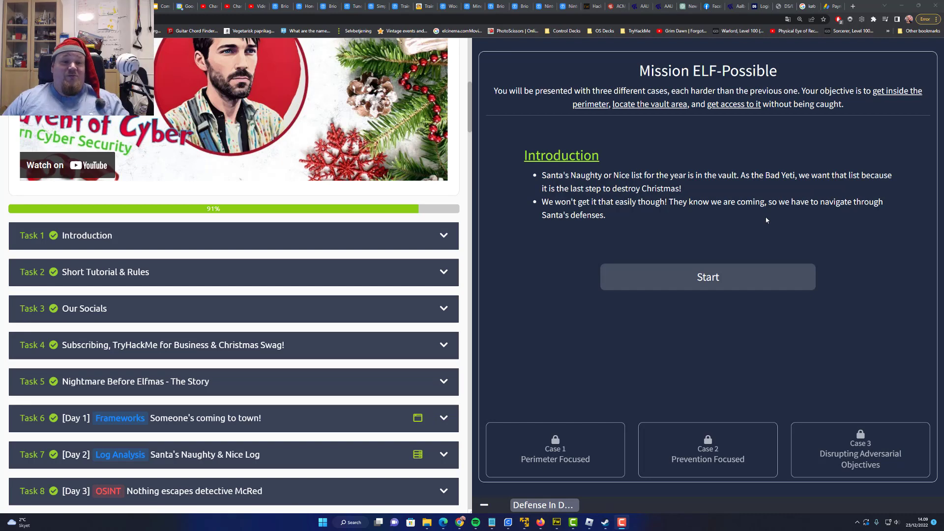
mouse_move(771, 217)
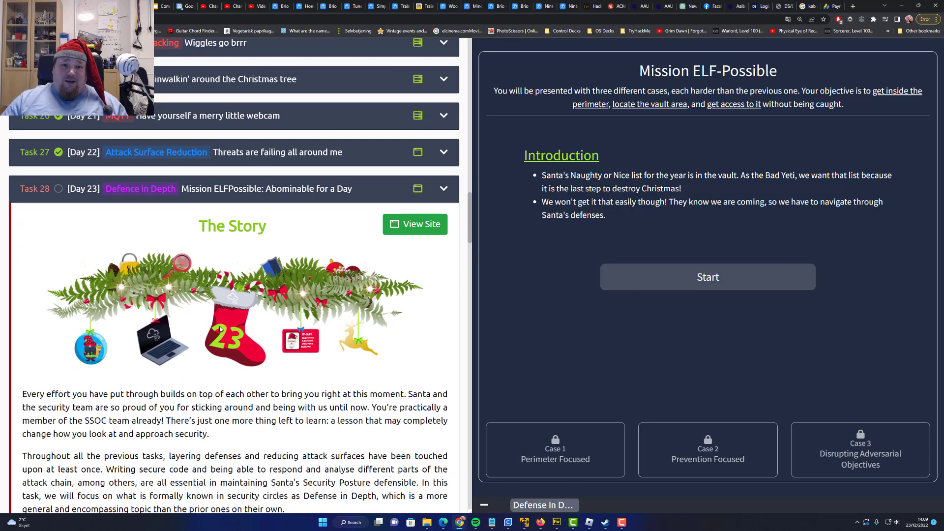
- Scroll past the Day 23 story to the 'Answer the questions below' section
scroll(down, 3)
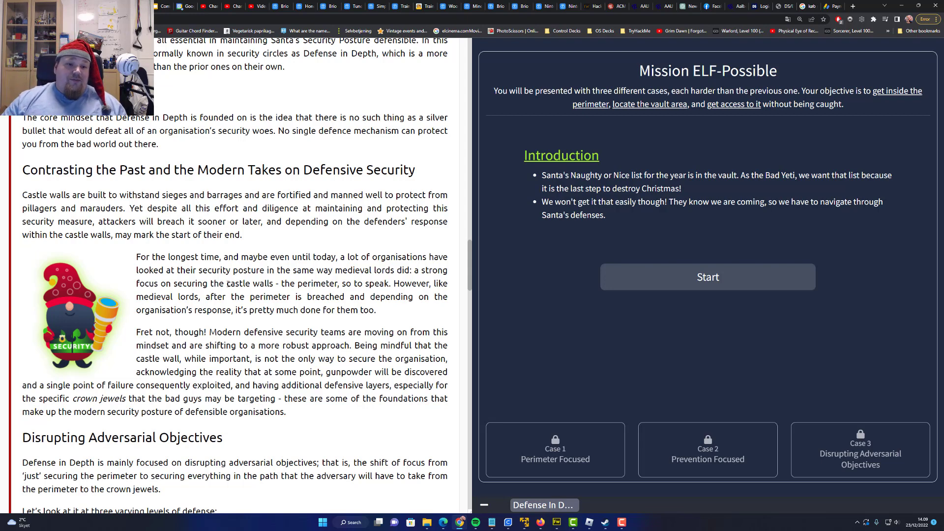
double_click(316, 284)
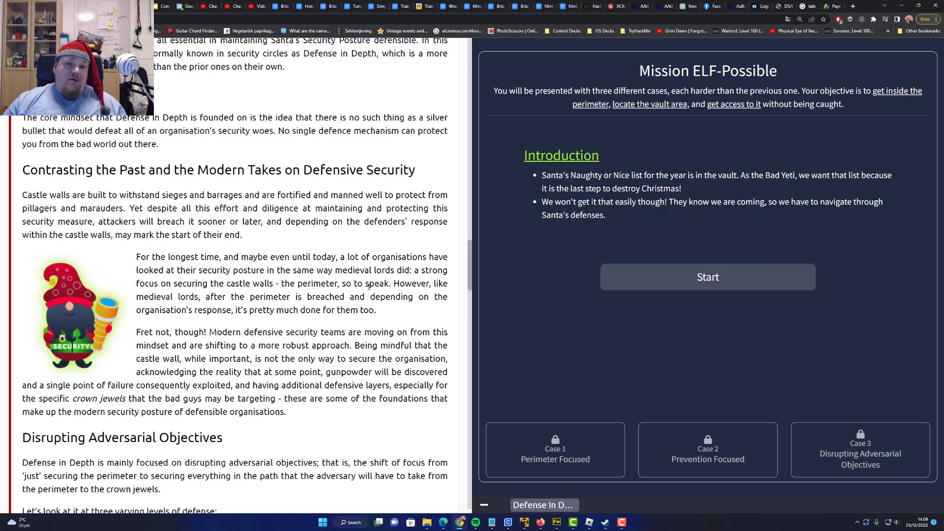
scroll(down, 3)
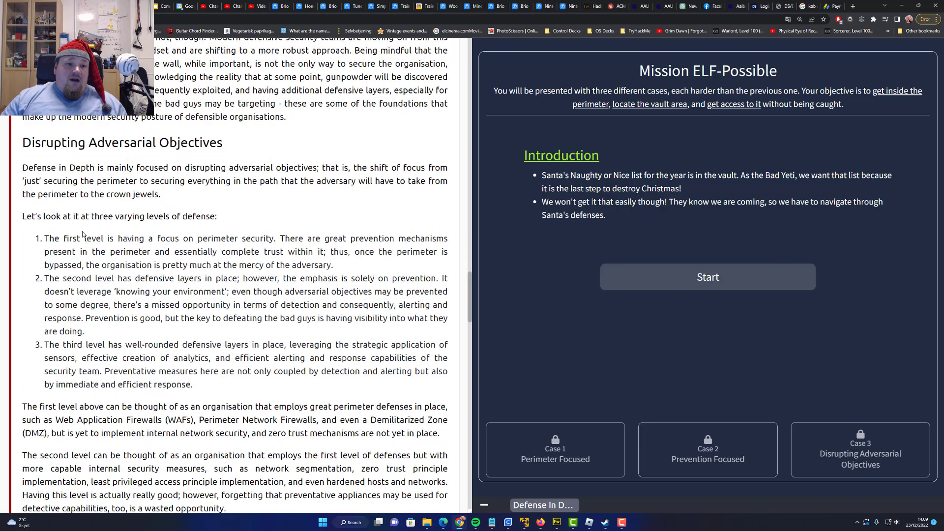
scroll(down, 3)
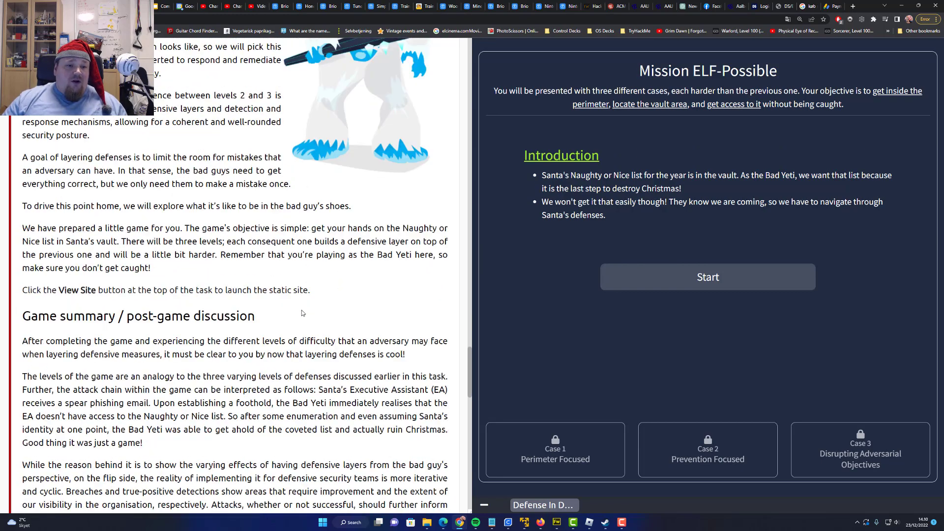
scroll(down, 3)
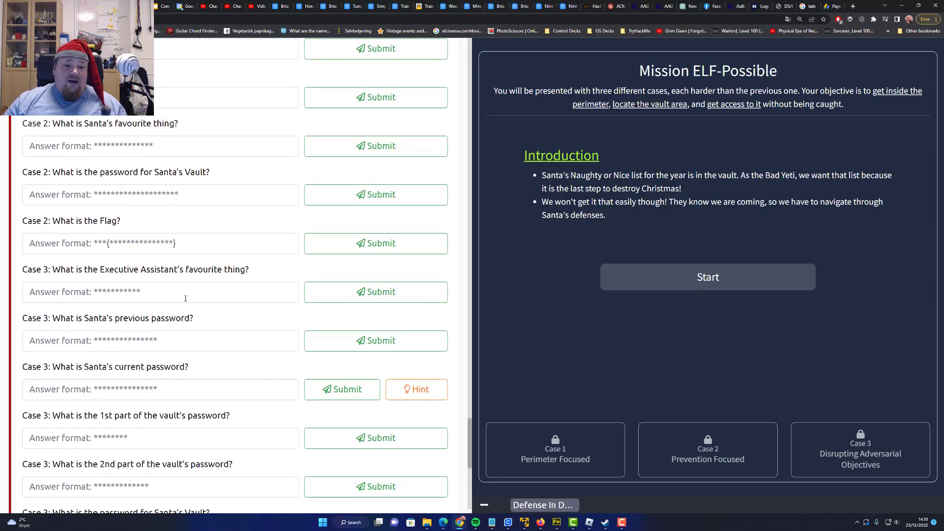
scroll(down, 3)
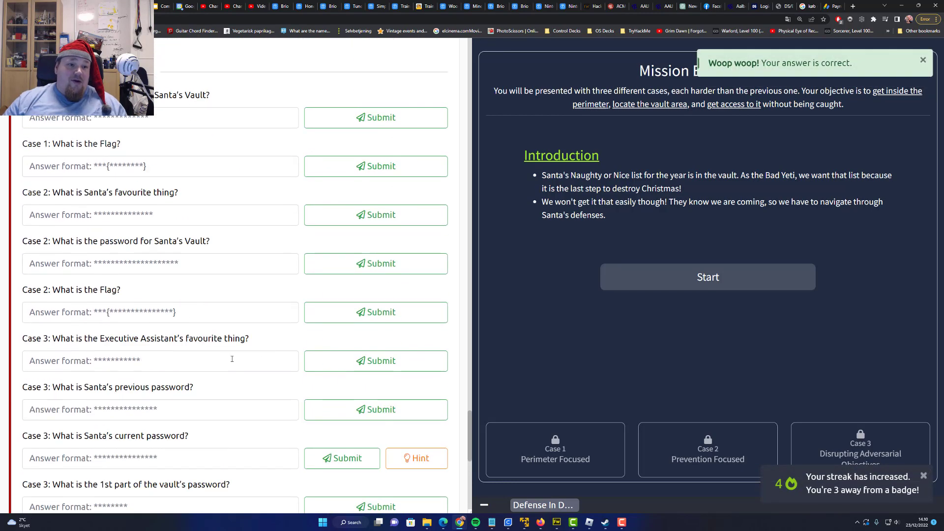
scroll(up, 3)
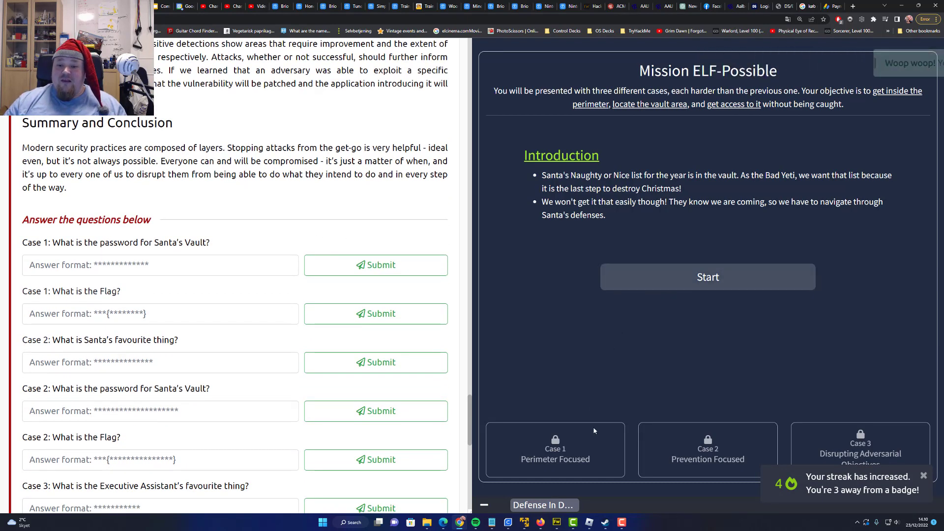
click(707, 276)
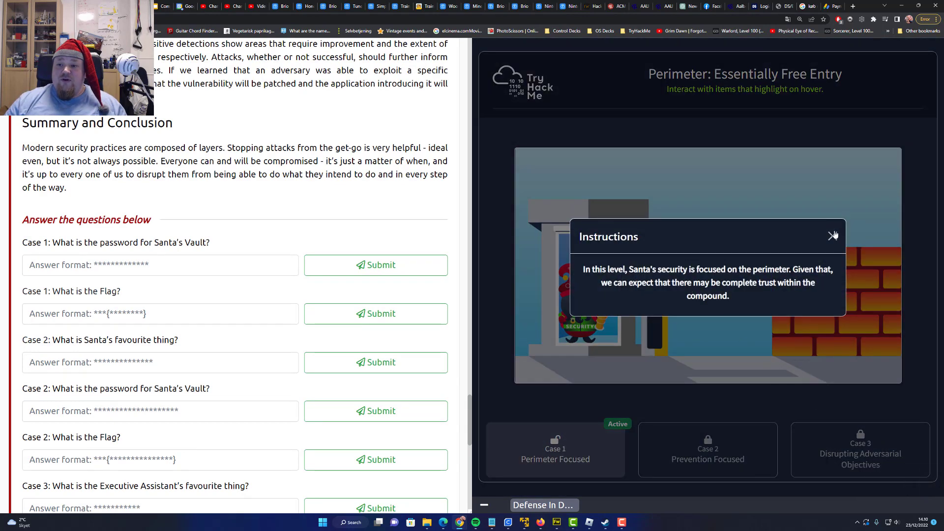
click(834, 236)
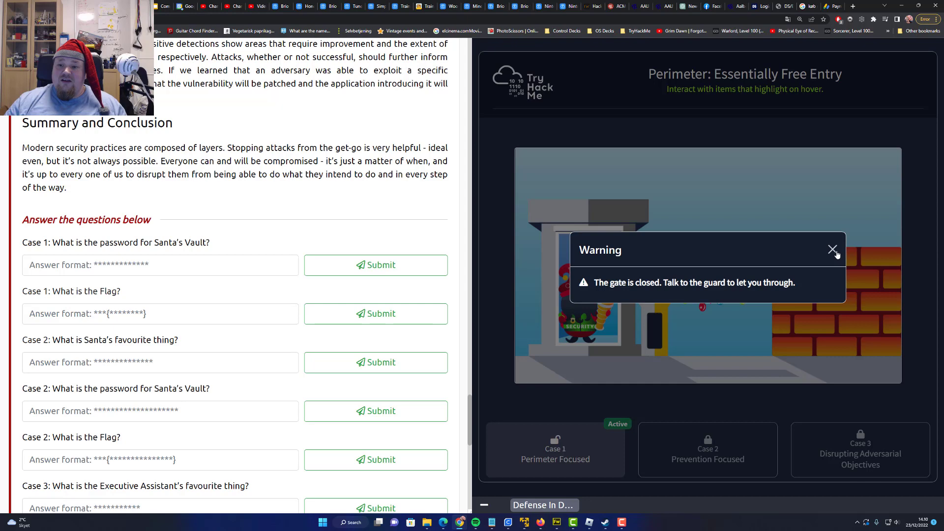
click(832, 249)
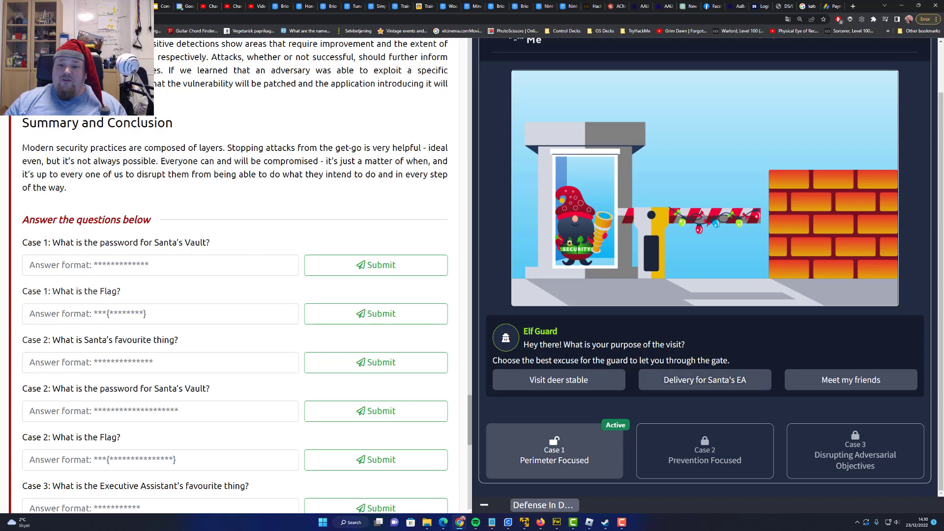
drag(507, 360, 640, 360)
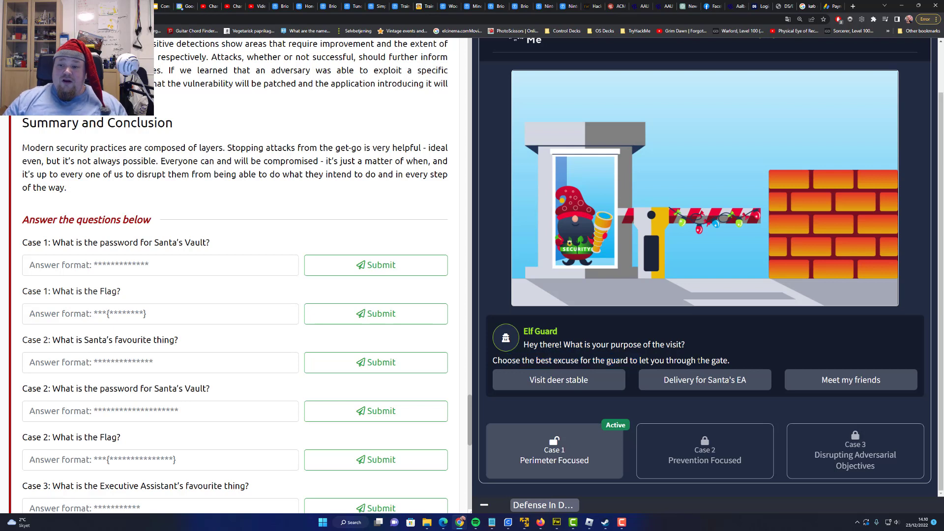
click(704, 380)
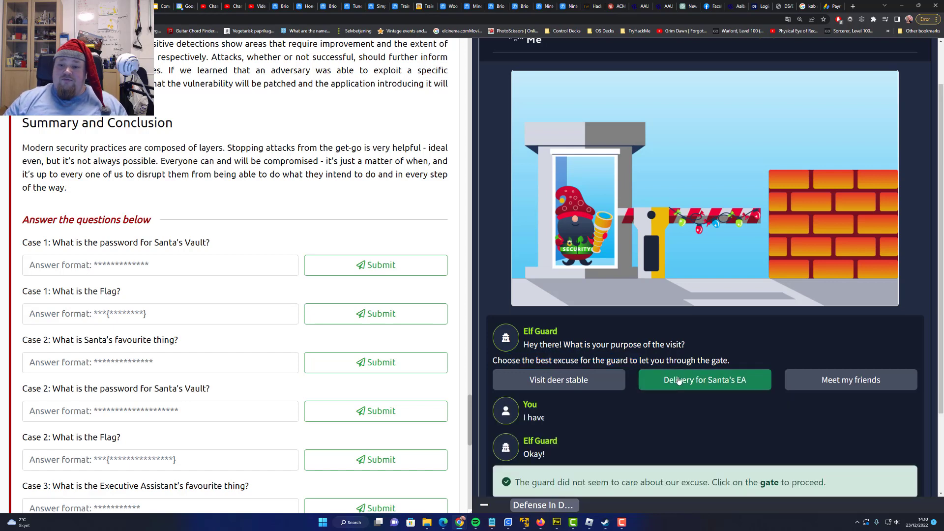
click(704, 379)
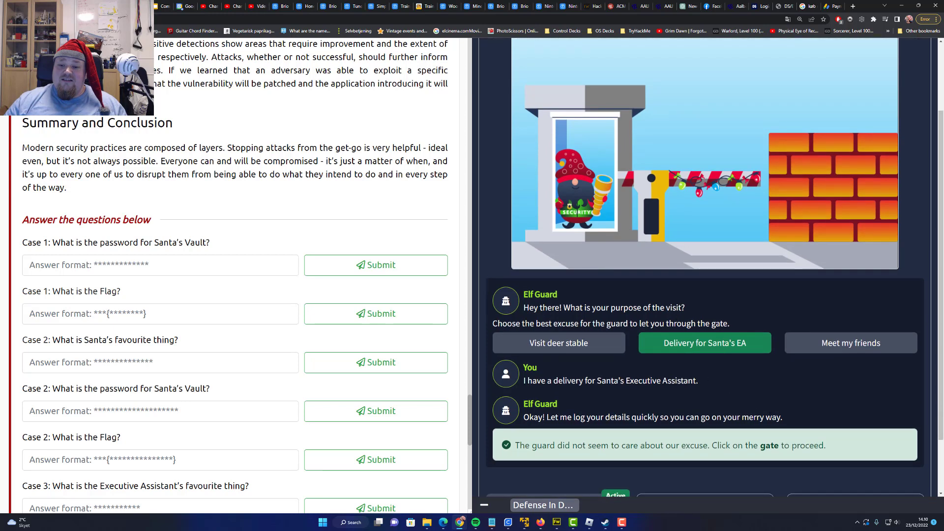
mouse_move(558, 342)
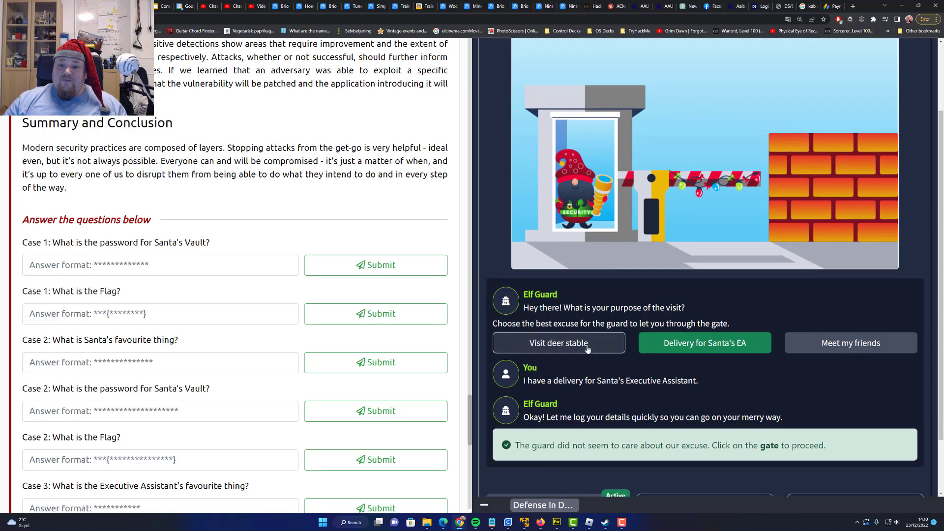
mouse_move(737, 367)
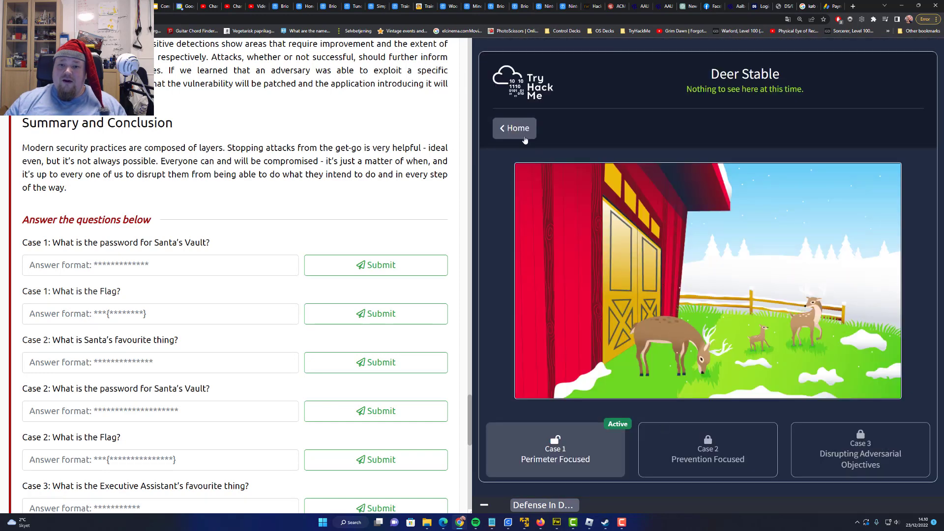
click(514, 128)
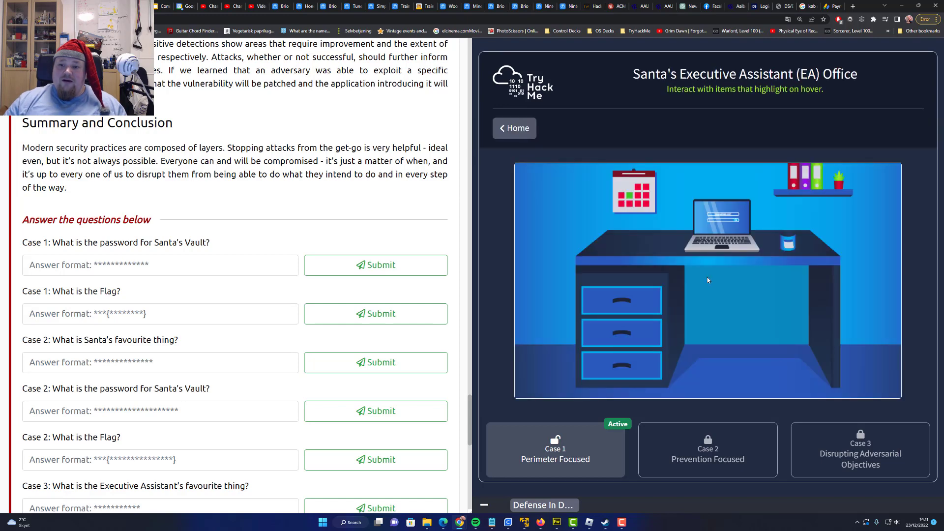
click(514, 128)
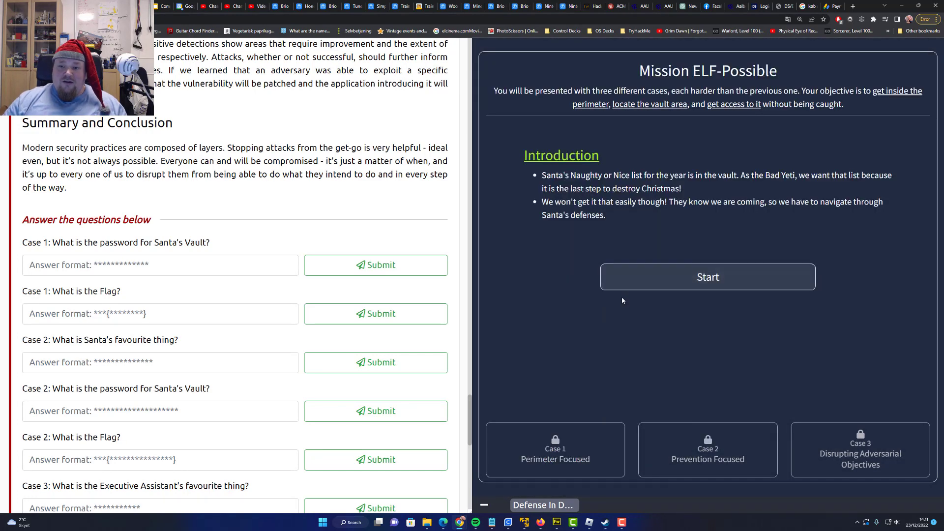
- Restart Case 1, enter the compound with the deer stable excuse, then reach the EA Office
click(708, 276)
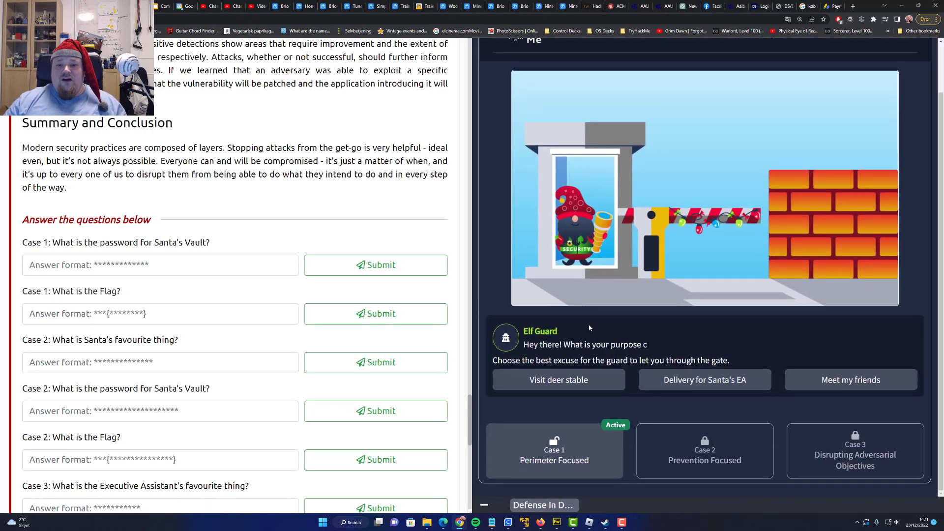
click(558, 379)
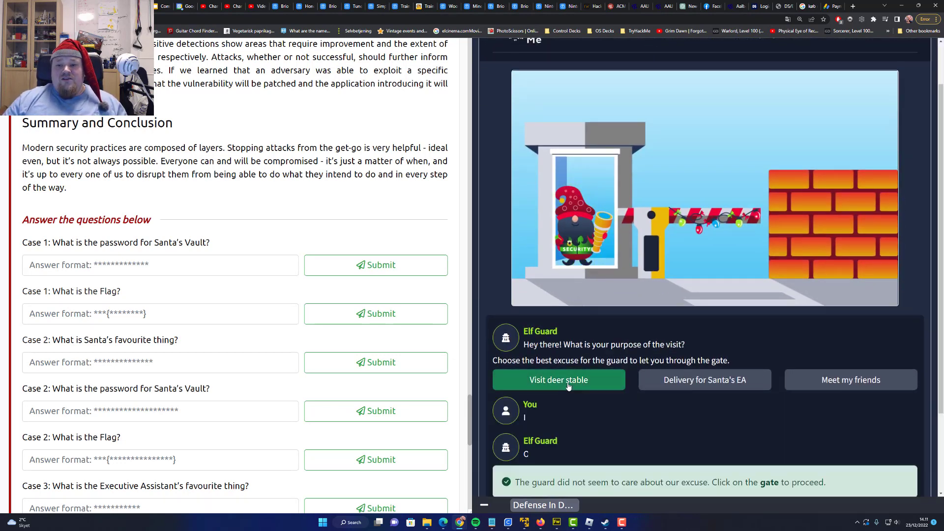
click(559, 381)
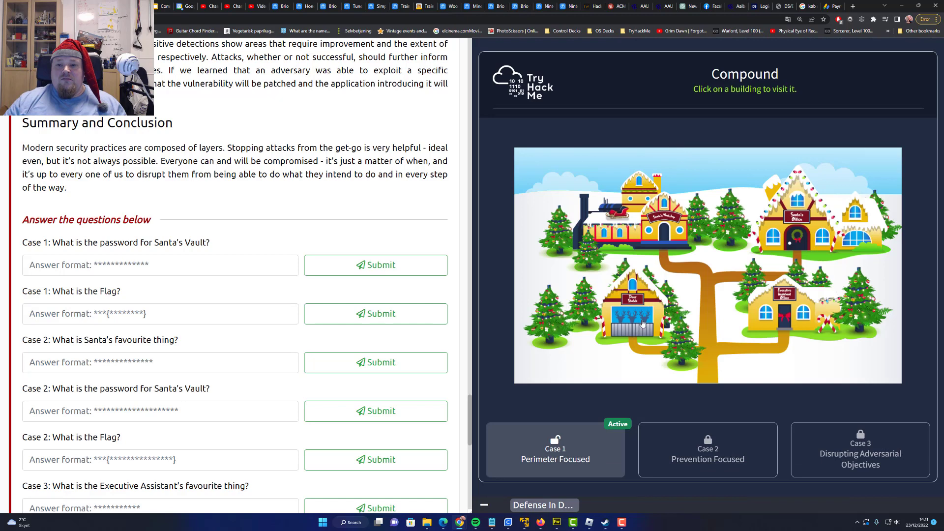
click(630, 313)
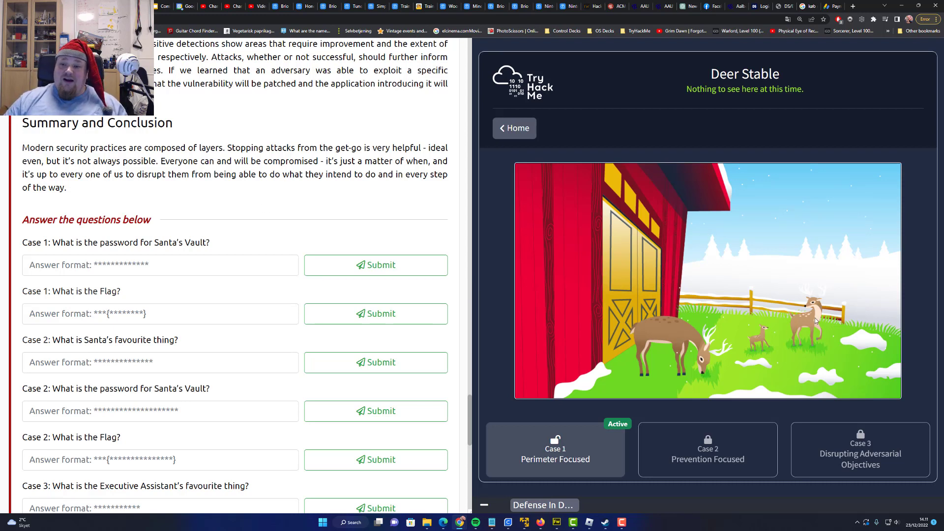
mouse_move(706, 392)
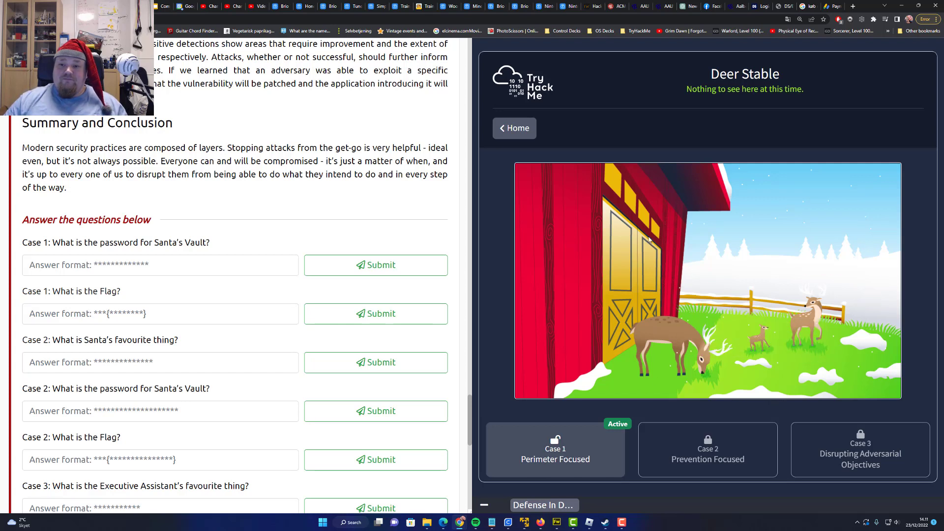
click(515, 128)
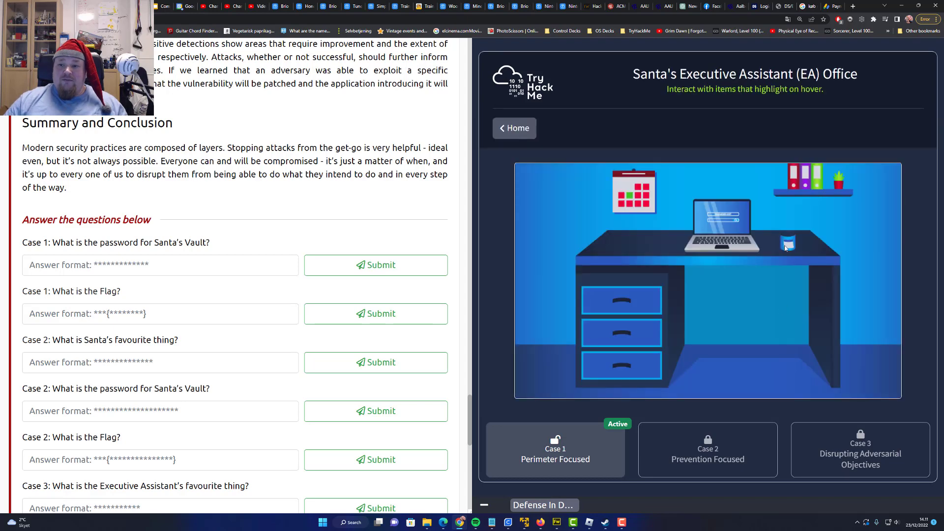
mouse_move(675, 277)
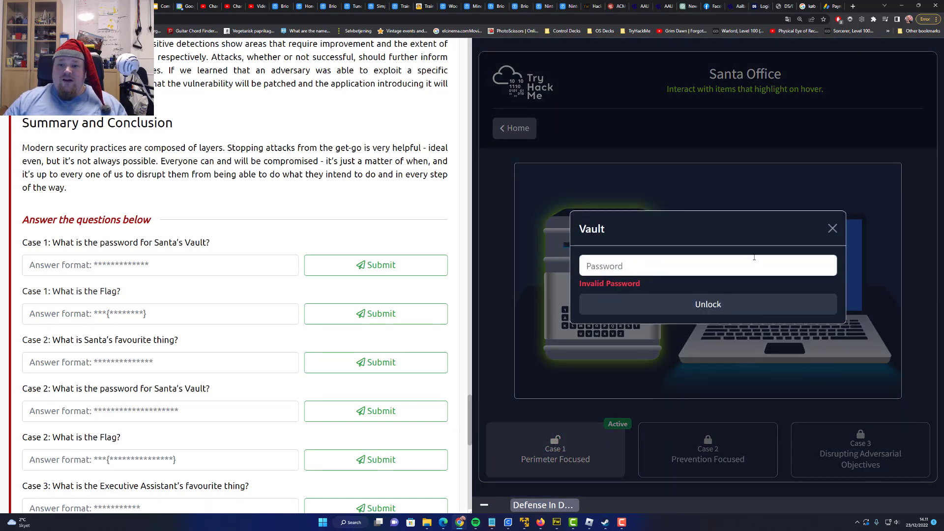
text(santa)
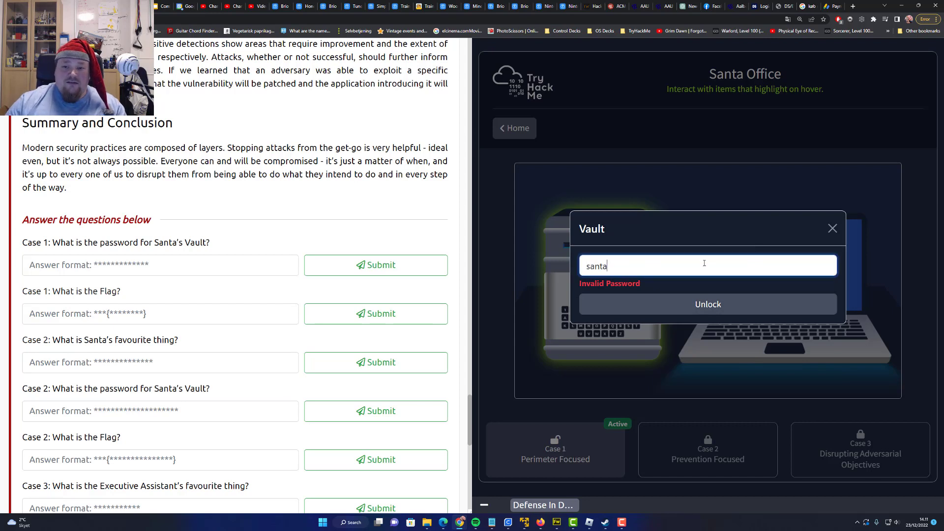
text(æa)
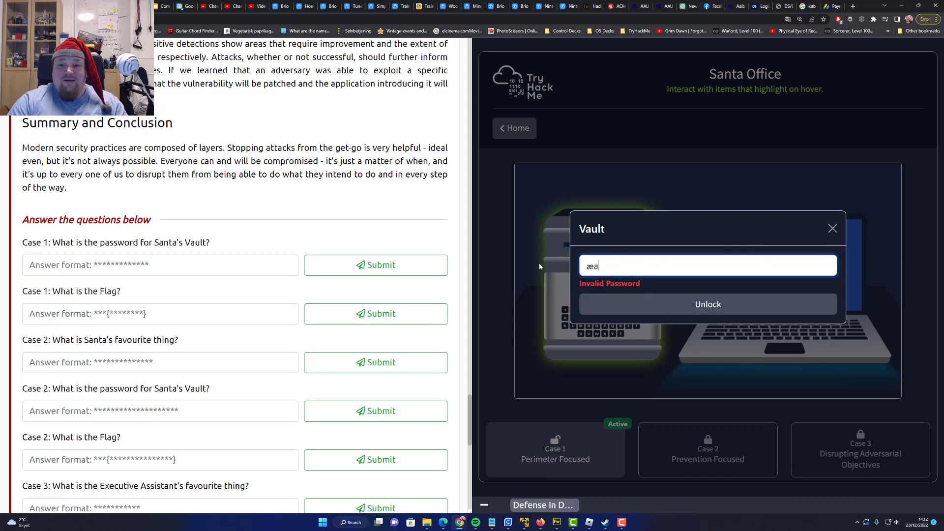
text(pass)
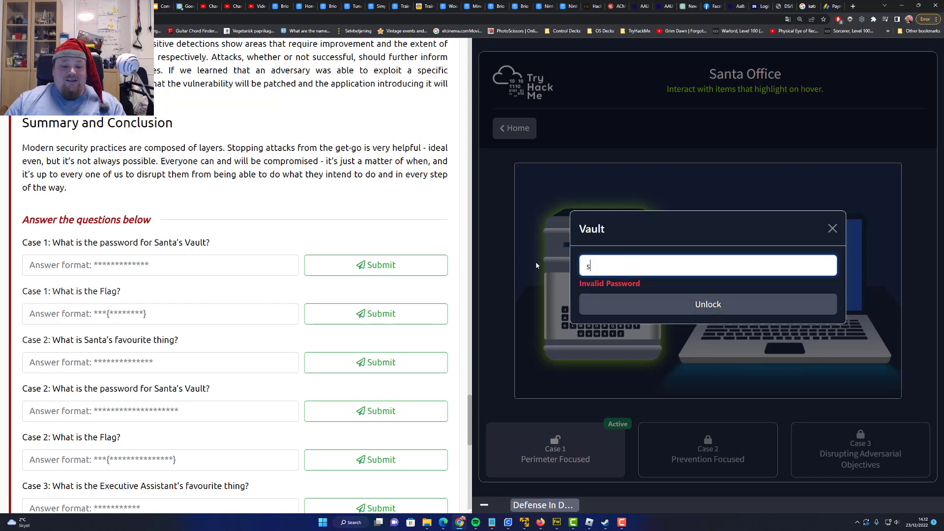
text(anta2022)
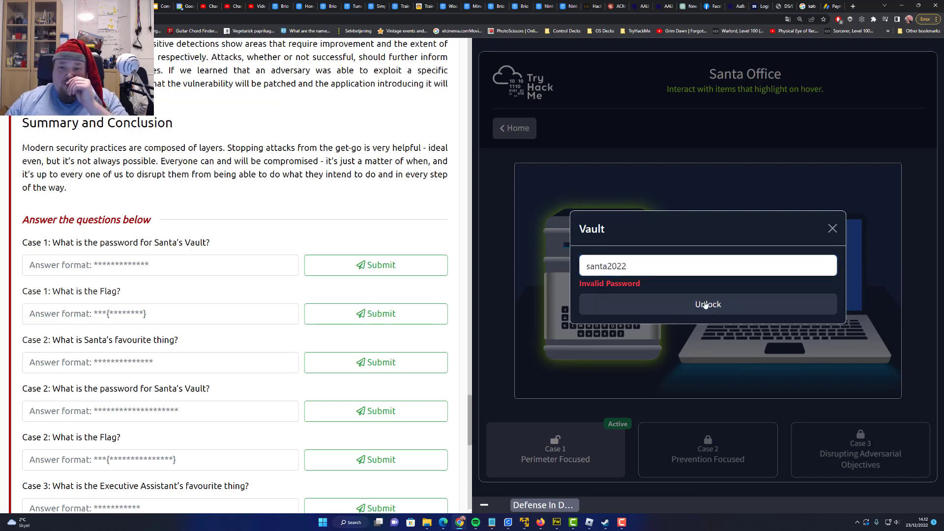
click(833, 228)
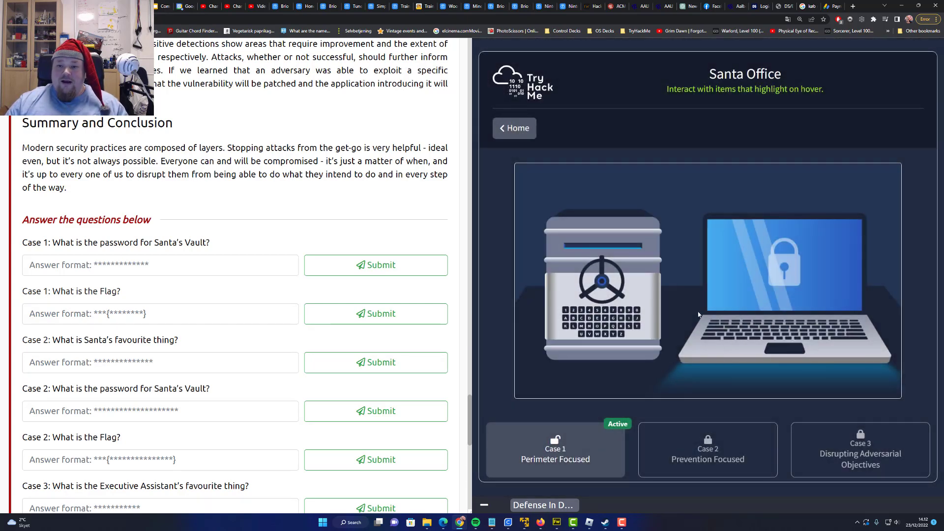
click(514, 127)
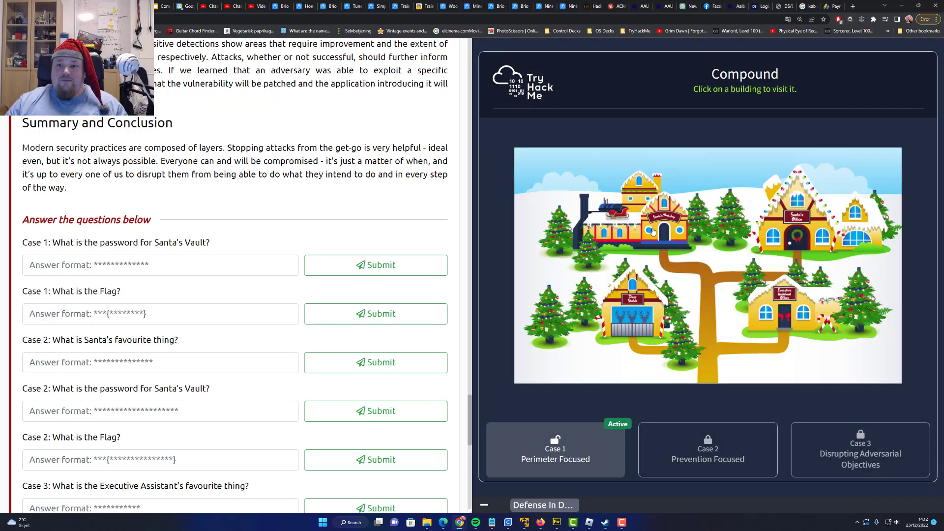
click(657, 217)
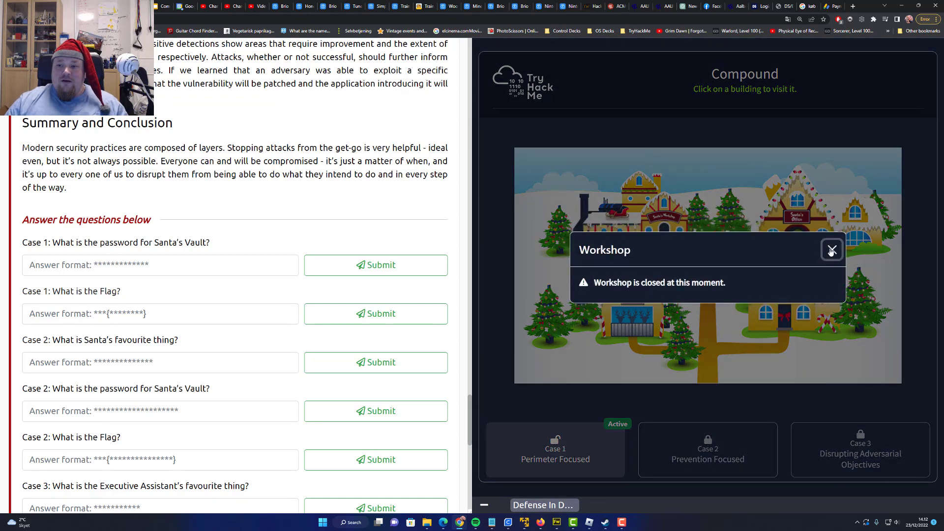
click(831, 250)
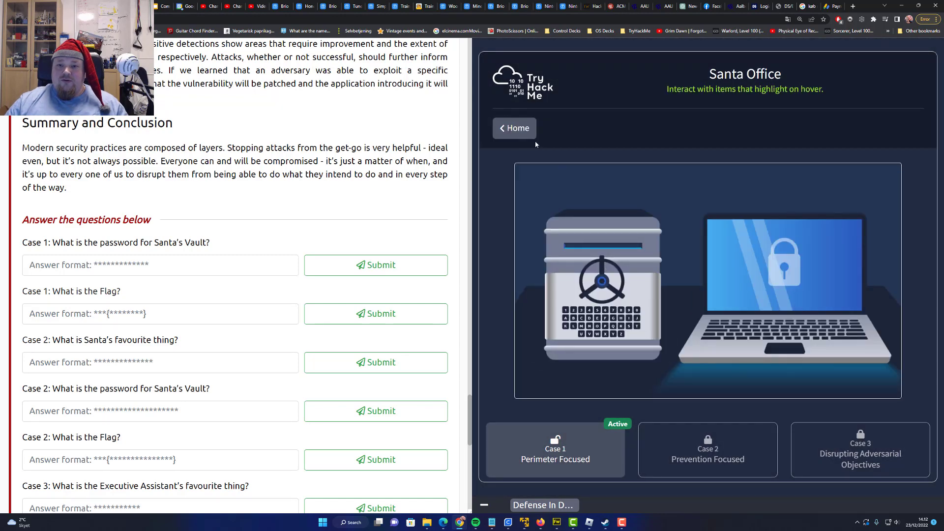
click(515, 127)
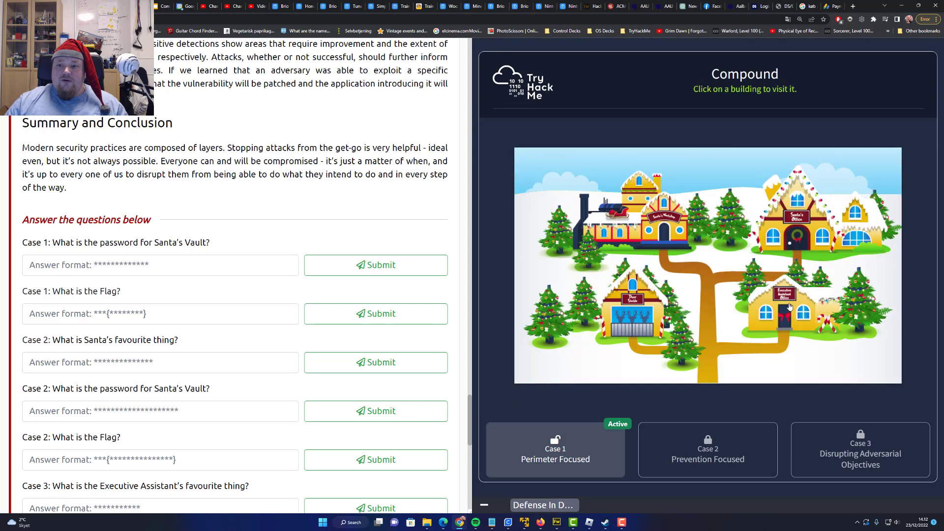
- Copy the vault password from the EA Office drawer card and submit it for Case 1
click(783, 306)
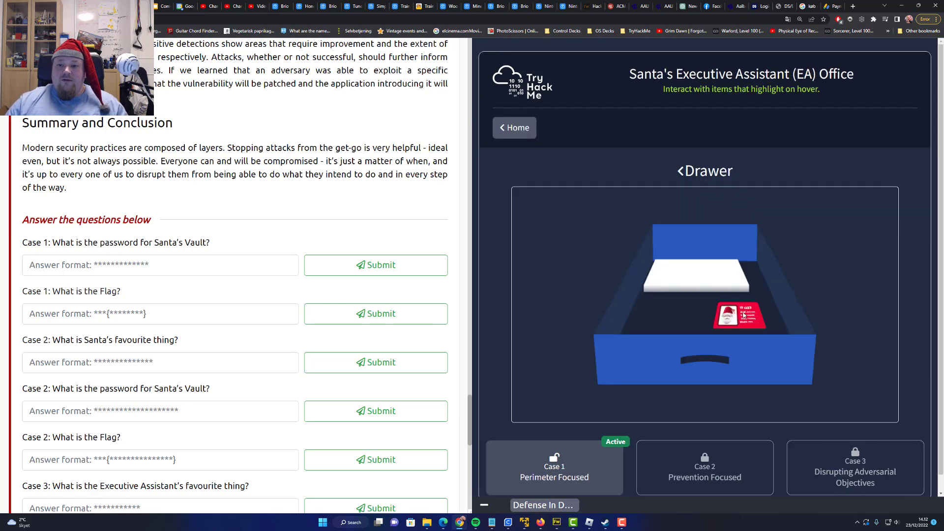
click(738, 315)
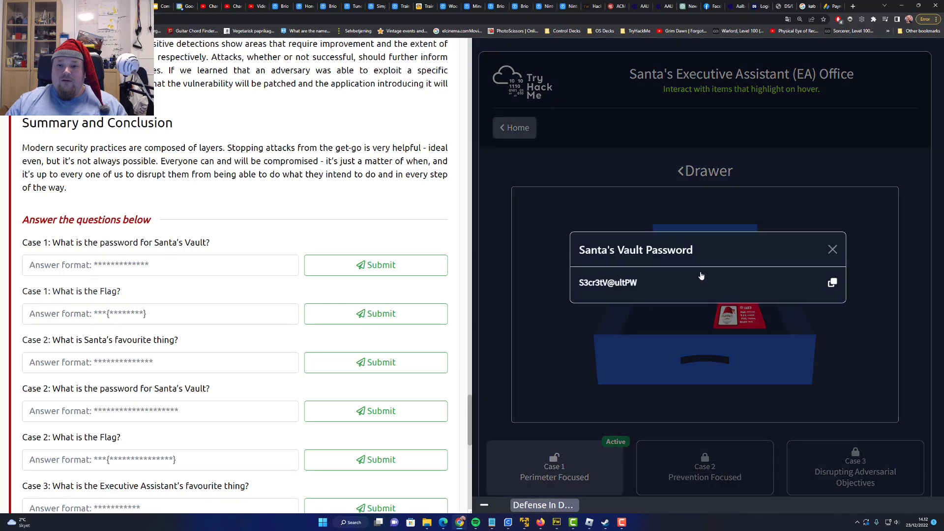
right_click(607, 282)
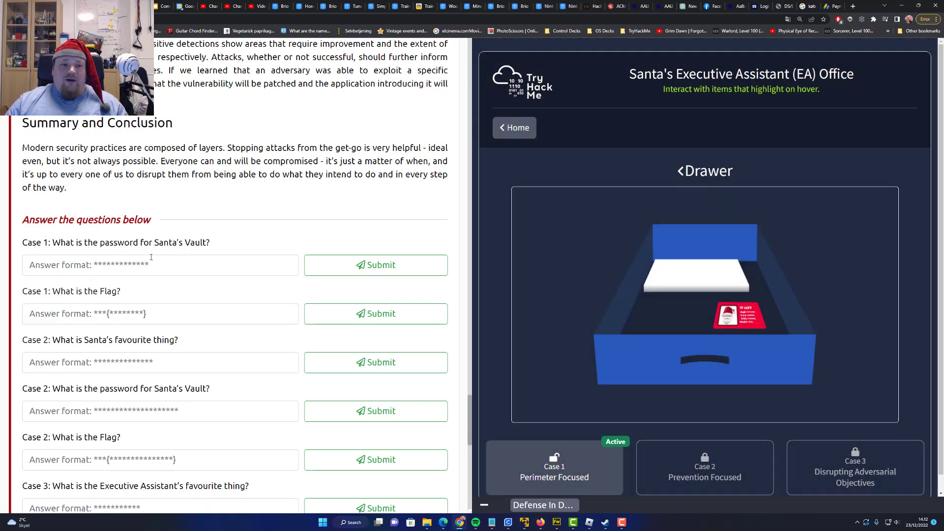
click(375, 265)
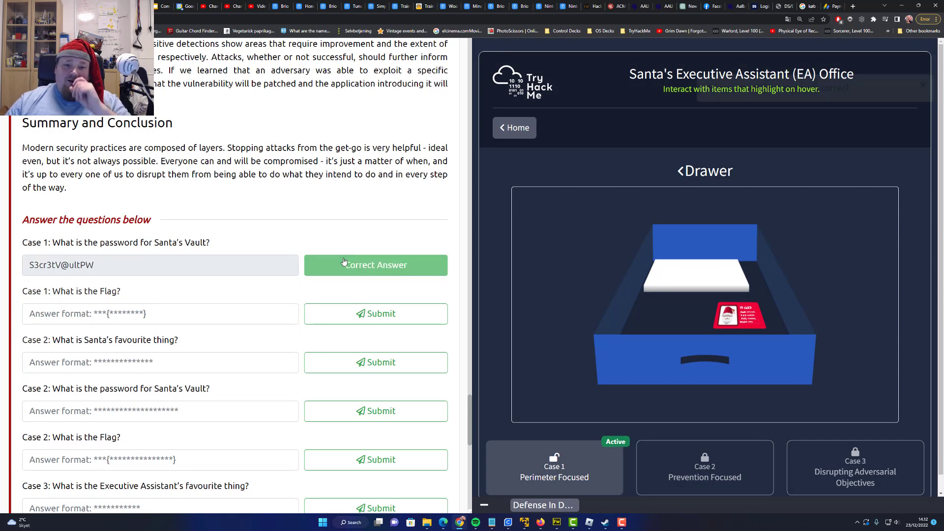
click(375, 265)
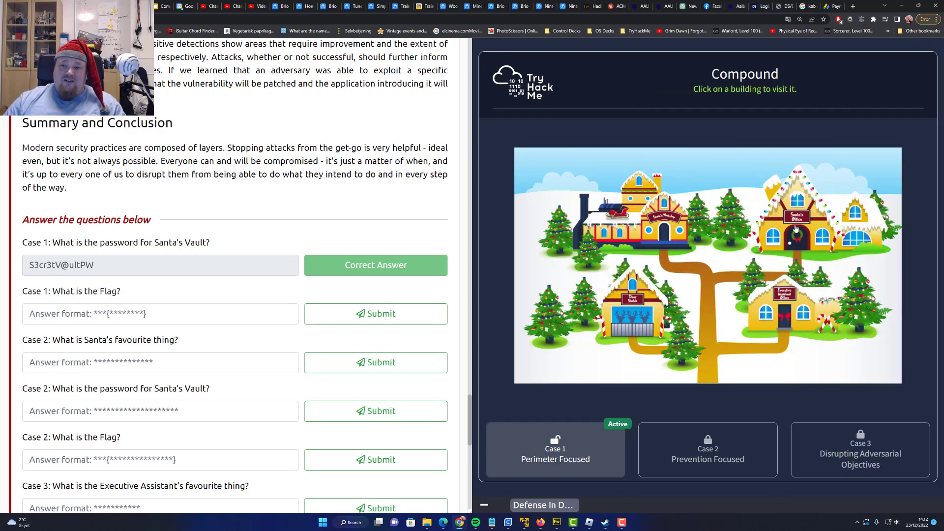
- Unlock Santa's vault with the password to complete Case 1
click(794, 217)
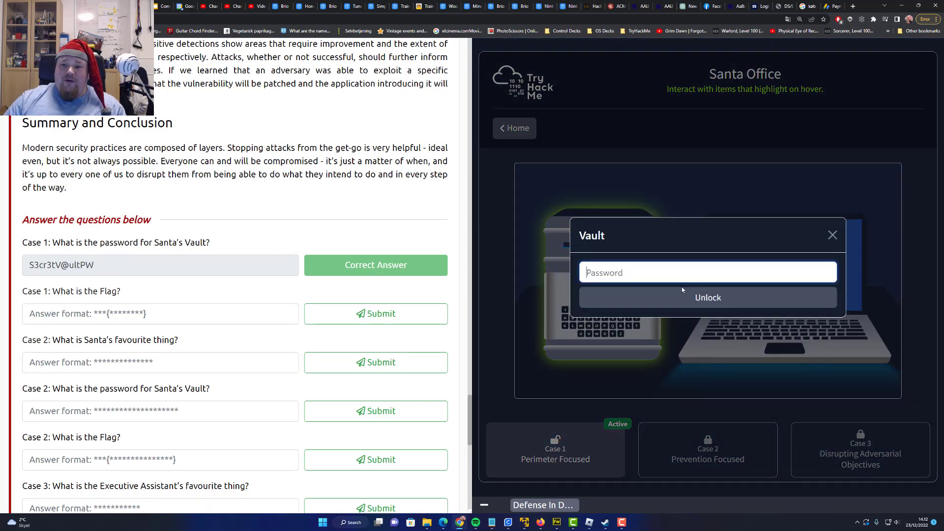
click(832, 236)
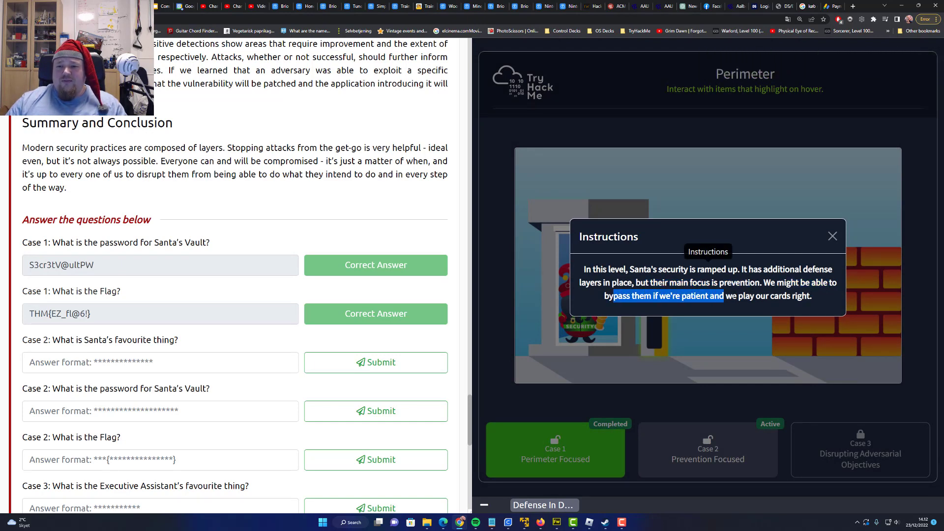
click(833, 236)
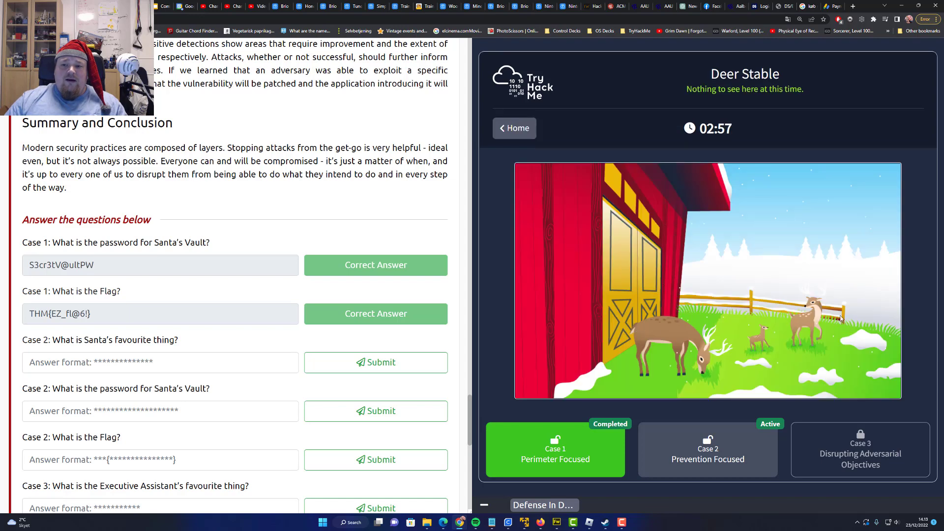
click(514, 128)
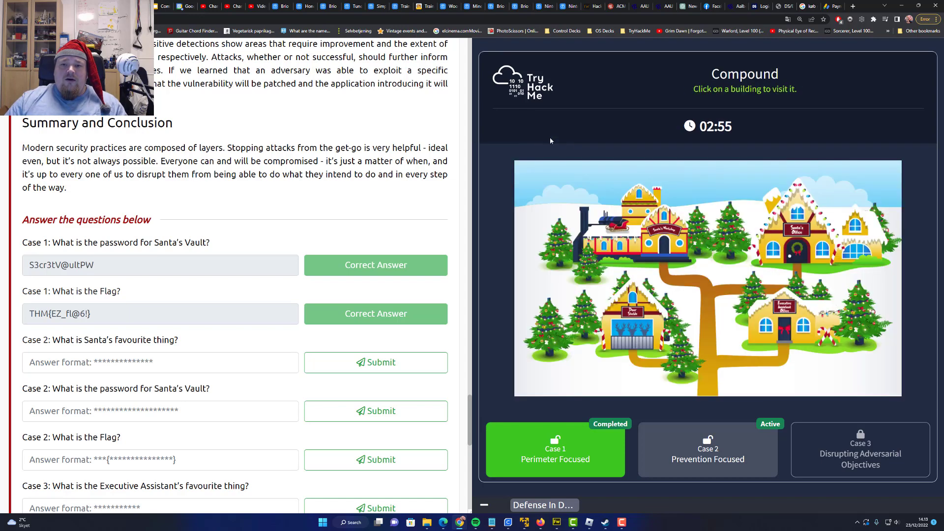
click(656, 229)
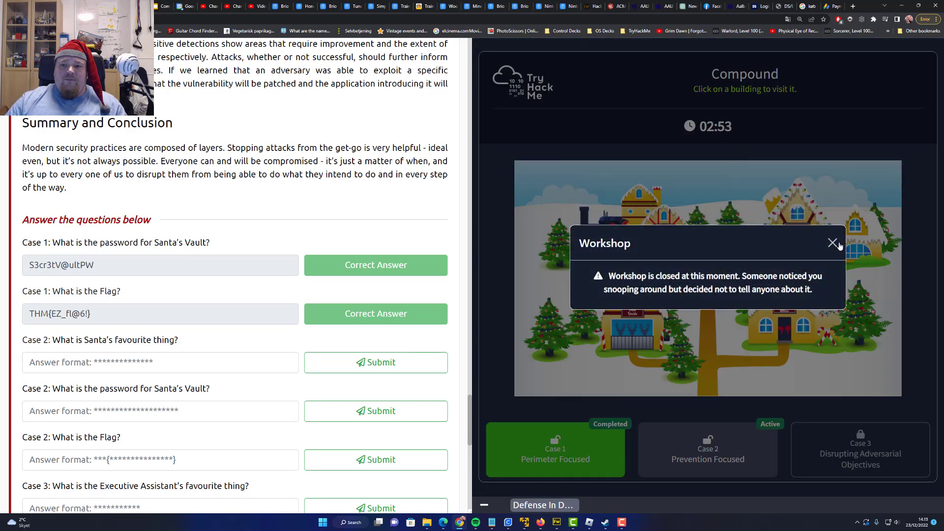
click(833, 244)
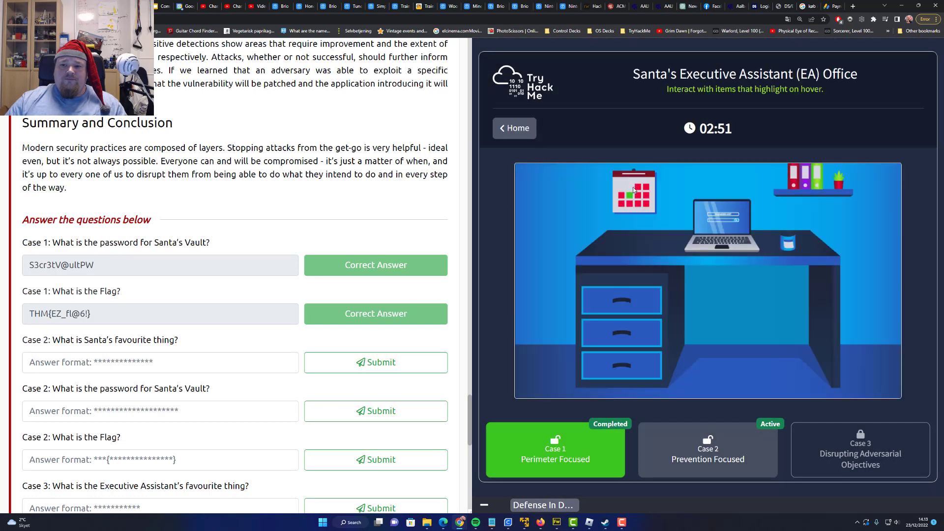
mouse_move(788, 244)
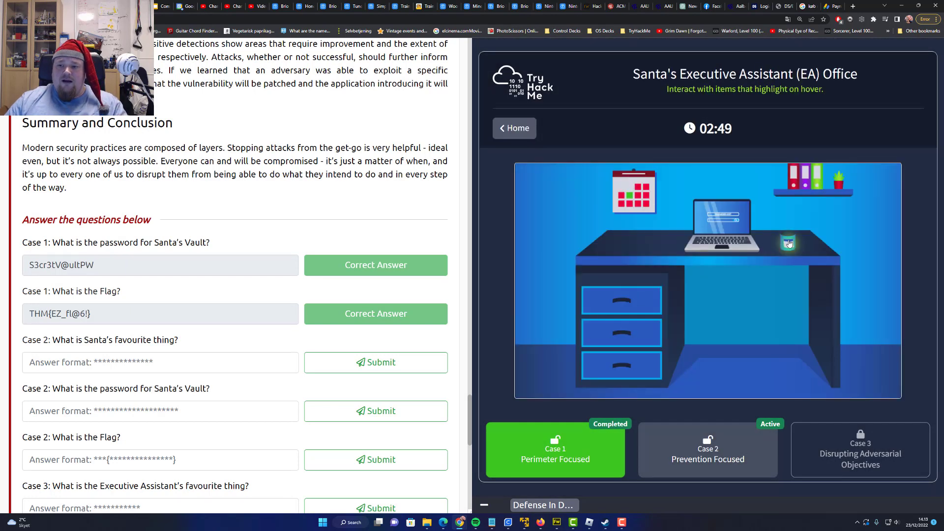
click(787, 244)
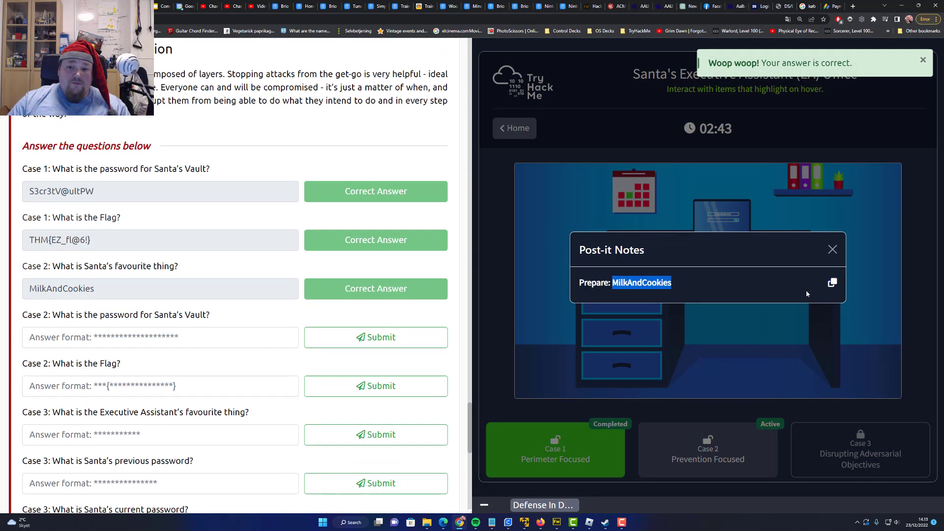
click(833, 249)
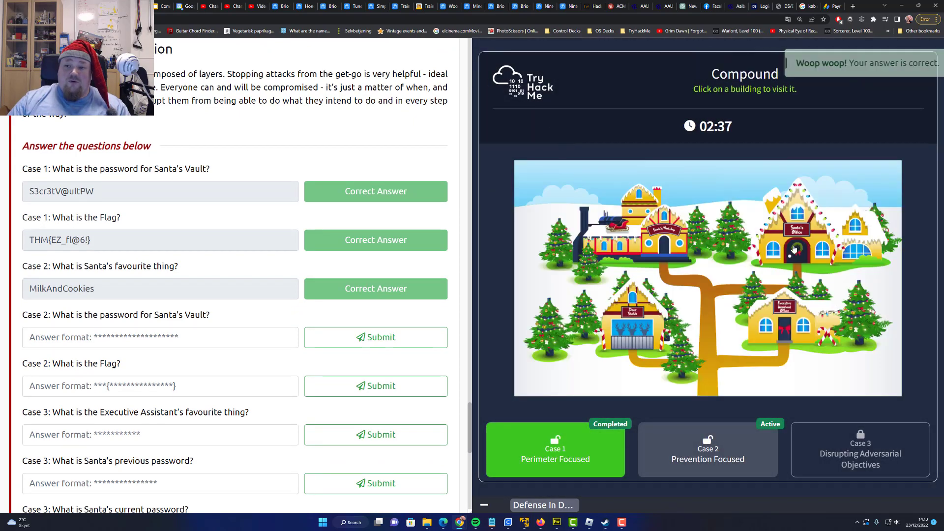
- Copy the password hint in Santa's office and use it to unlock the laptop
click(794, 250)
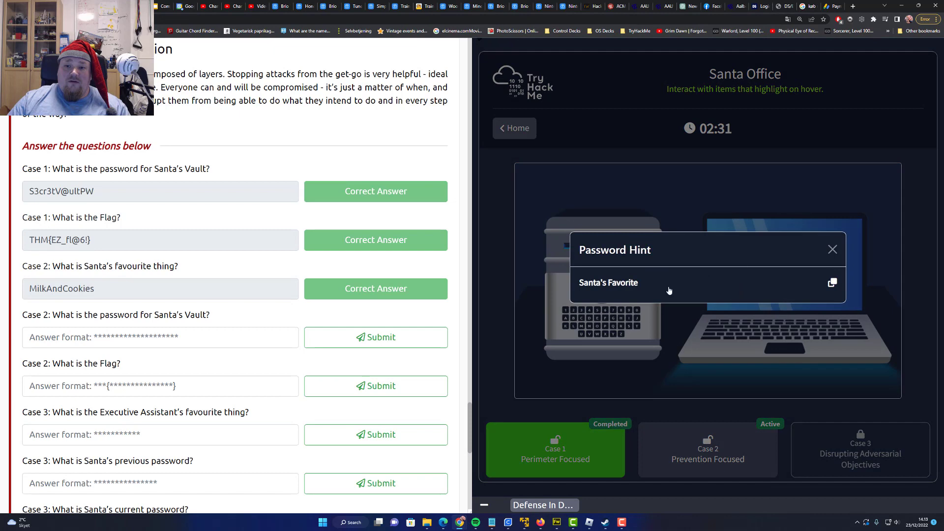
click(832, 283)
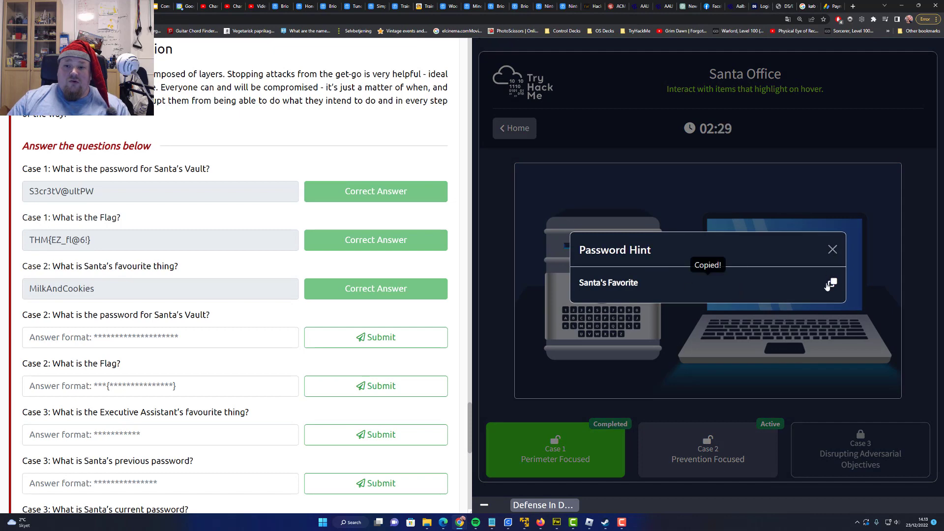
click(833, 249)
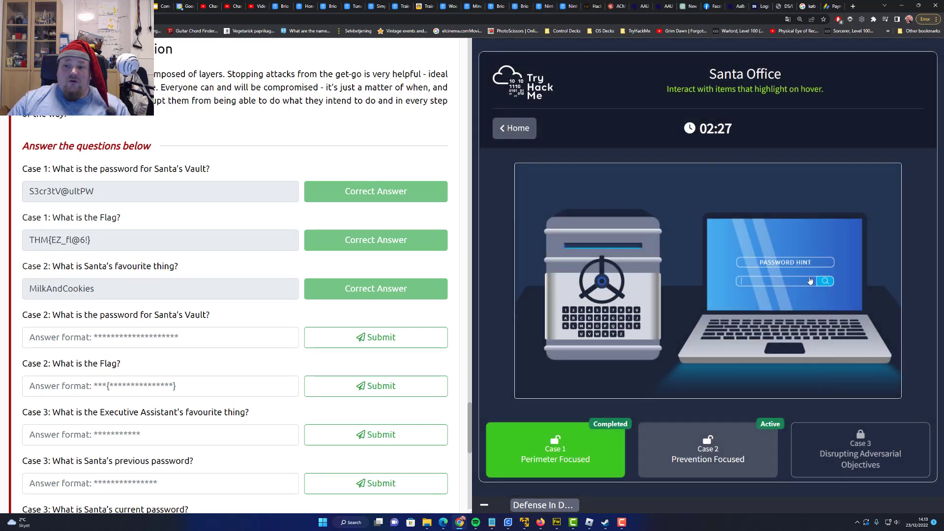
click(785, 281)
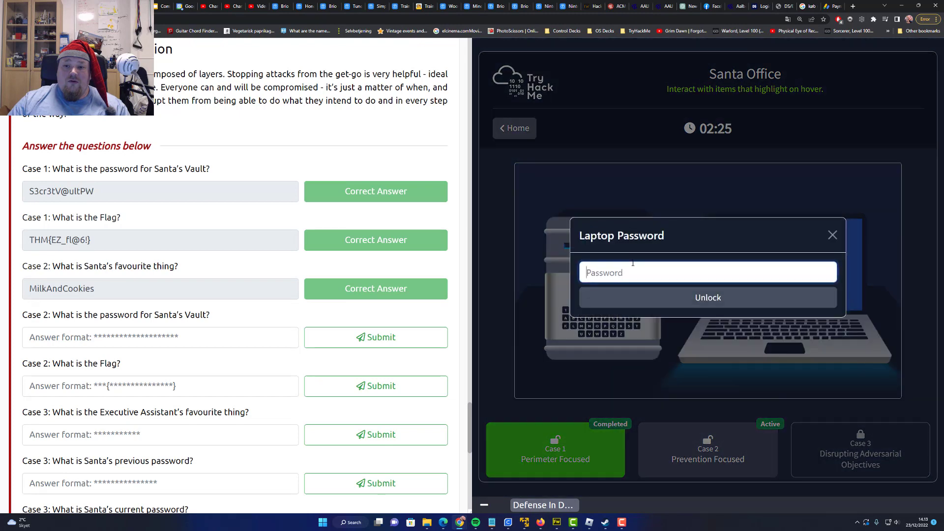
click(832, 235)
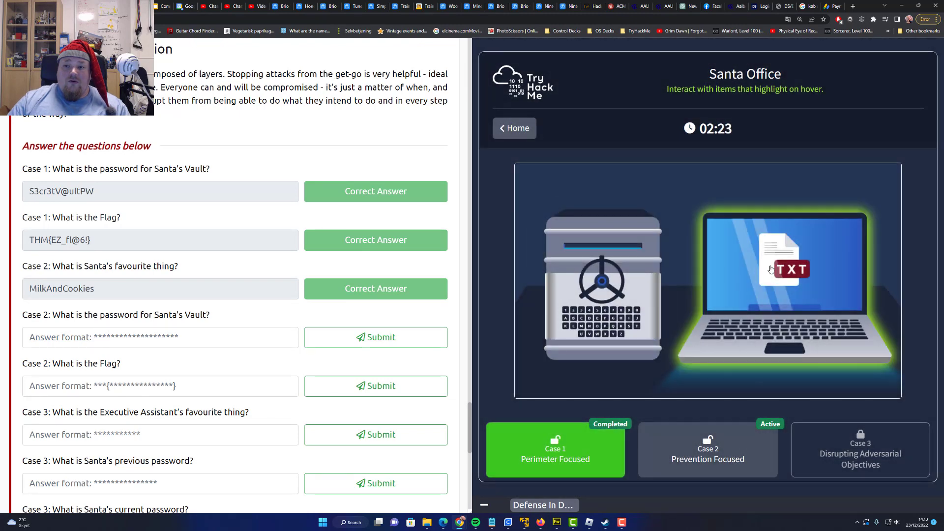
- Submit the Vault.txt password as the Case 2 vault answer and return to the map
click(781, 270)
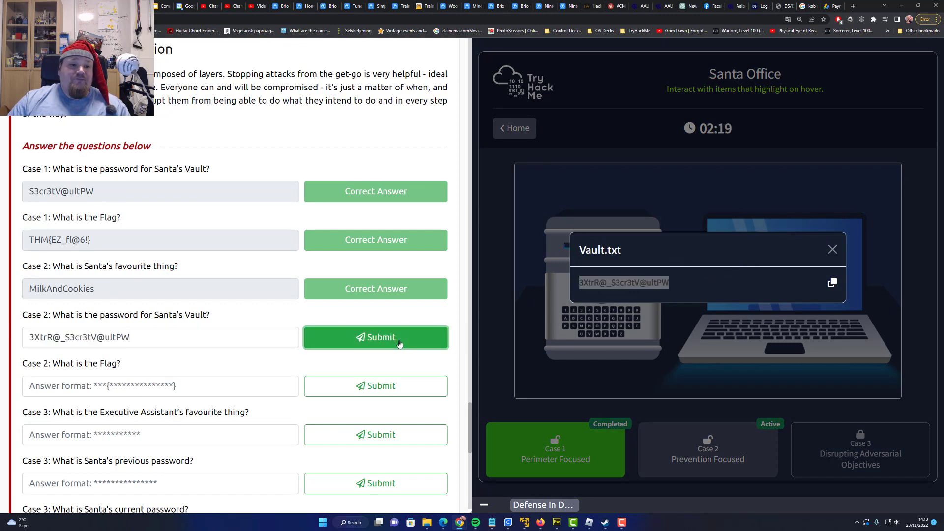
click(375, 337)
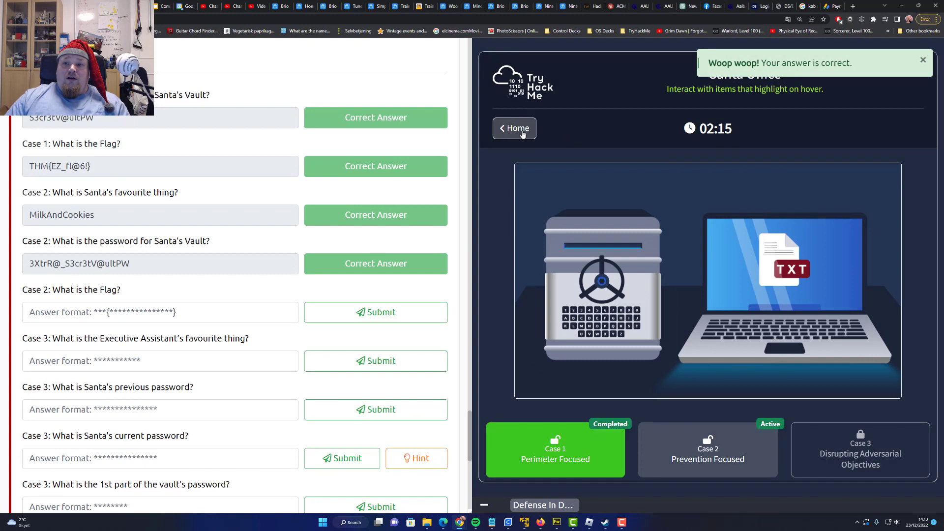
click(514, 128)
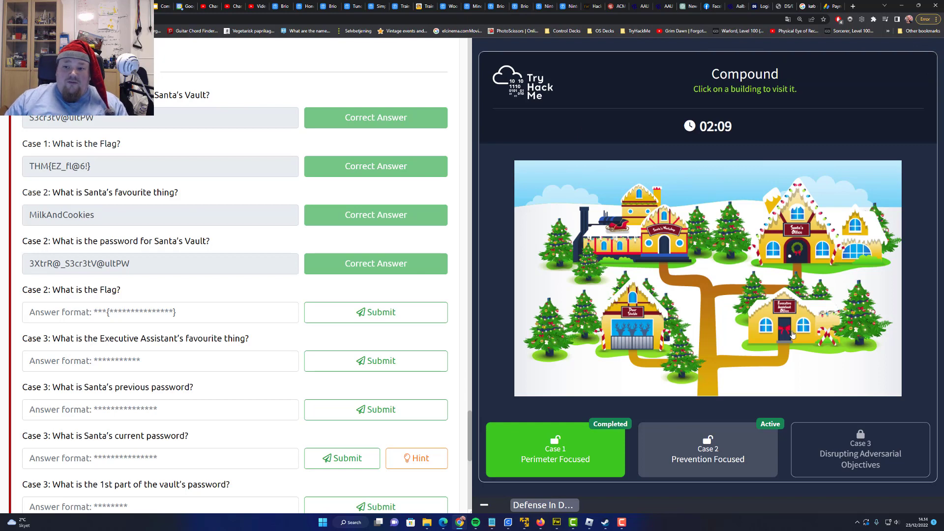
- Submit the Naughty or Nice book flag from the vault for Case 2, then start Case 3
click(783, 322)
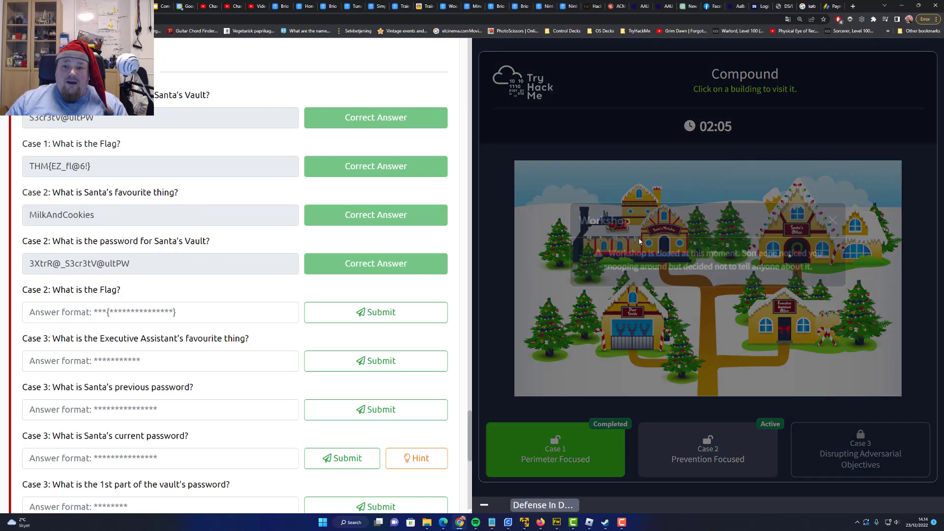
click(782, 241)
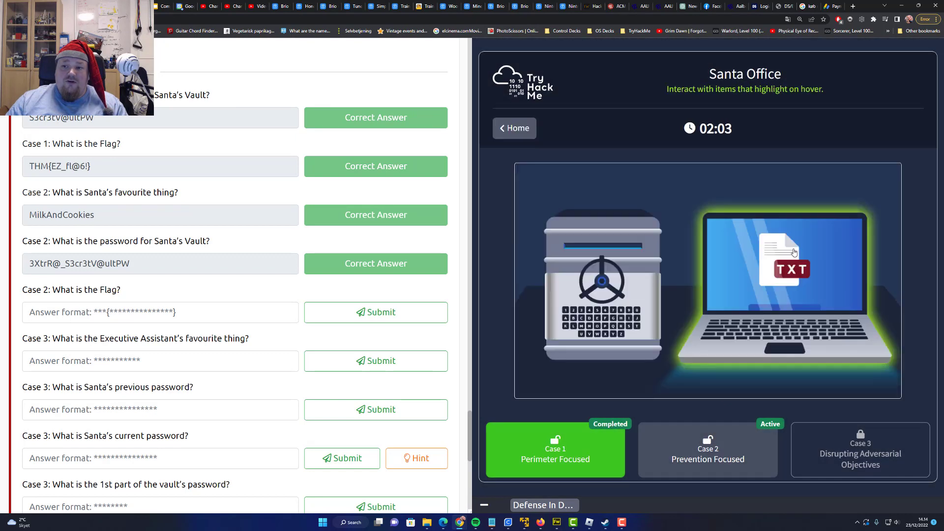
click(601, 283)
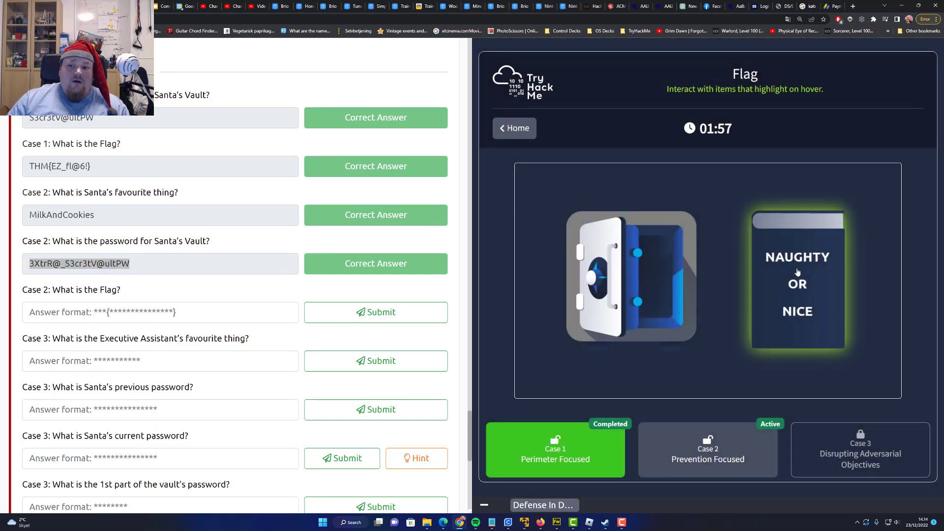
click(797, 279)
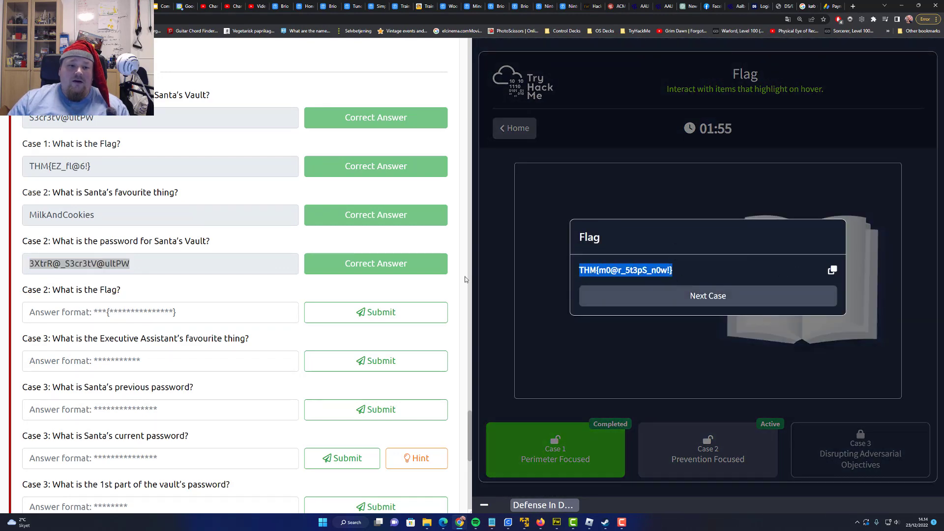
click(375, 312)
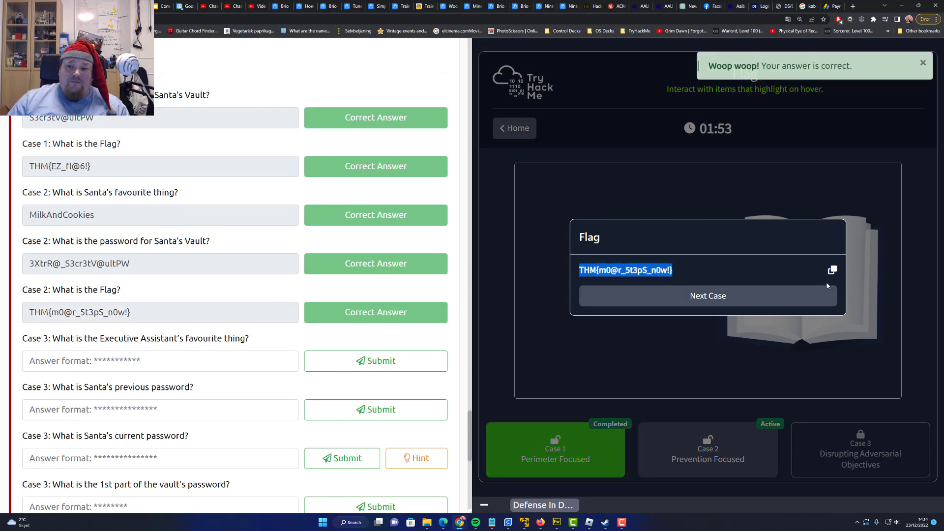
click(707, 296)
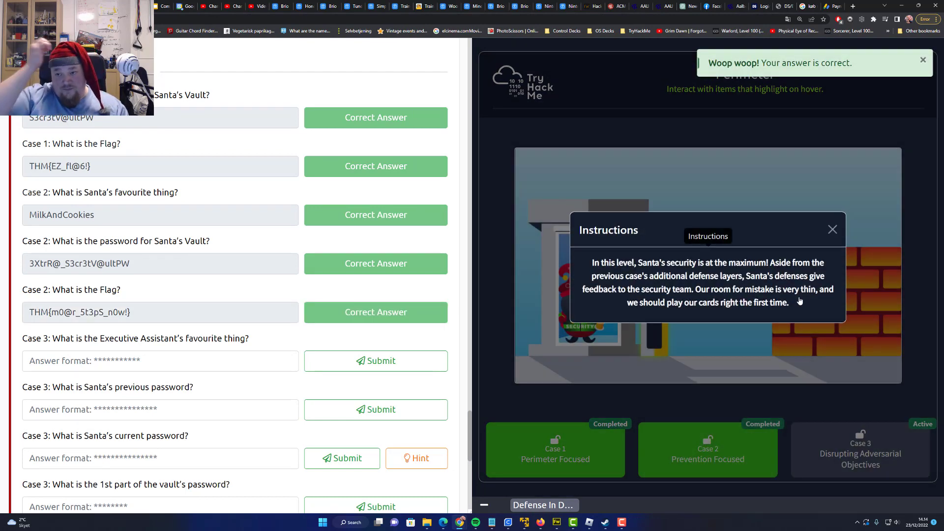
- Give the guard the 'Delivery for Santa's EA' excuse and enter the compound
click(832, 228)
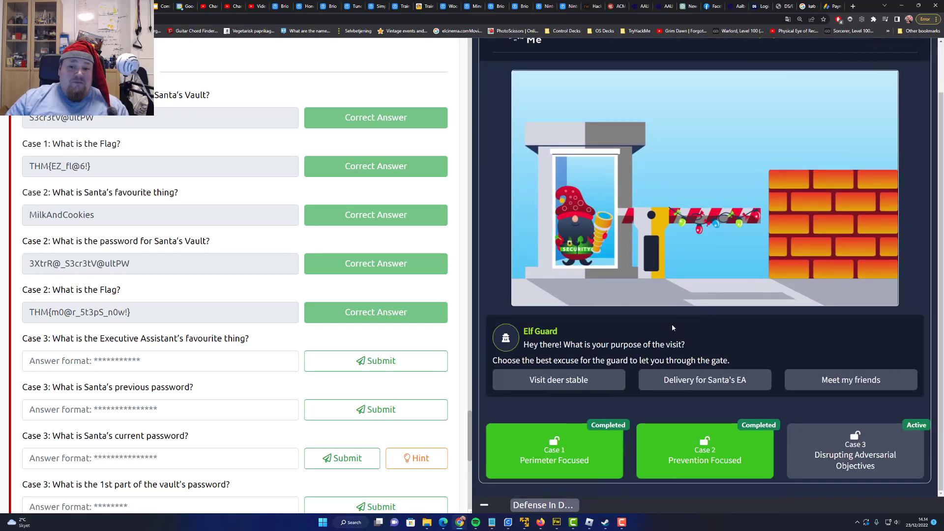
click(704, 381)
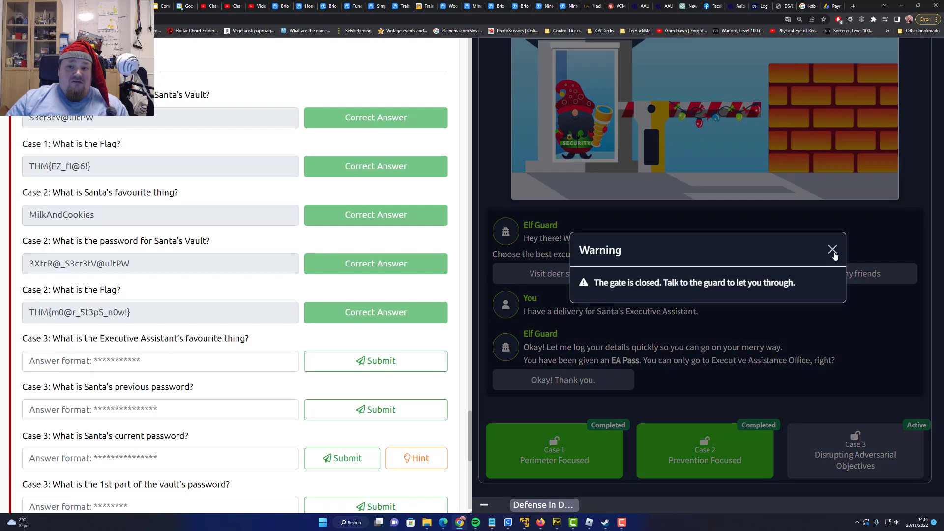
click(833, 249)
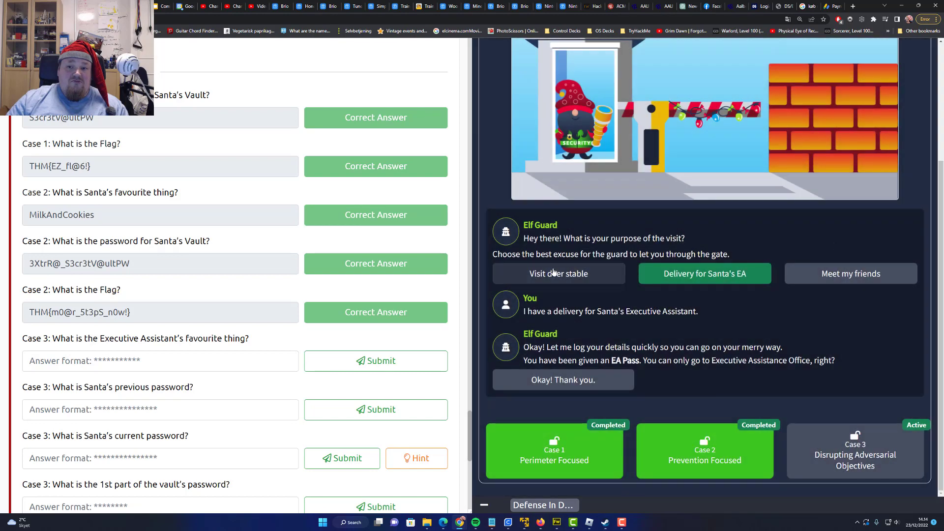
click(562, 379)
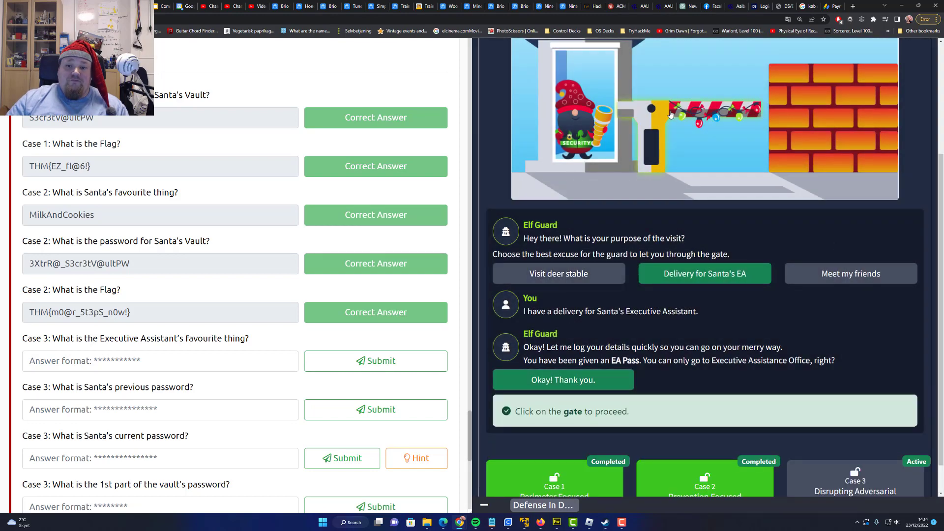
click(649, 120)
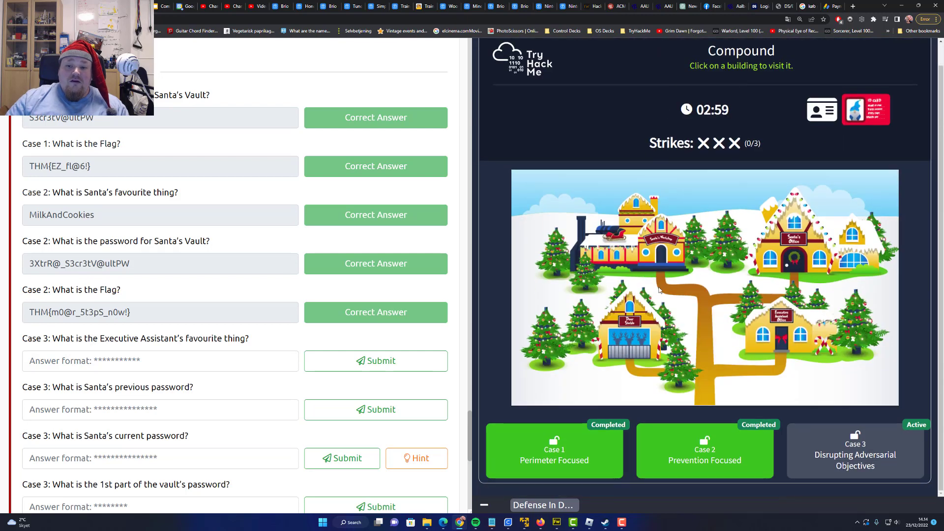
- Read the EA Office post-it notes and collect the Santa Pass from the drawer
scroll(down, 3)
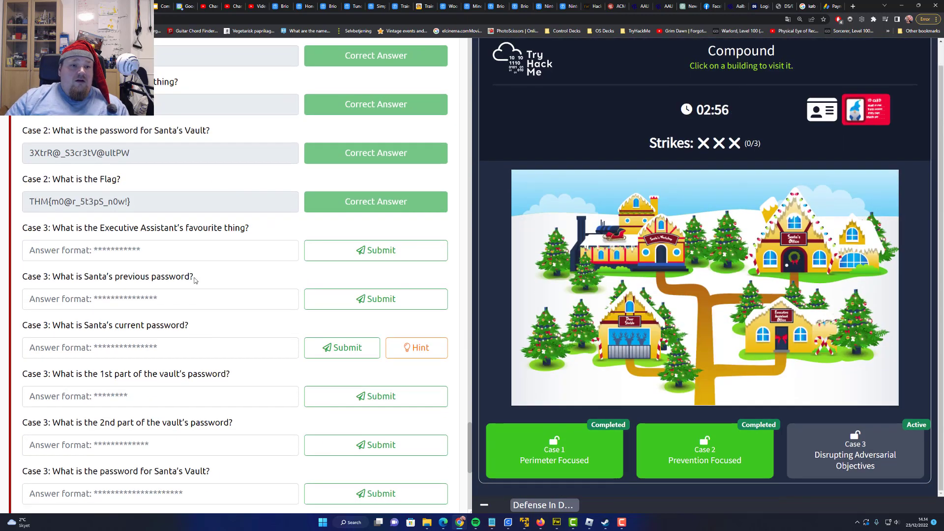
scroll(down, 3)
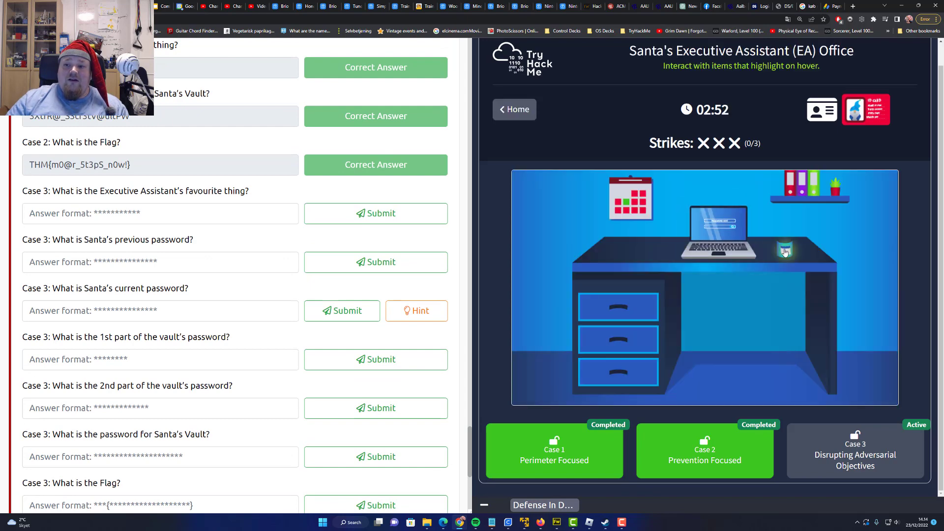
click(785, 249)
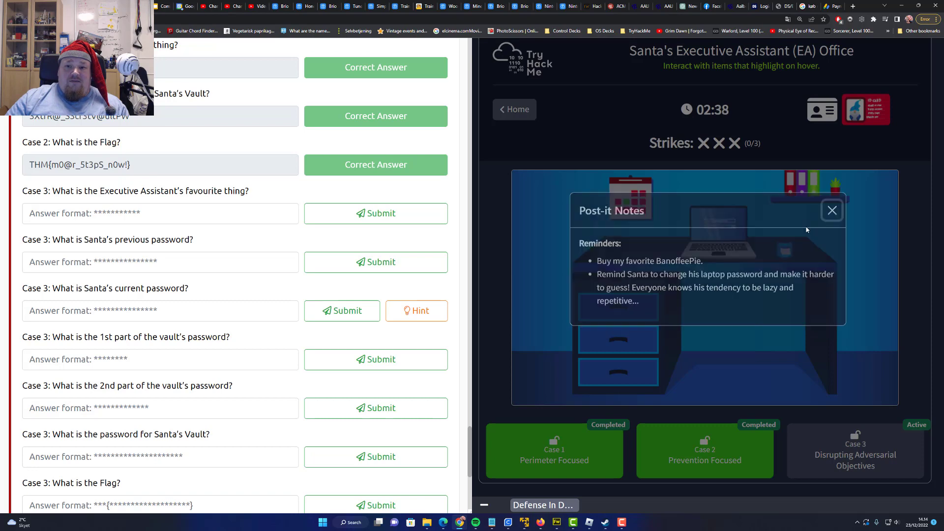
click(832, 209)
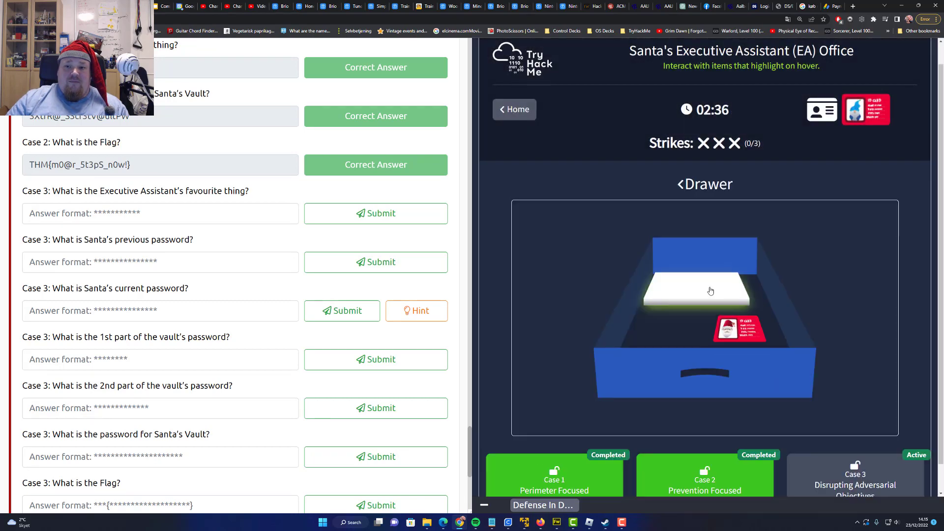
click(703, 277)
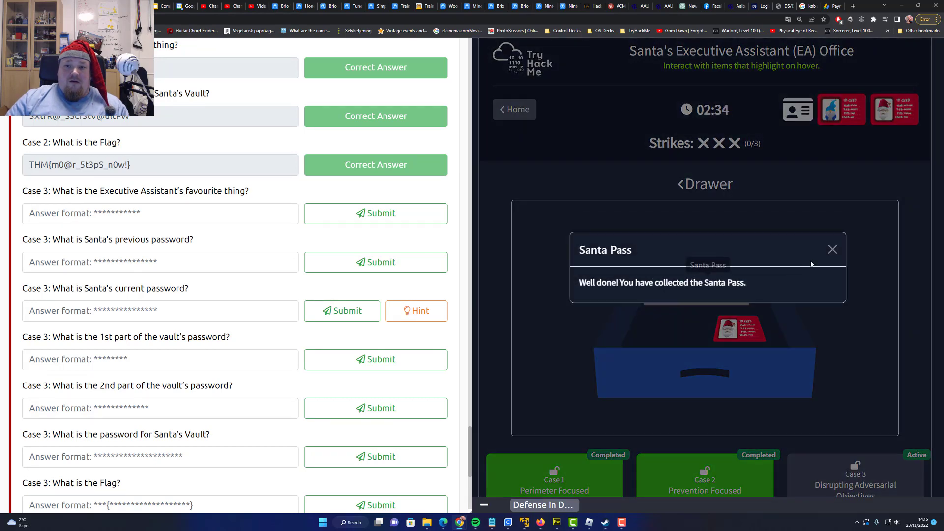
click(832, 250)
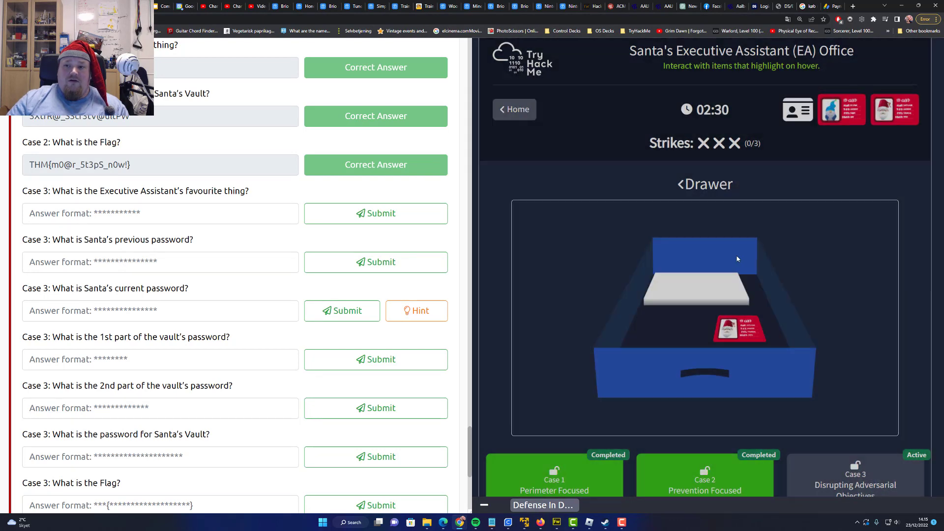
- Read the drawer's stack of papers and the laptop password hint, then reopen the post-its
click(697, 268)
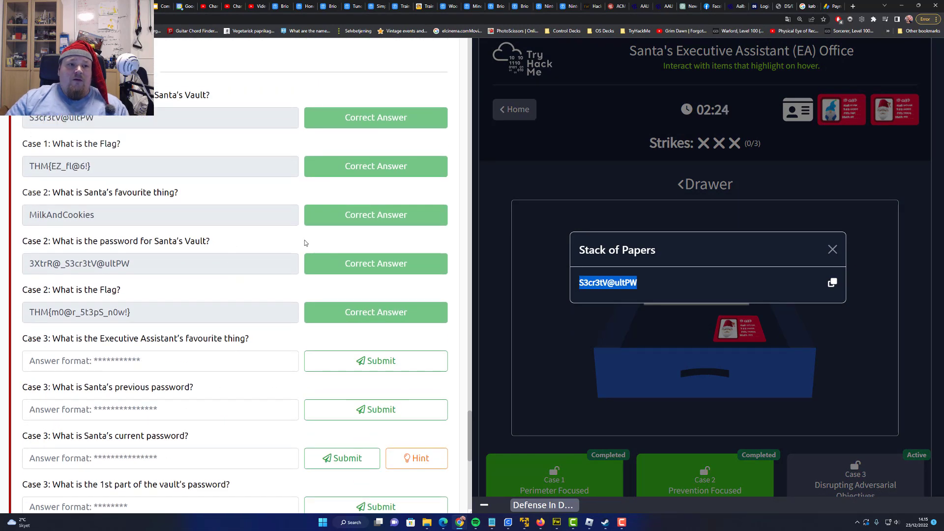
click(833, 250)
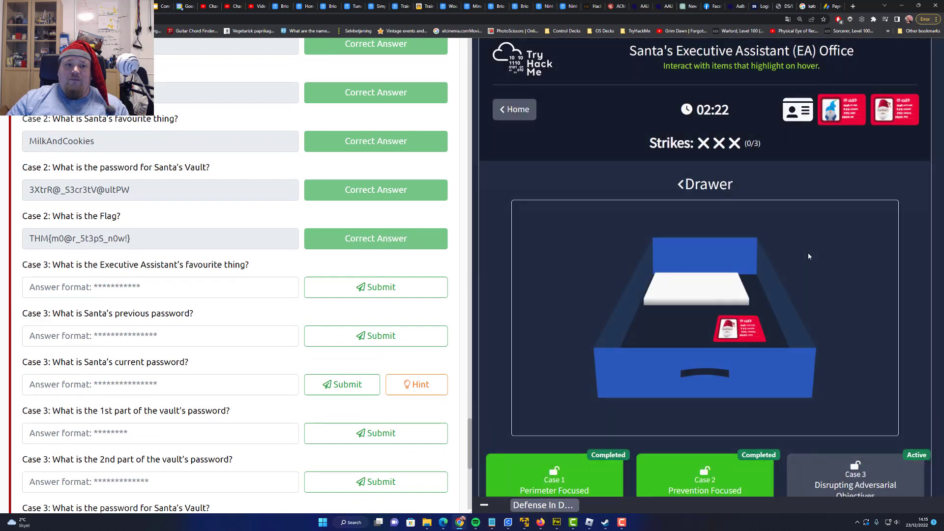
click(705, 184)
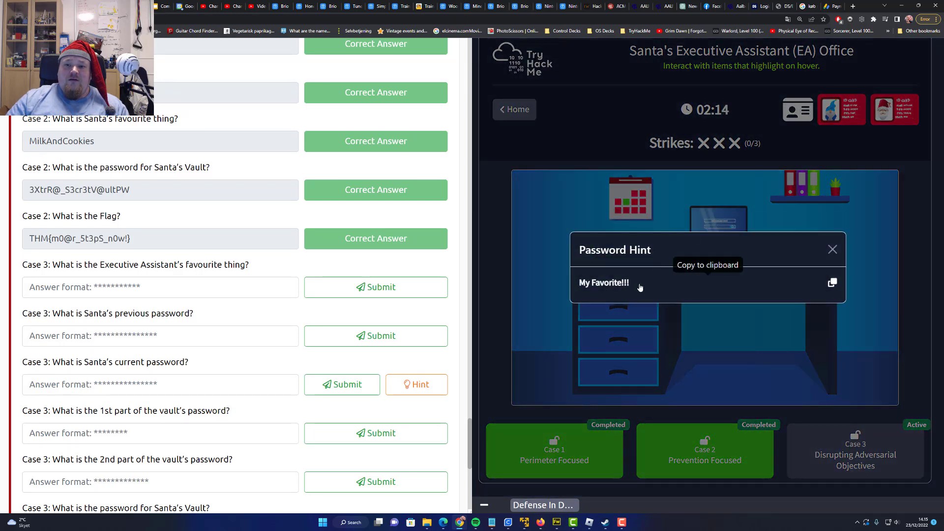
click(832, 283)
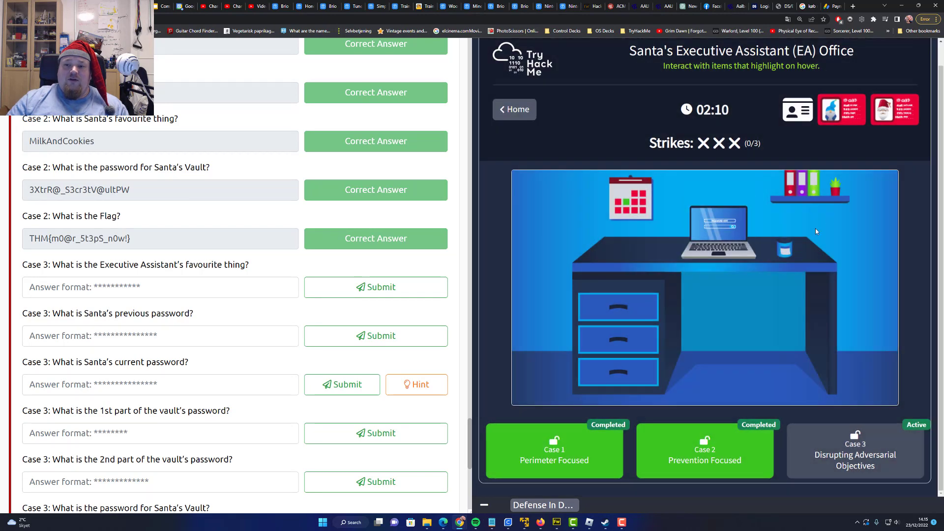
click(630, 198)
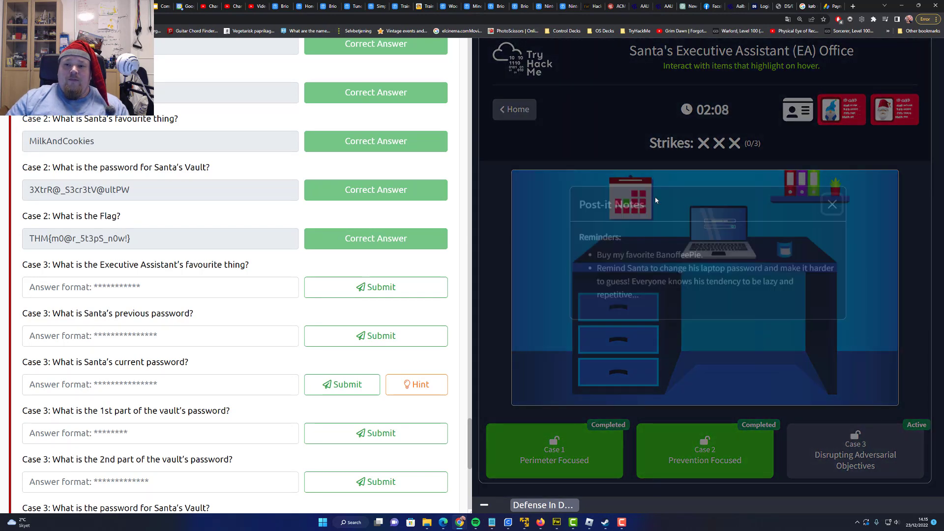
- Try the vault prompt and the guessed laptop password 'santa' in Santa's office, unsuccessfully
click(833, 204)
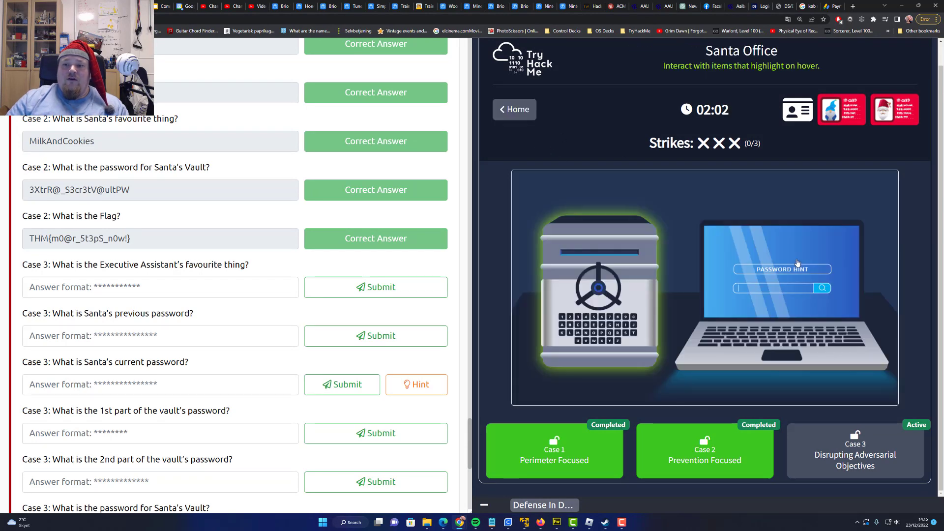
click(598, 289)
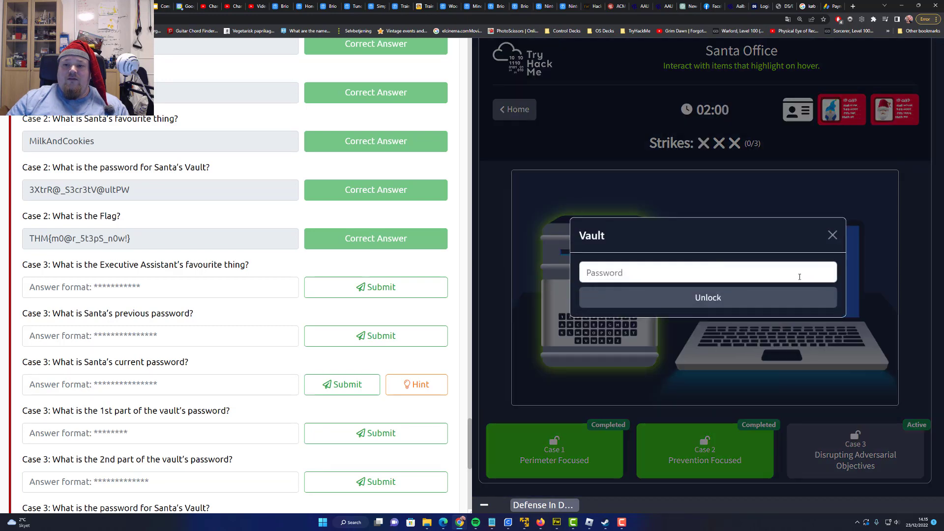
click(832, 235)
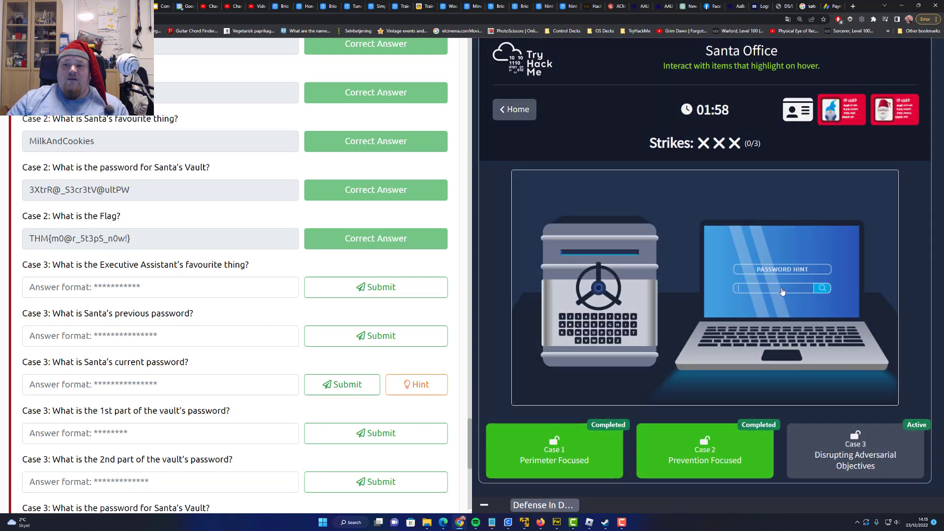
click(781, 288)
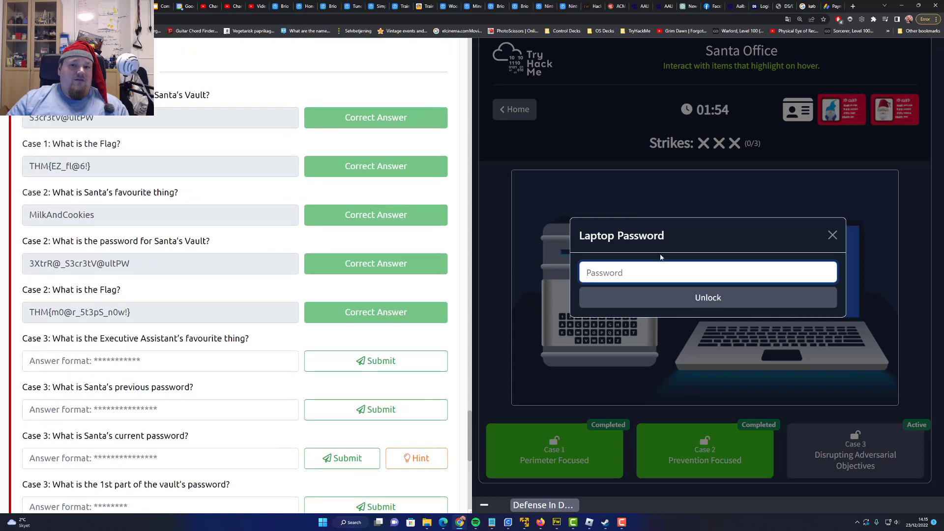
text(santa)
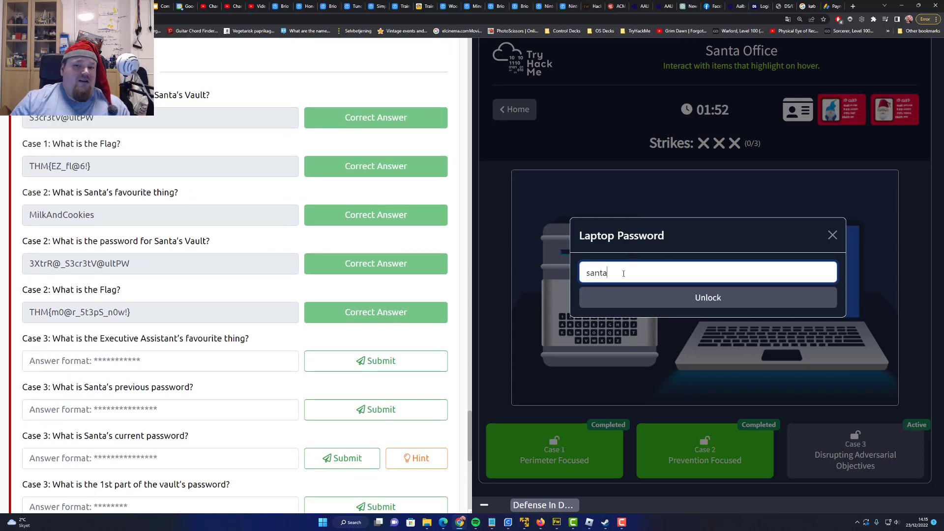
click(832, 235)
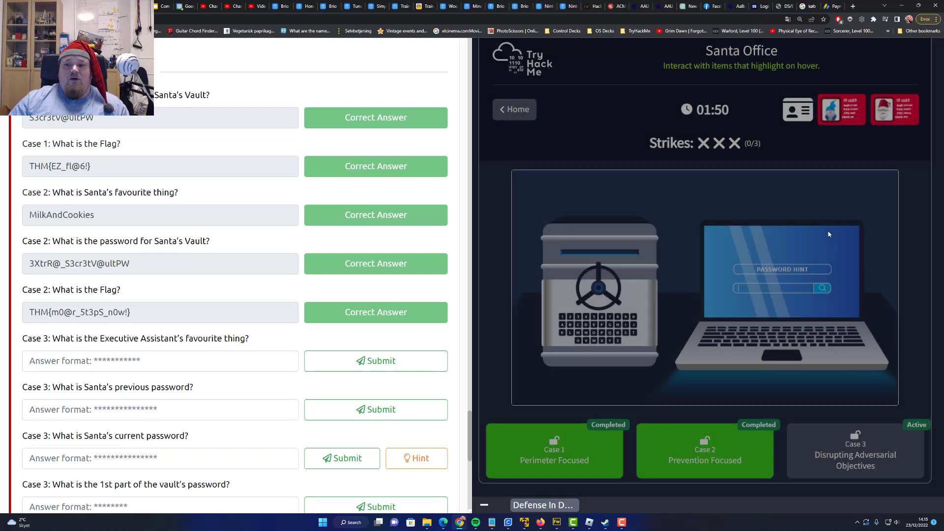
click(598, 295)
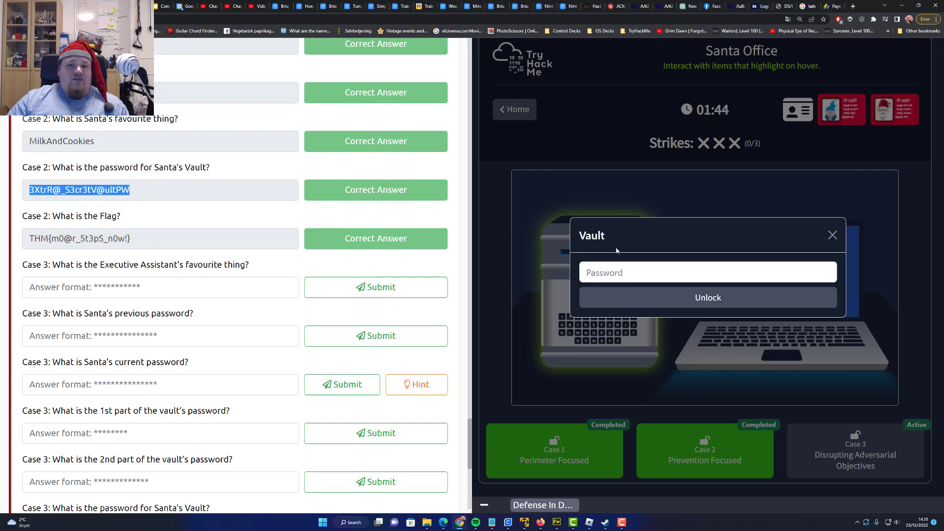
click(832, 235)
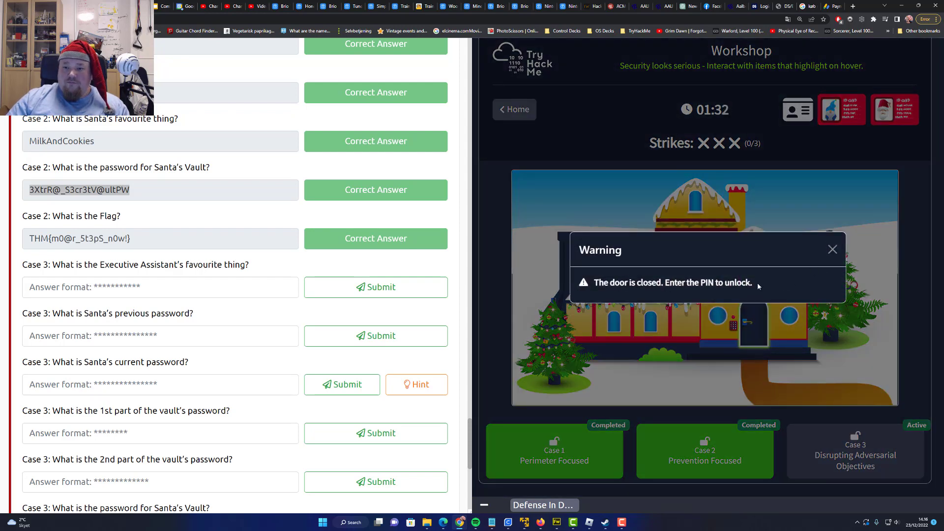
- Guess workshop door codes 12, 2222 and 4444, all rejected by the lock
click(832, 249)
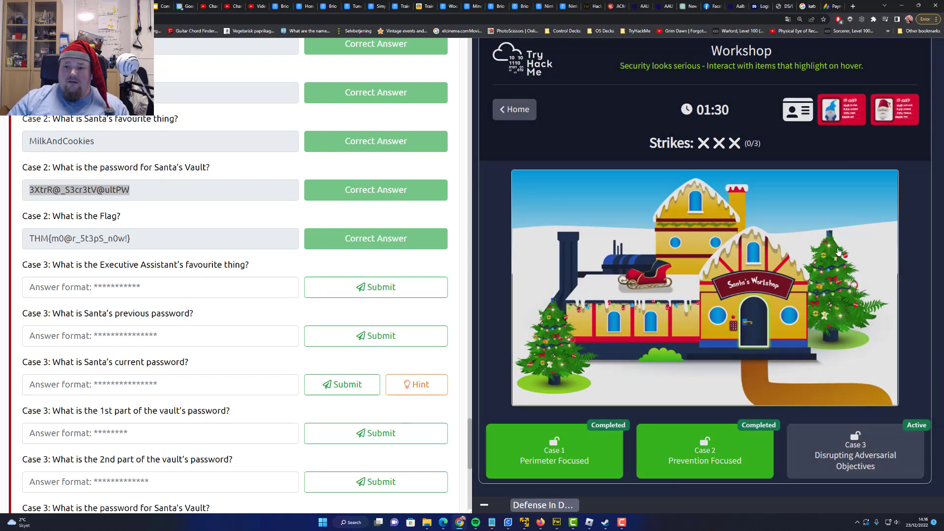
click(746, 325)
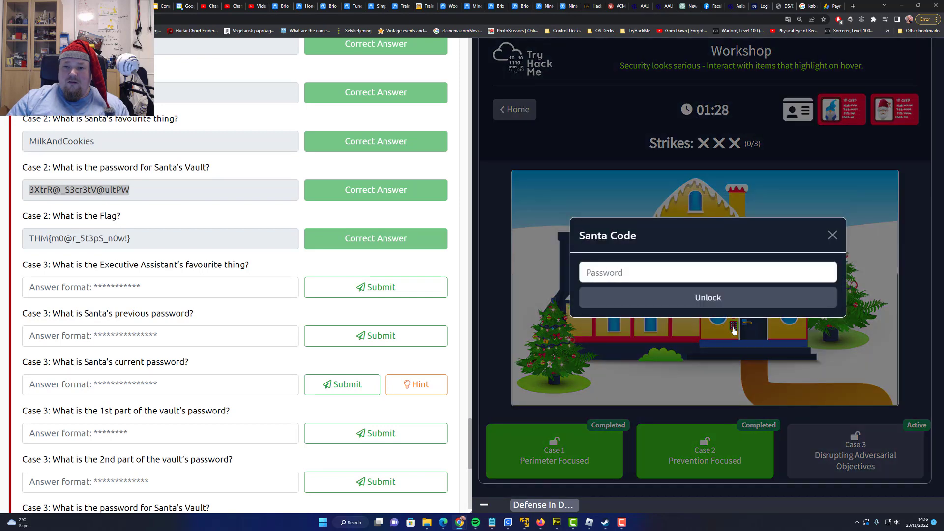
text(12)
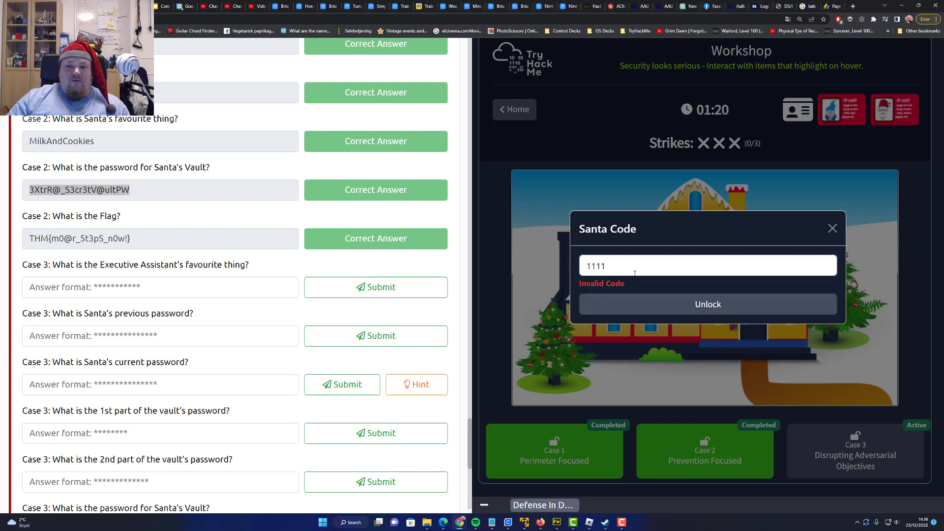
text(2222)
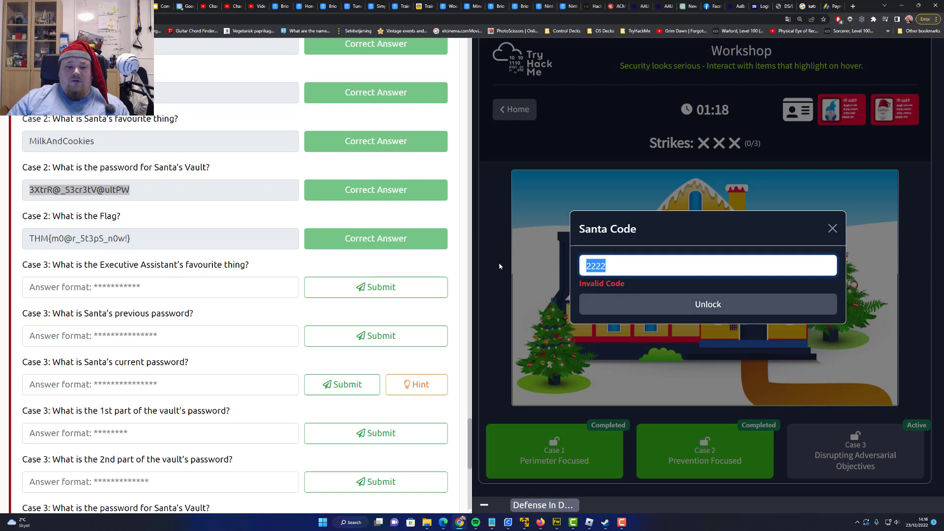
text(4444)
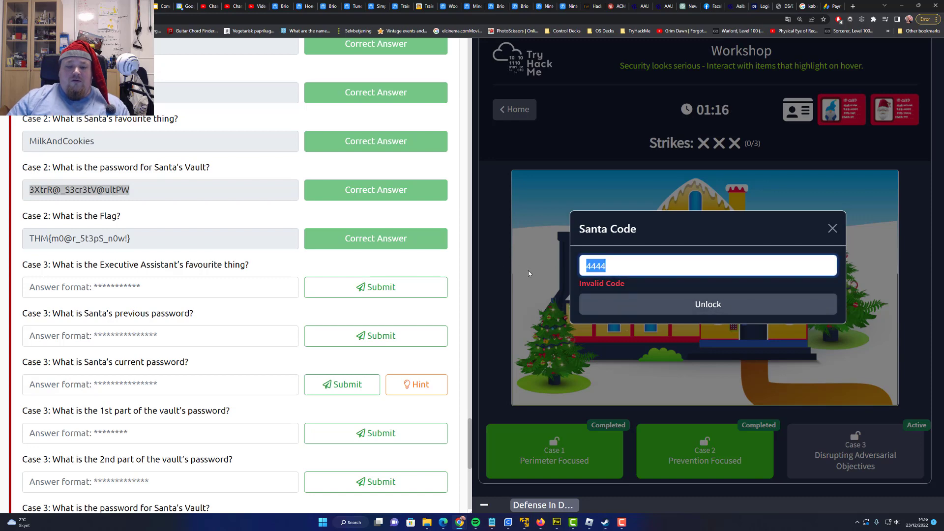
click(833, 228)
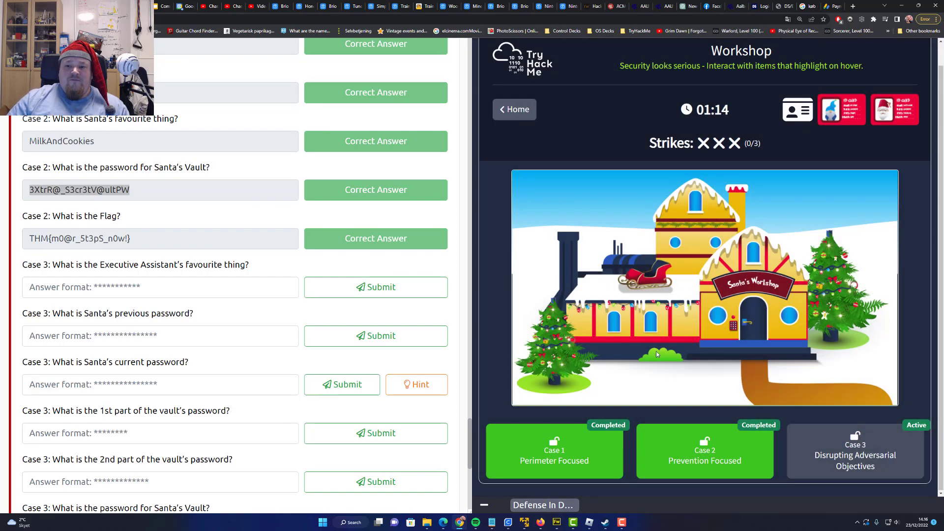
mouse_move(565, 254)
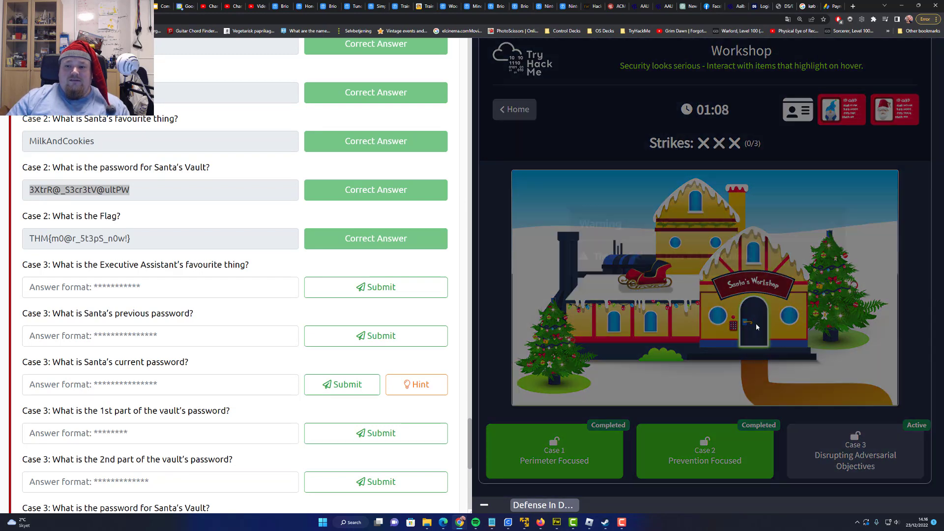
click(749, 325)
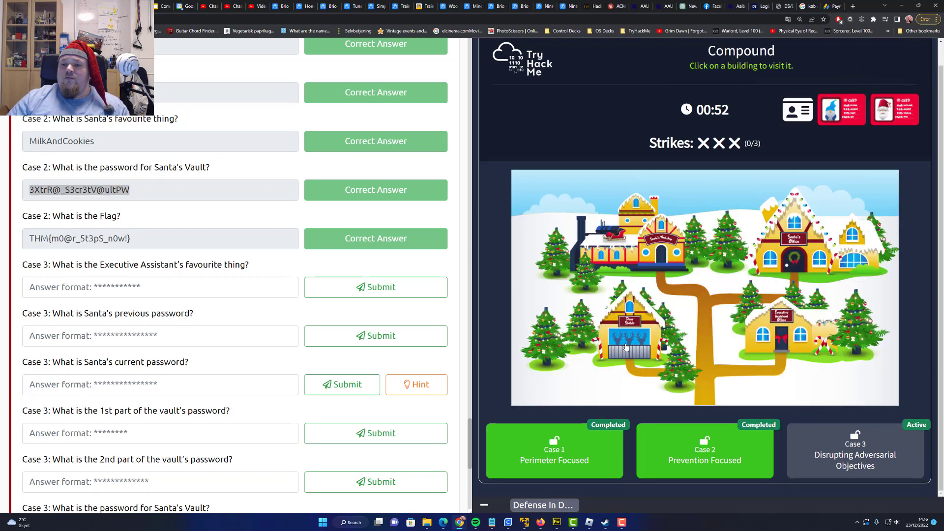
- Re-enter the EA's office, close the post-it notes, and bring up the laptop password field
click(626, 337)
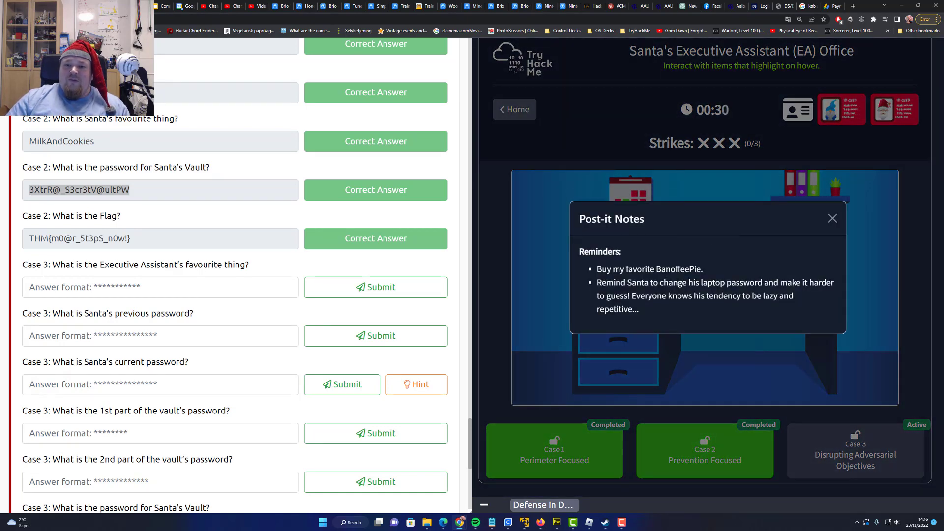
drag(597, 282, 809, 282)
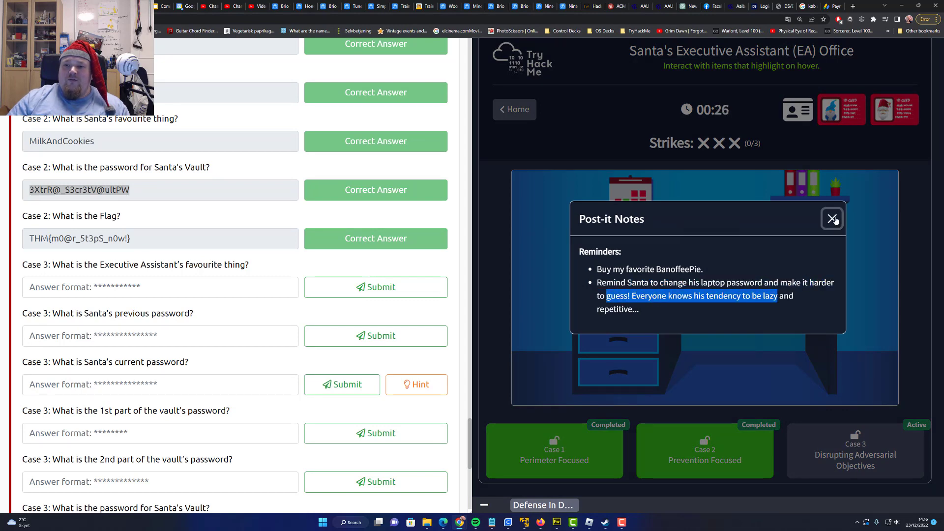
click(831, 218)
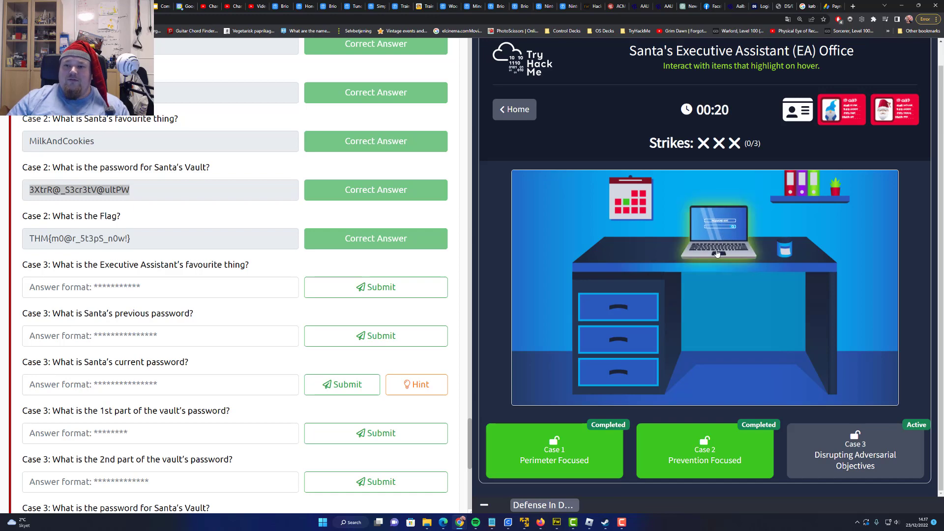
click(514, 109)
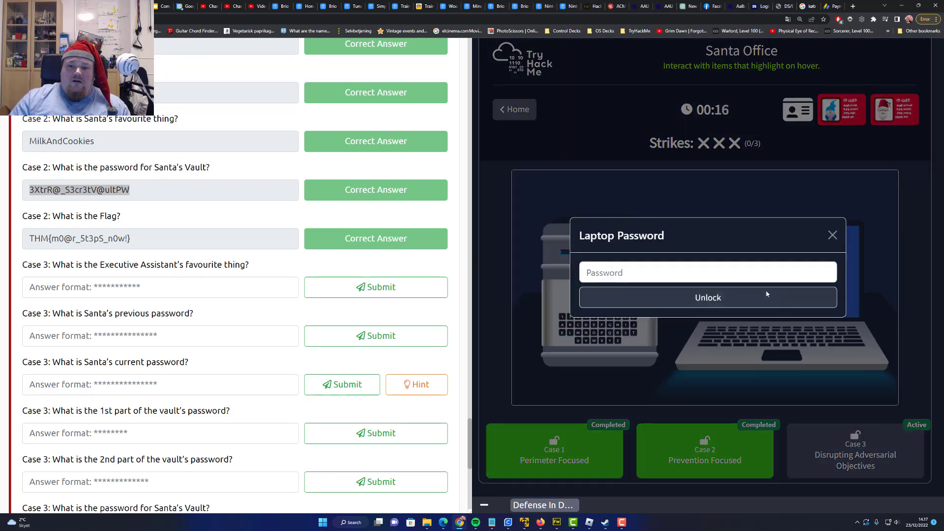
click(708, 272)
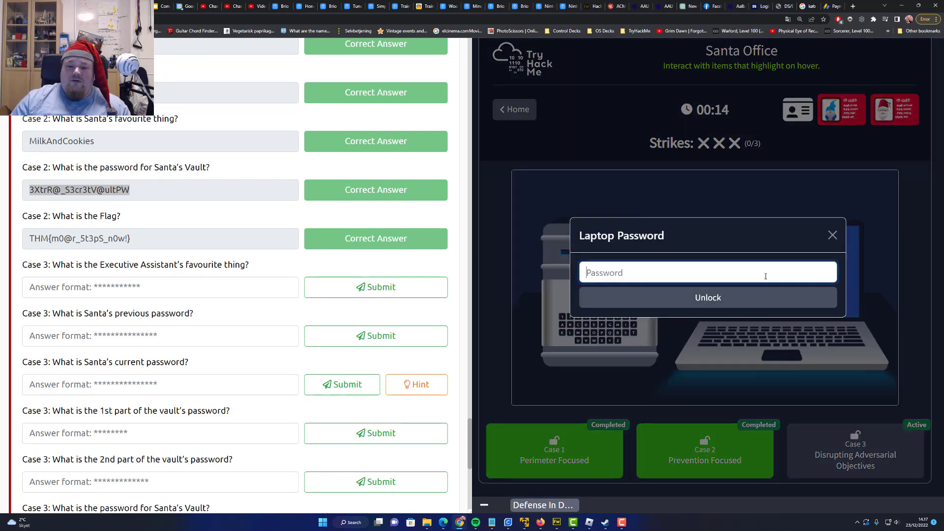
click(707, 297)
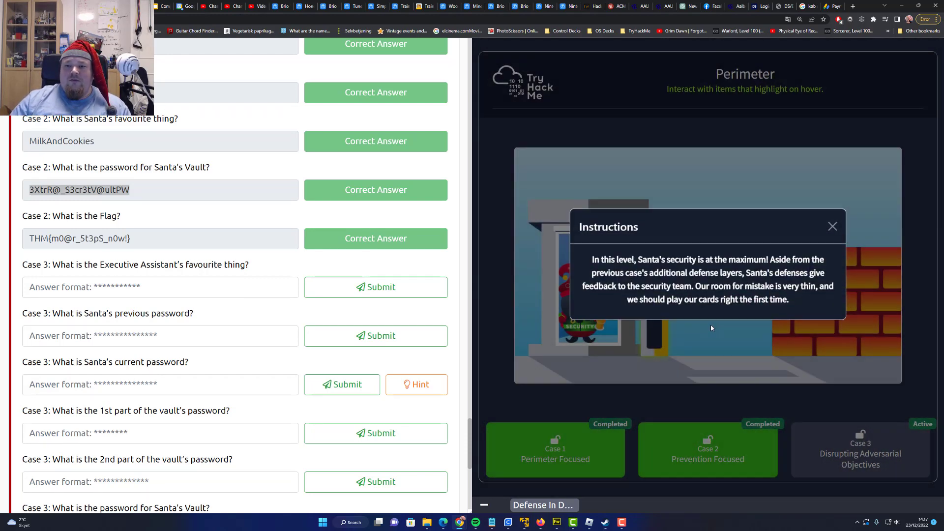
- Dismiss the Perimeter instructions and tell the Elf Guard you're visiting the deer stable
click(832, 226)
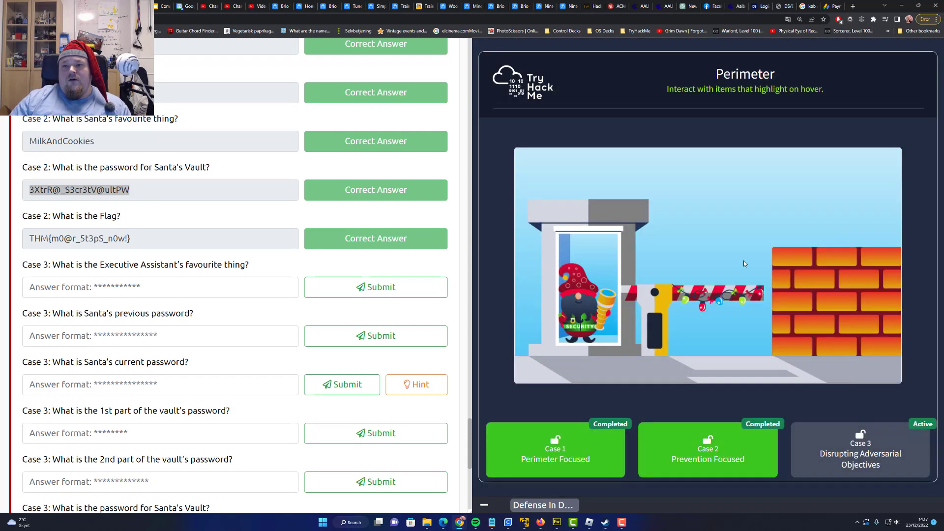
scroll(down, 3)
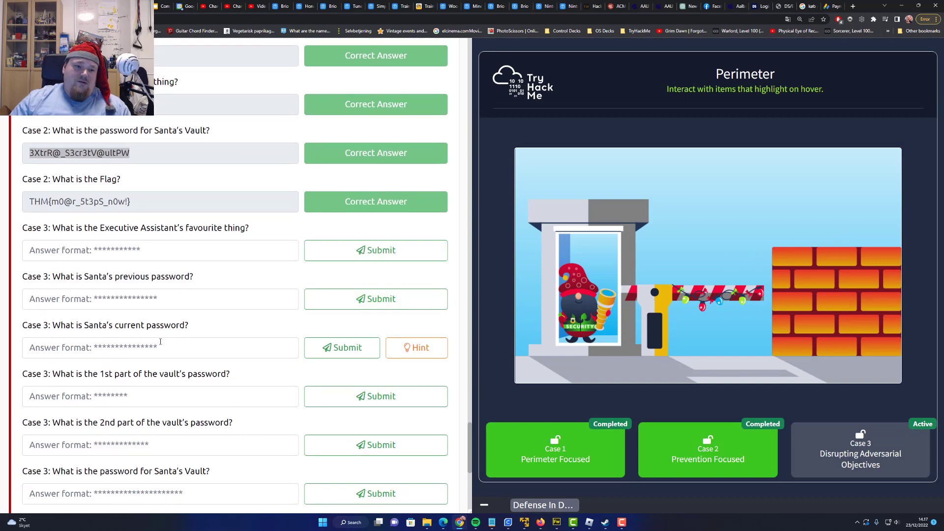
scroll(down, 3)
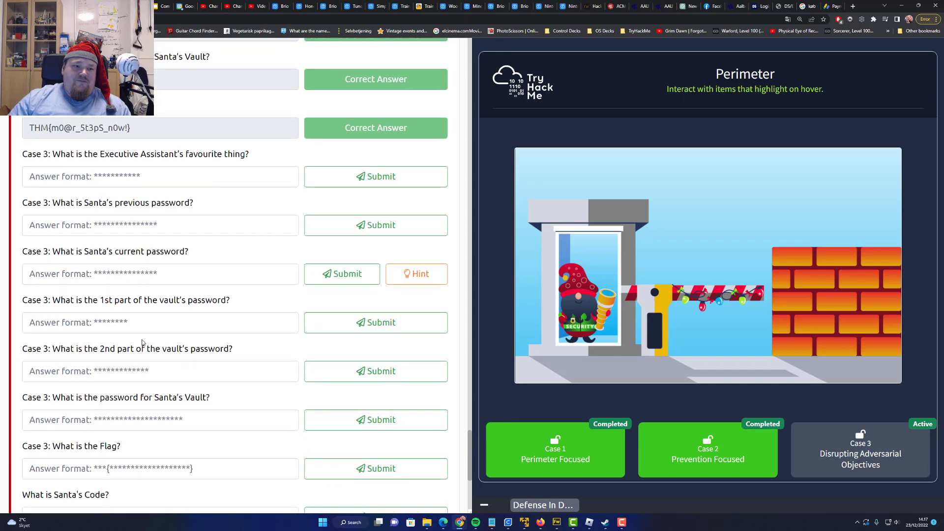
scroll(down, 3)
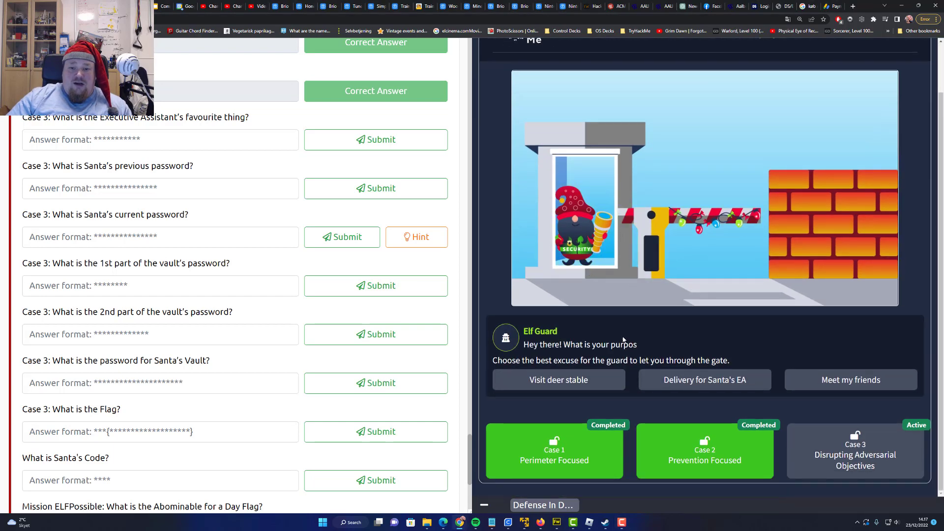
click(558, 380)
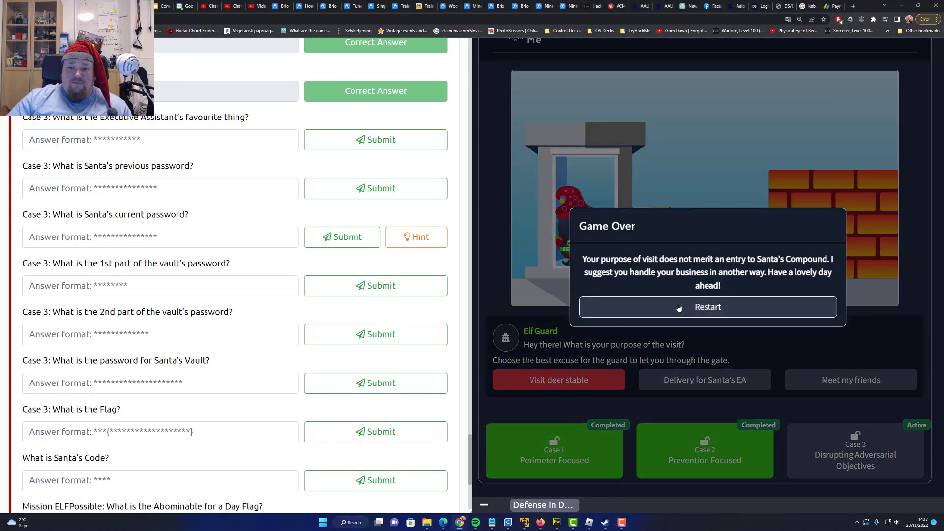
mouse_move(692, 313)
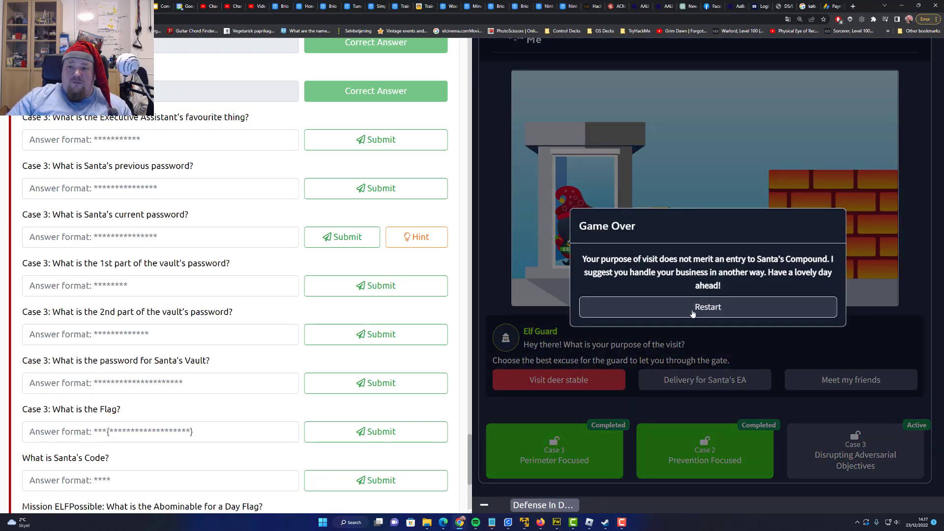
- Restart the case and earn an EA Pass with the delivery-for-Santa's-EA excuse
click(707, 307)
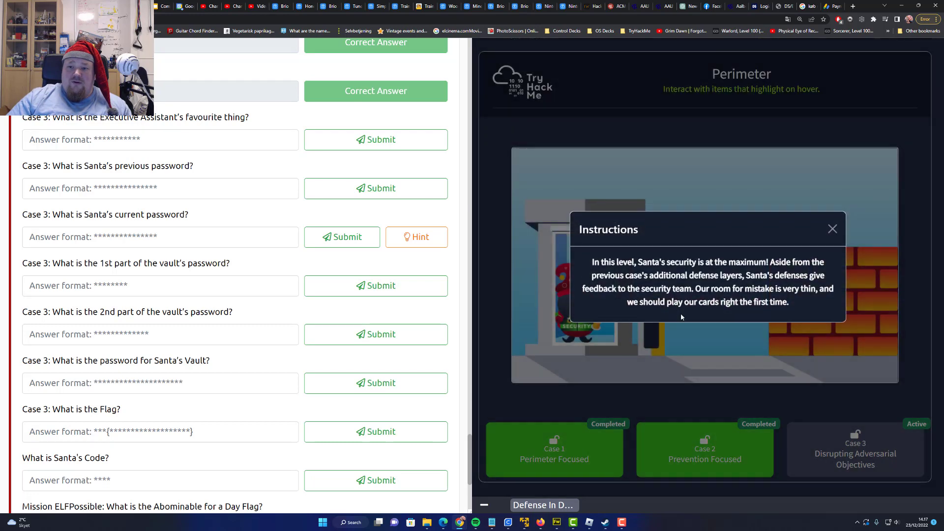
click(832, 228)
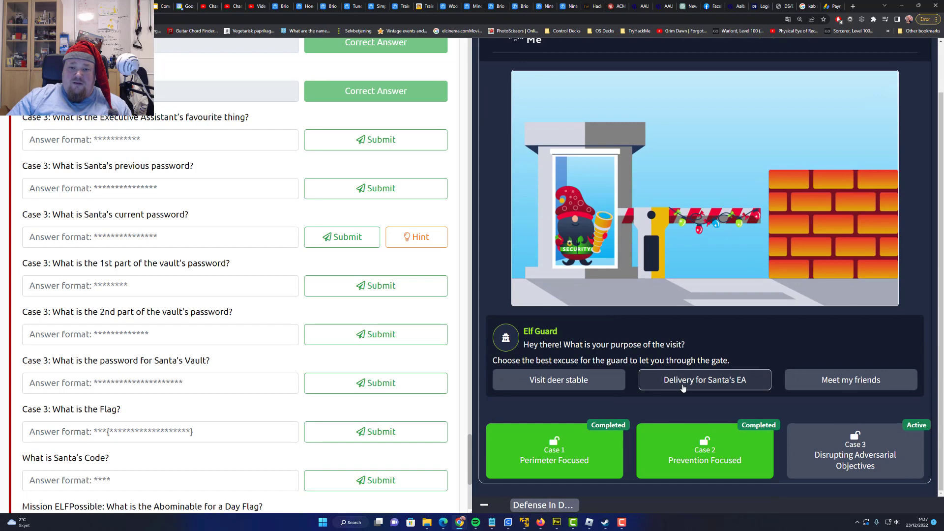
click(704, 380)
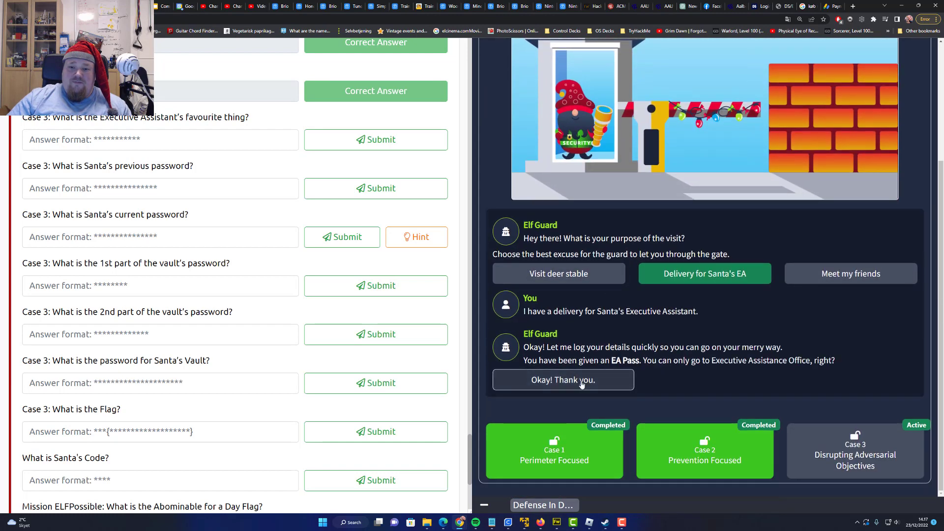
click(563, 379)
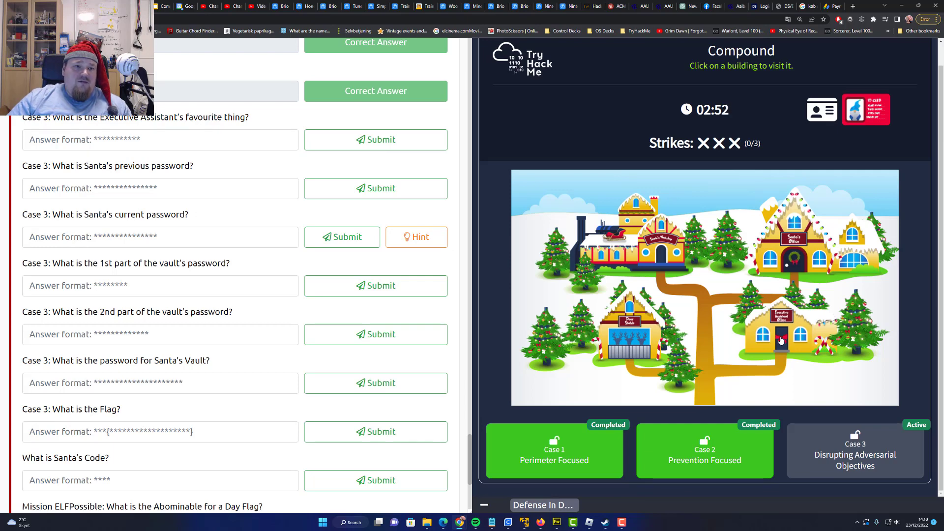
- Visit the EA Office and read the vault password note in the top desk drawer
click(780, 335)
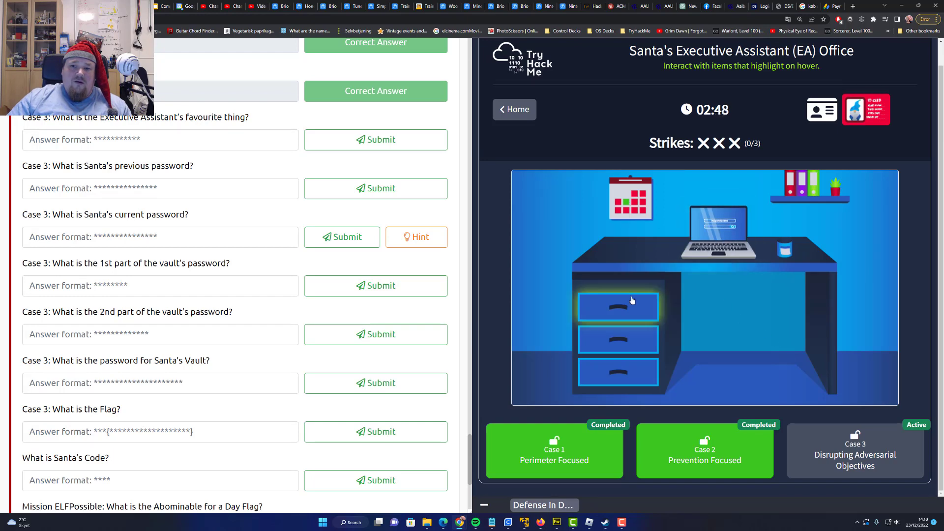
click(617, 306)
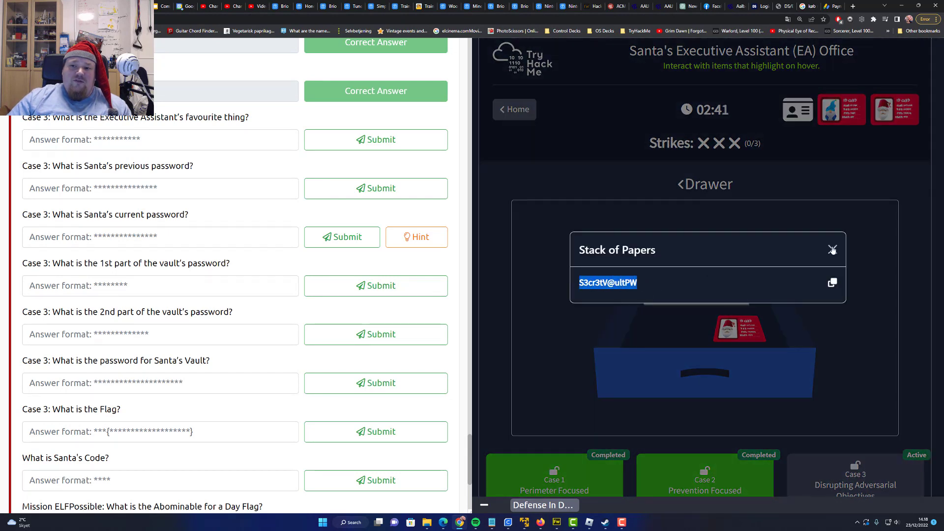
click(833, 249)
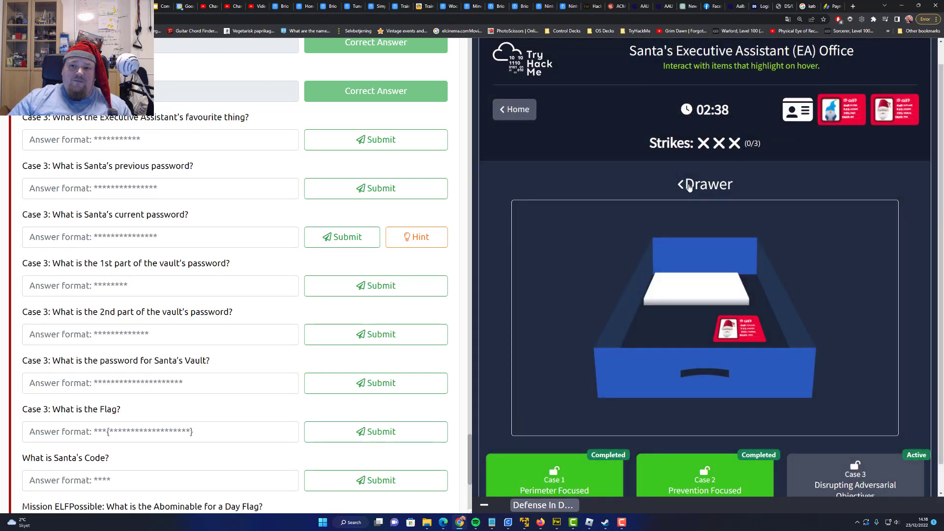
click(704, 185)
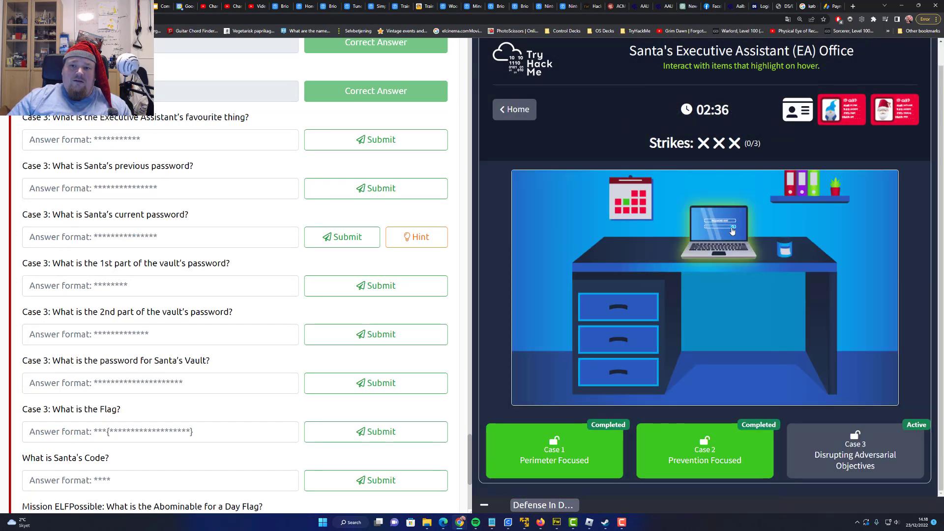
click(718, 232)
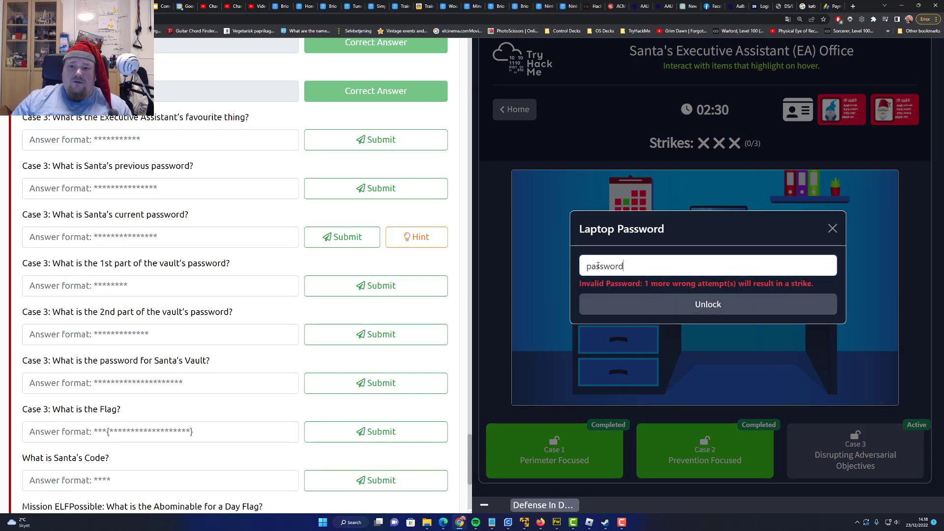
text(santa)
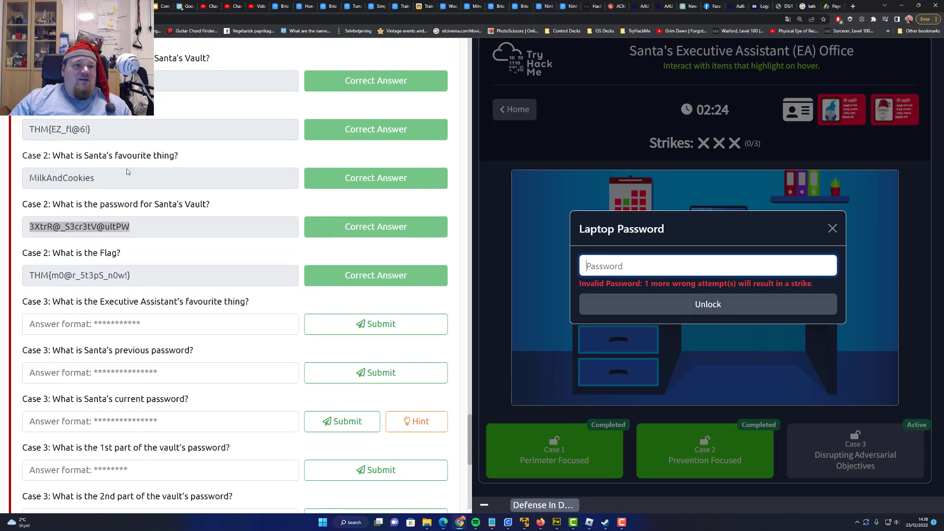
click(707, 304)
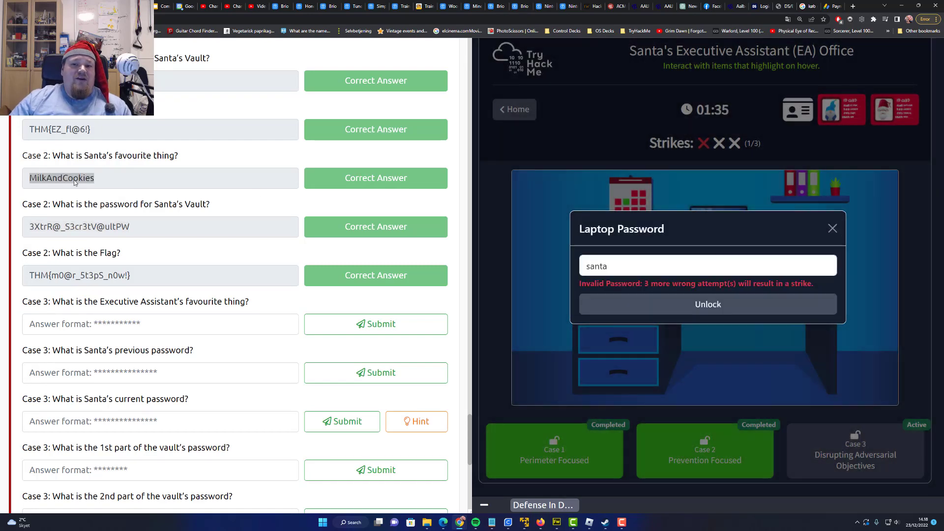
text(MilkAndCookies)
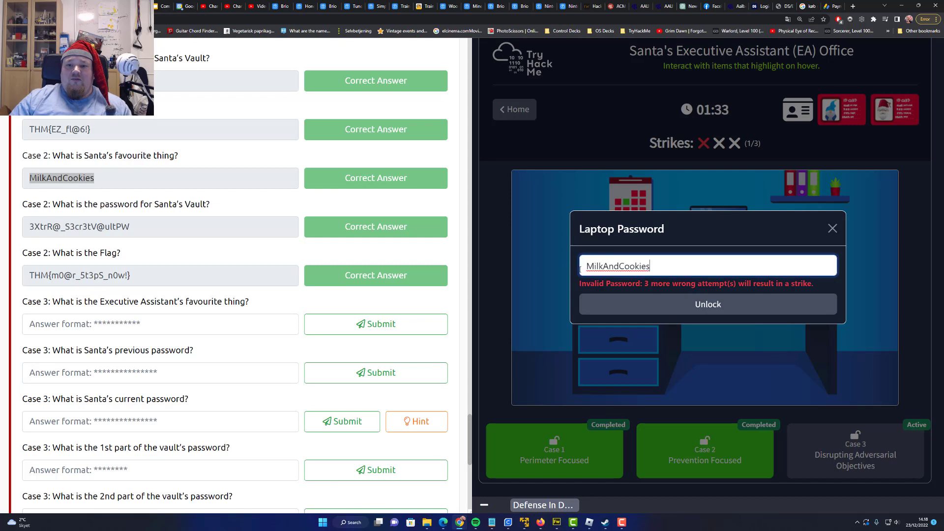
click(708, 304)
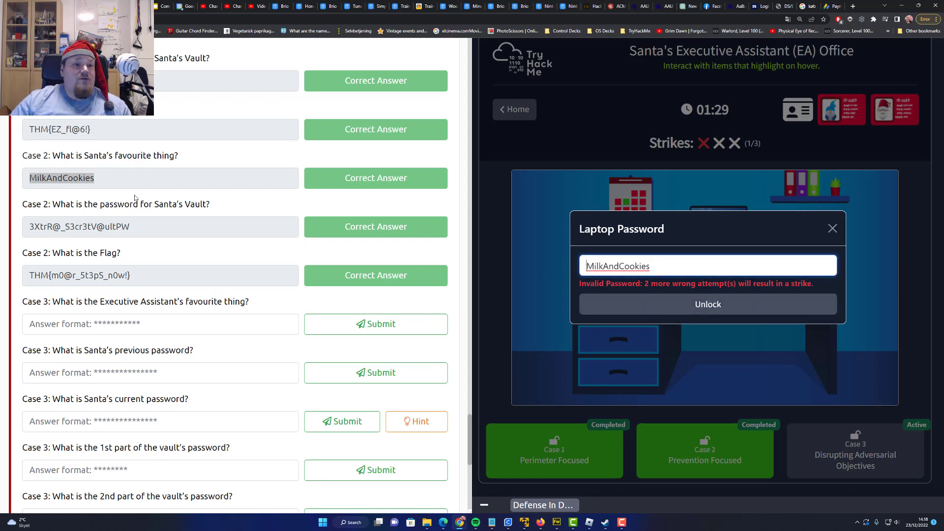
scroll(down, 3)
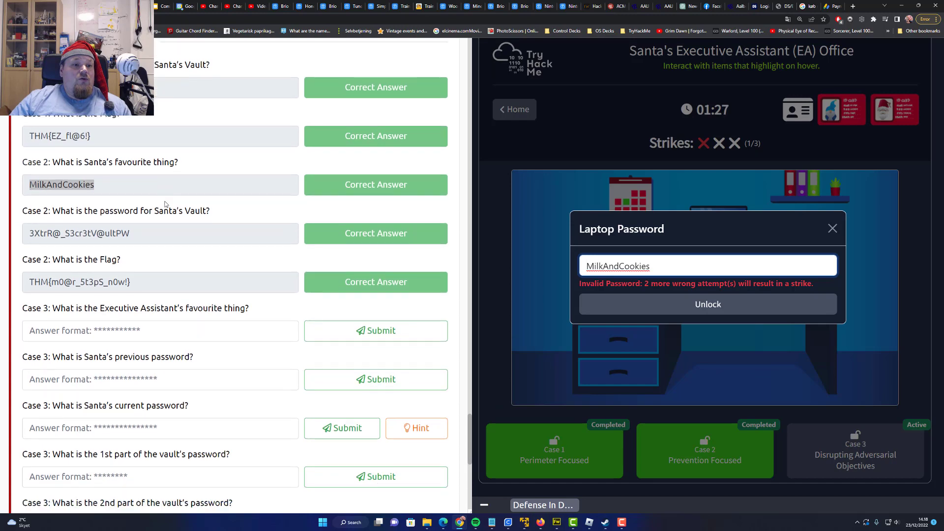
scroll(down, 3)
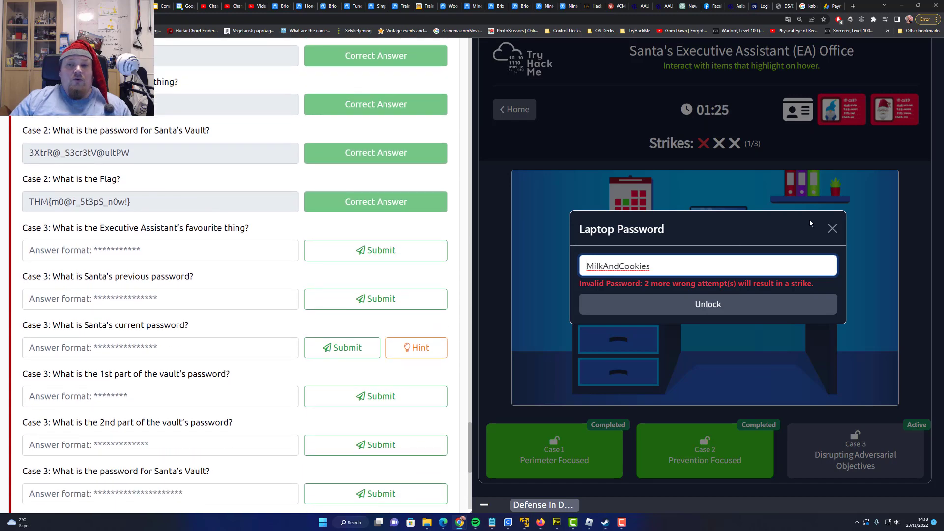
click(833, 228)
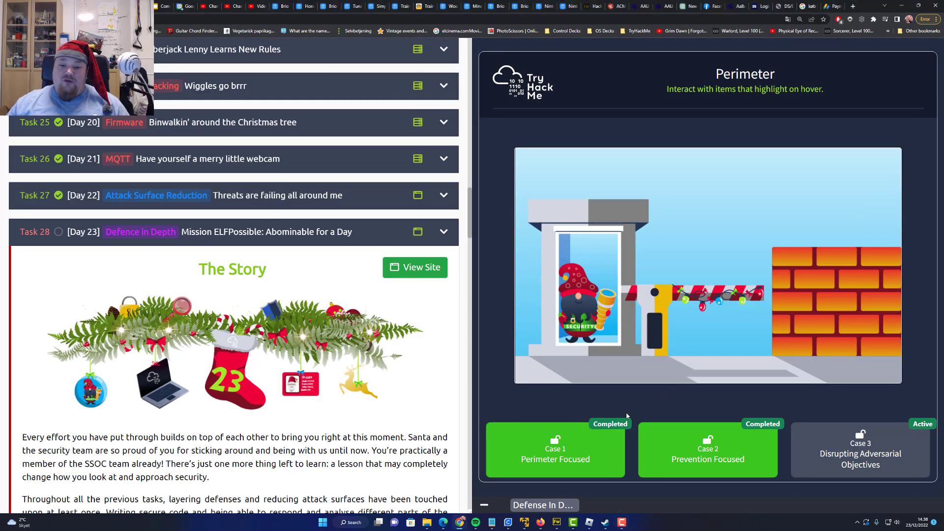
- Get an EA Pass from the gate guard by claiming a delivery for Santa's EA
click(580, 301)
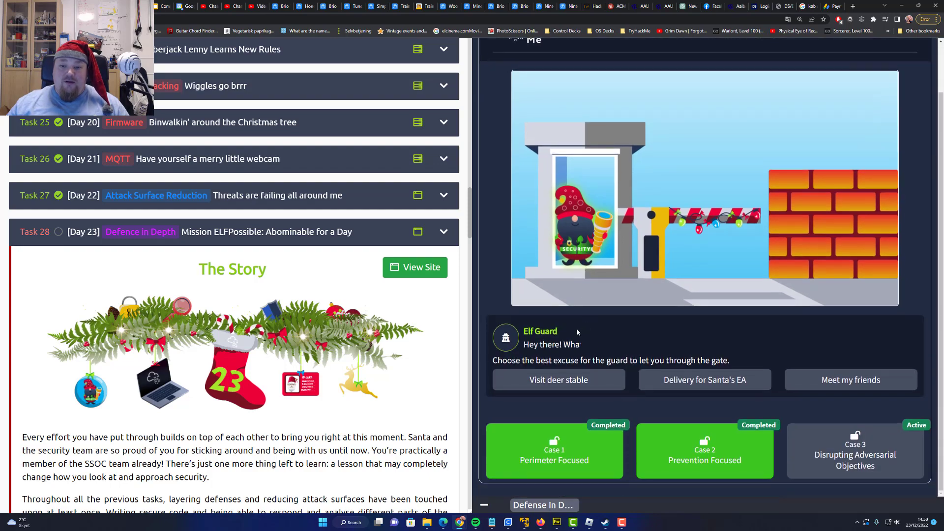
click(704, 380)
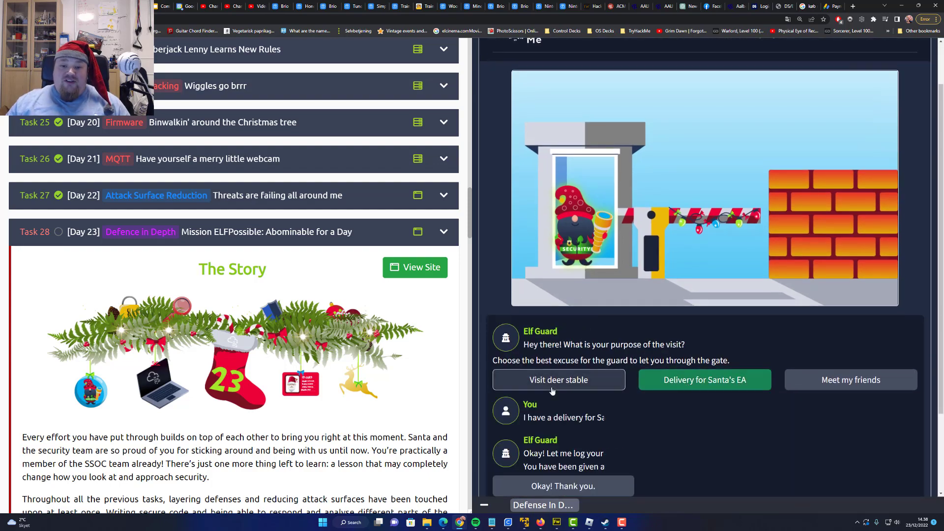
click(704, 379)
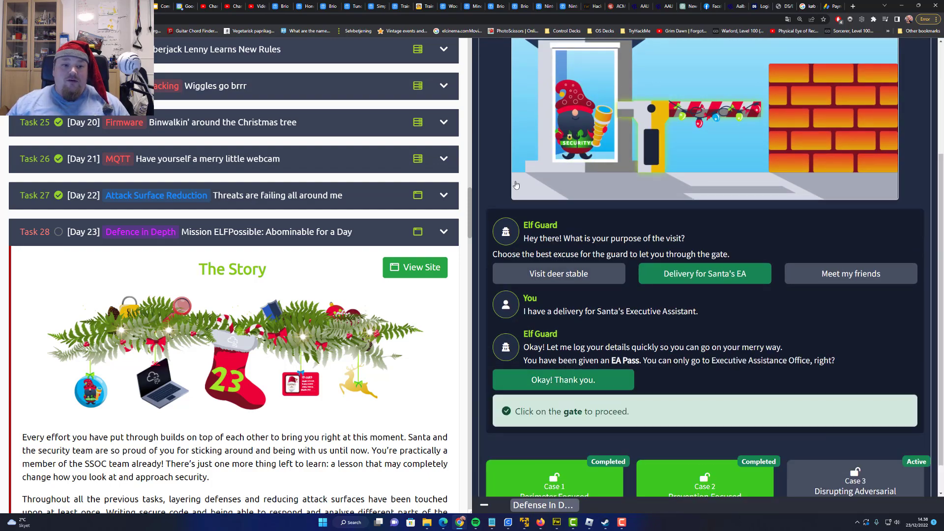
- Scroll through the answered questions and go through the gate to the EA's office
scroll(down, 3)
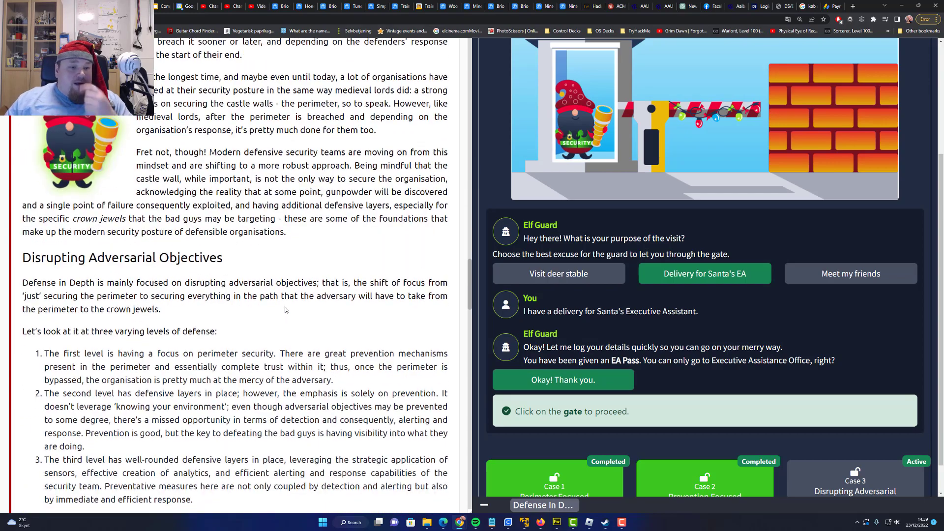
scroll(down, 3)
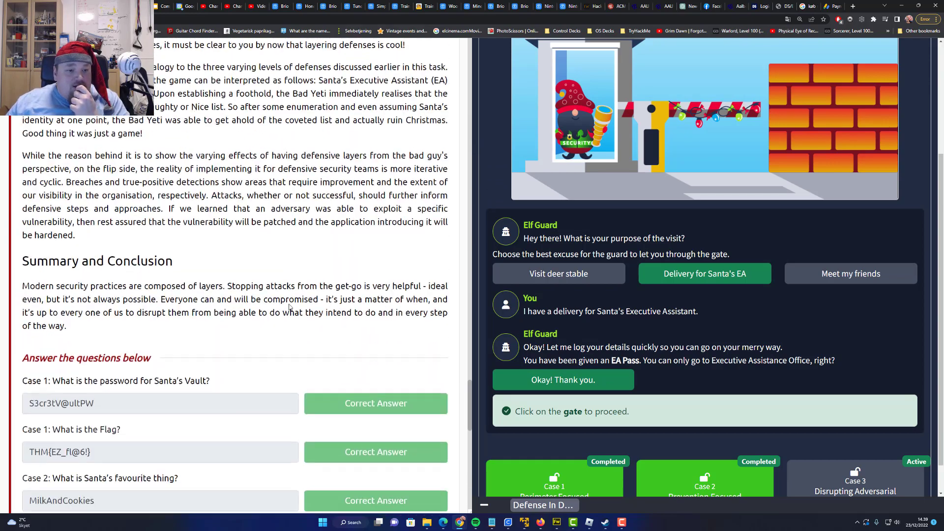
scroll(down, 3)
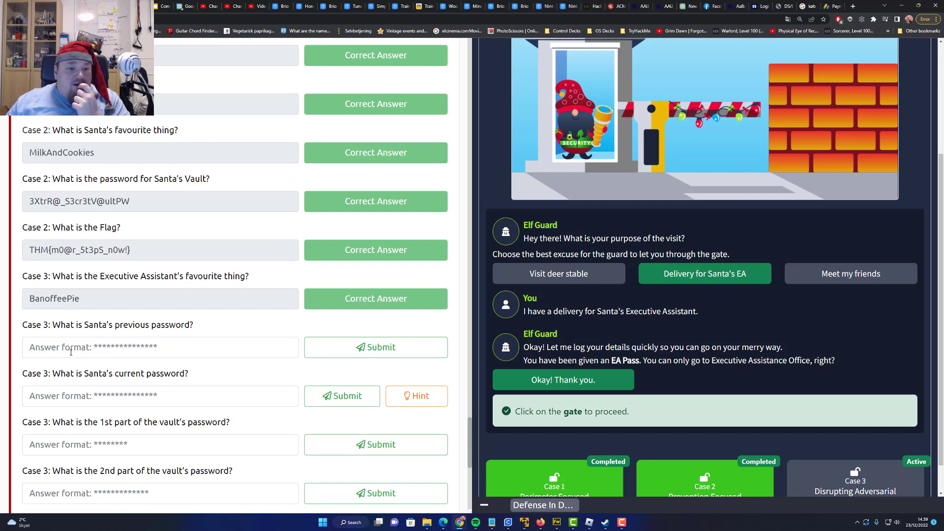
scroll(down, 3)
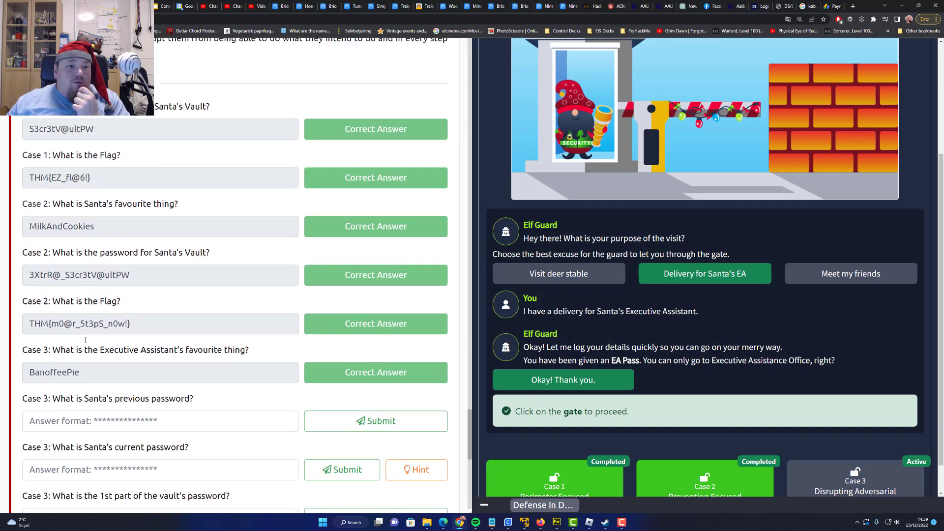
scroll(down, 3)
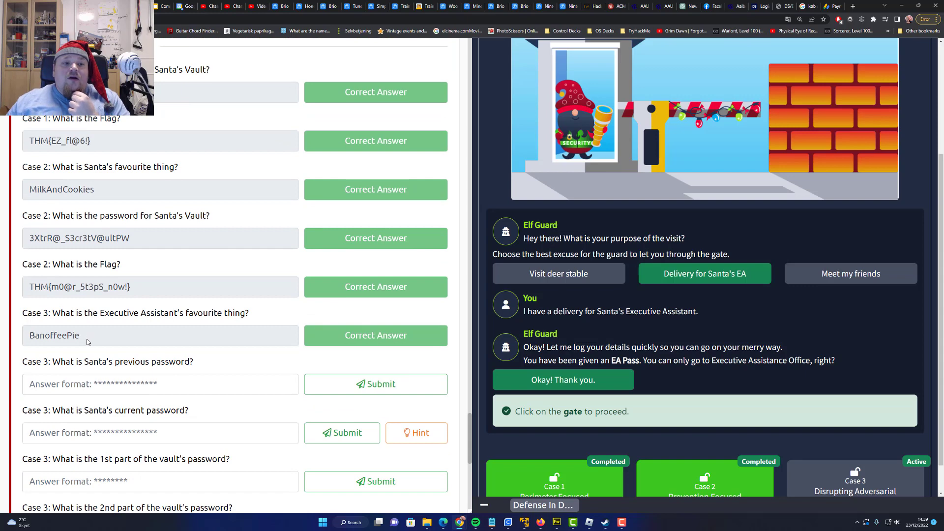
click(651, 132)
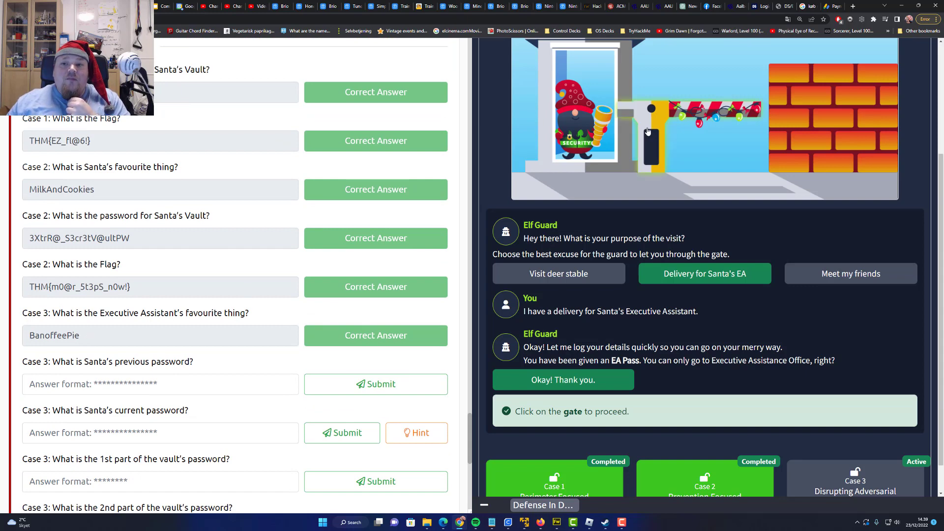
click(653, 132)
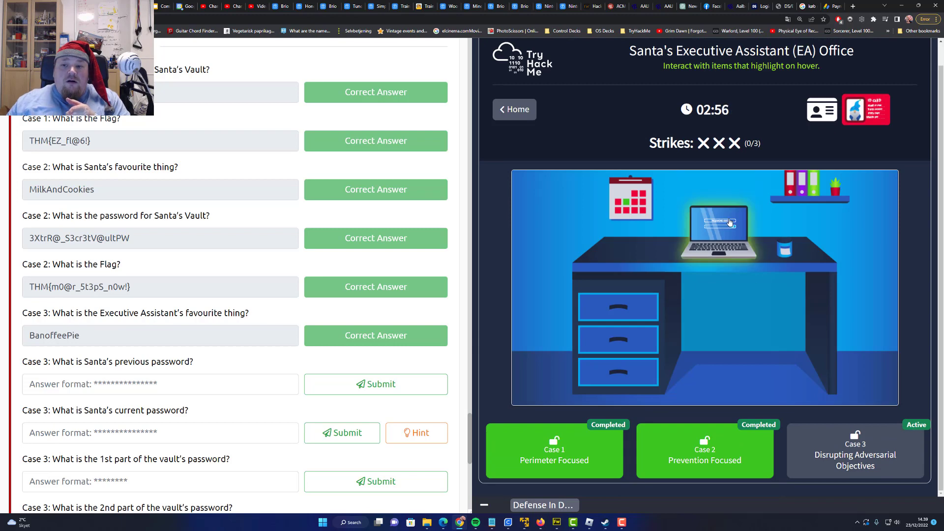
mouse_move(834, 254)
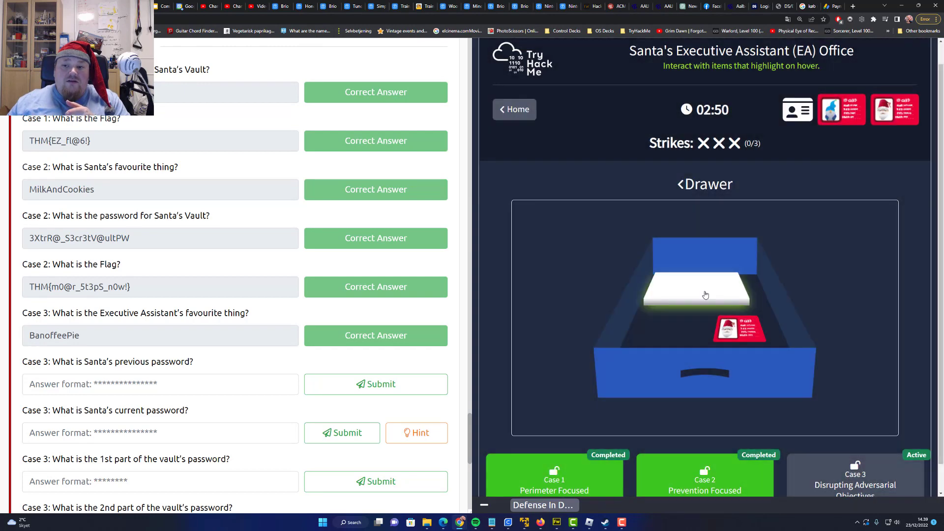
click(514, 109)
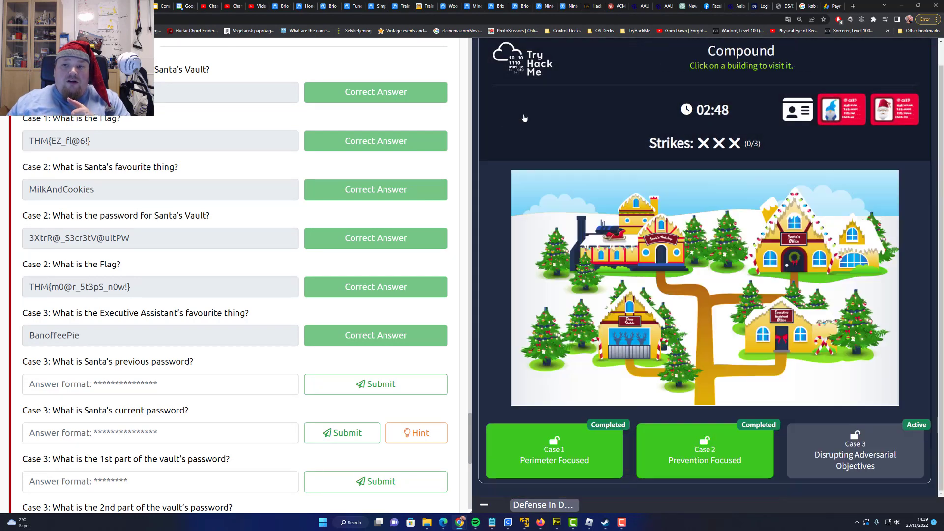
click(780, 250)
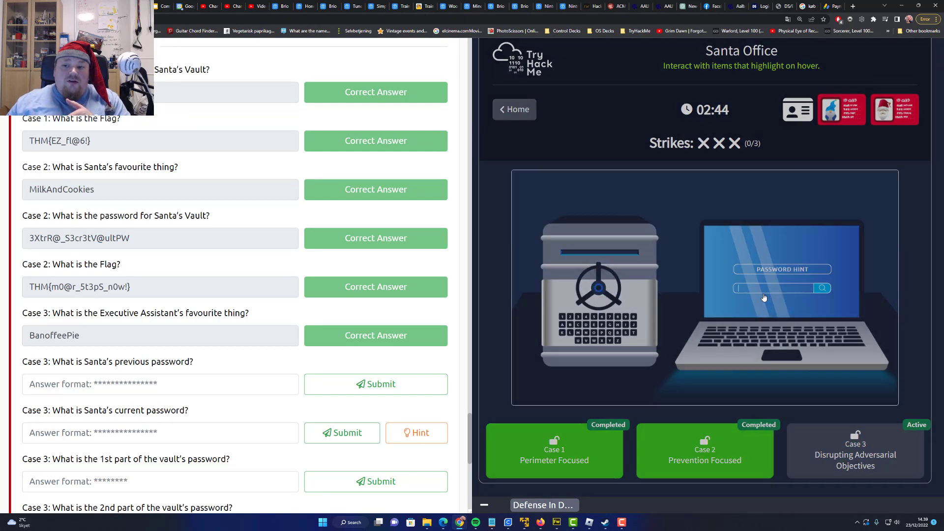
click(772, 287)
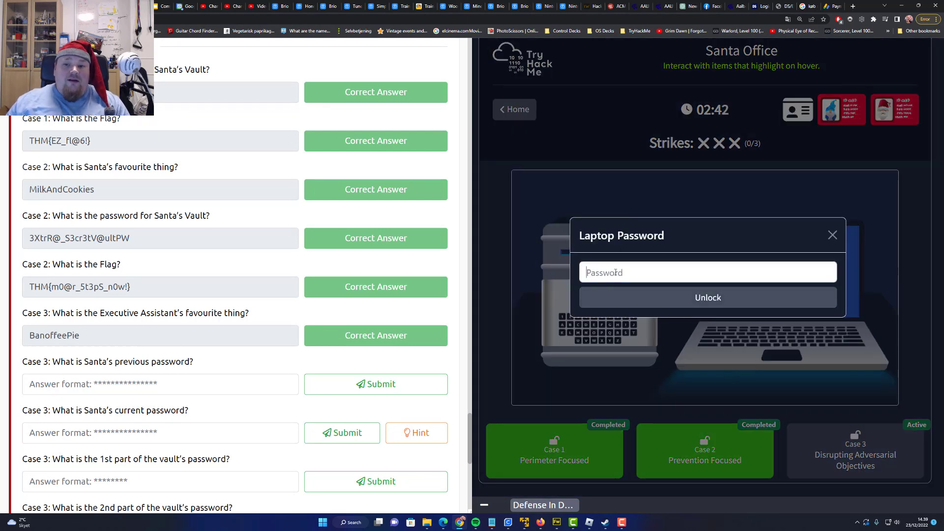
text(BanoffePie)
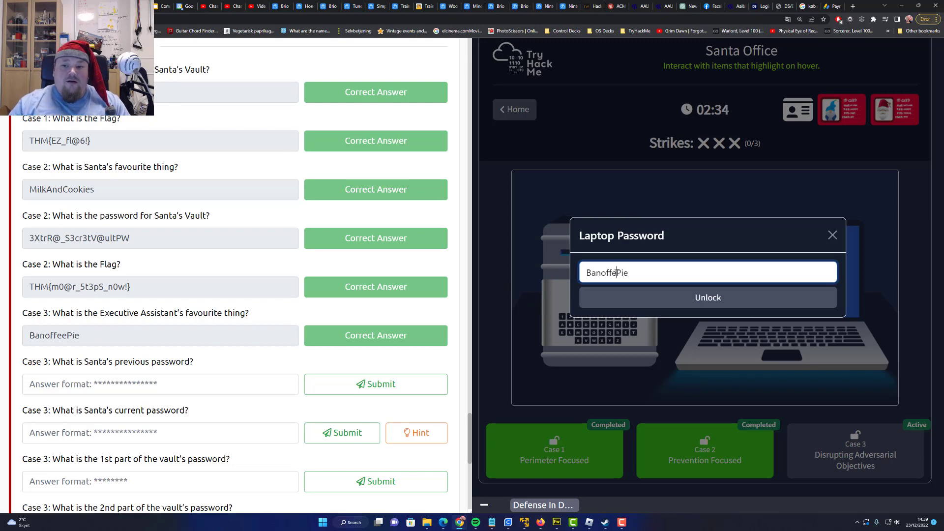
click(707, 297)
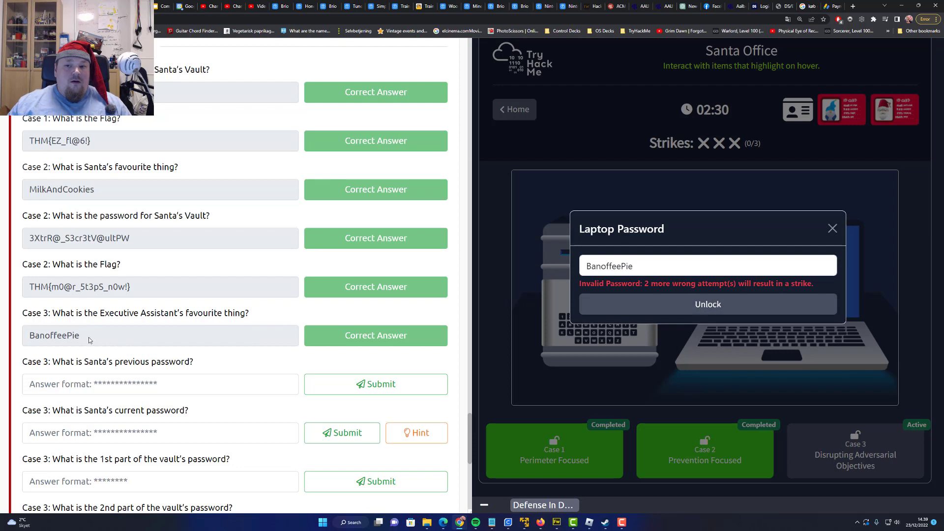
mouse_move(69, 343)
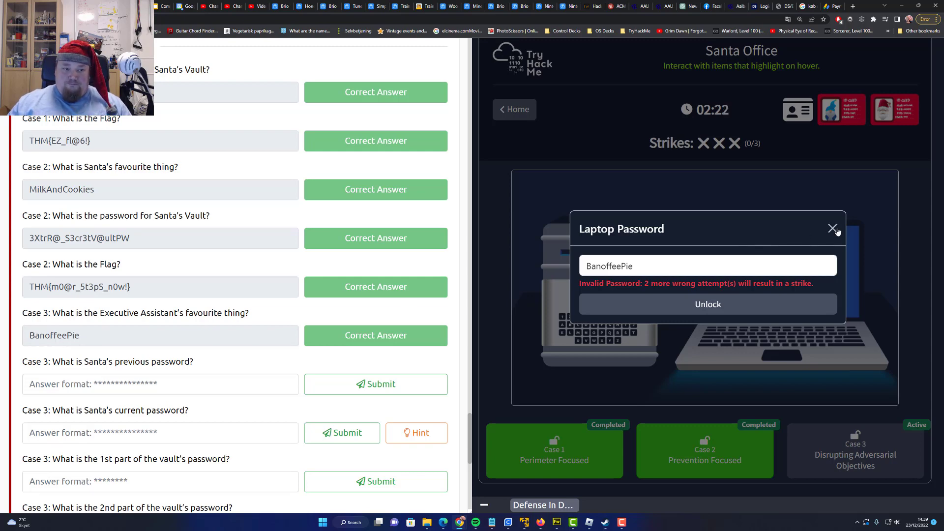
- Dismiss the rejected prompt, select the BanoffeePie answer text, and reopen the laptop prompt
click(834, 229)
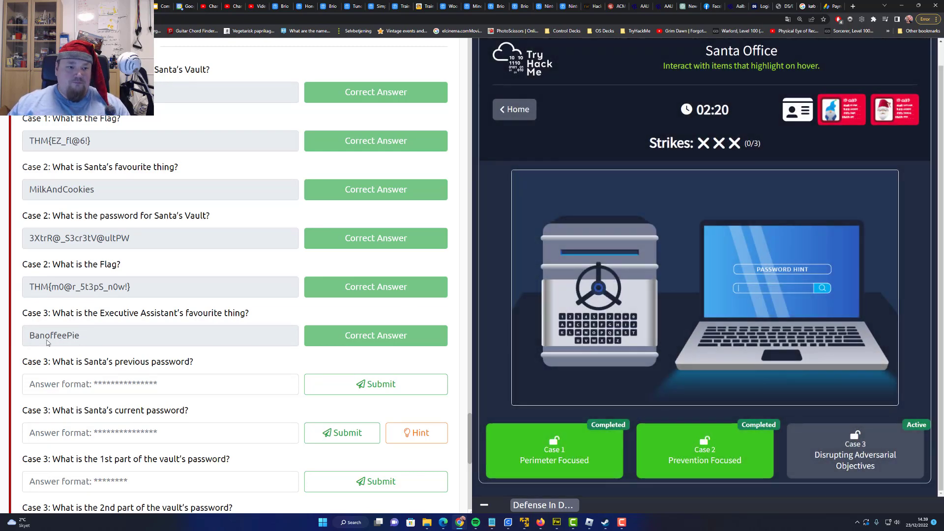
double_click(54, 335)
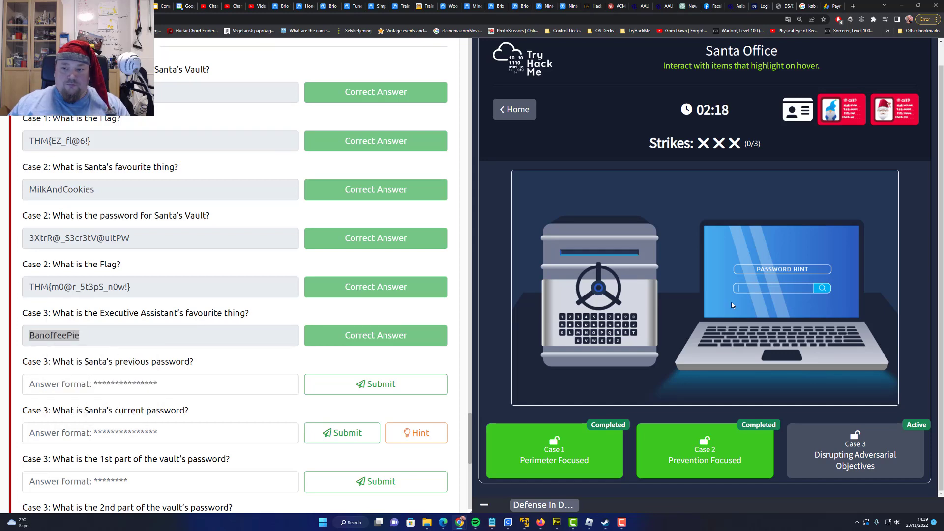
click(782, 288)
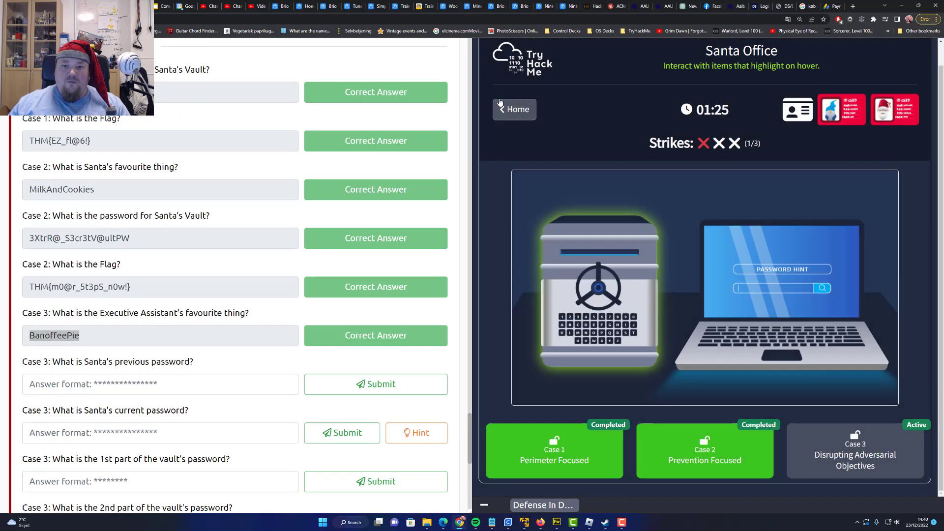
- Reread the post-it notes, highlighting the lazy-habits hint and the BanoffeePie answer
click(514, 109)
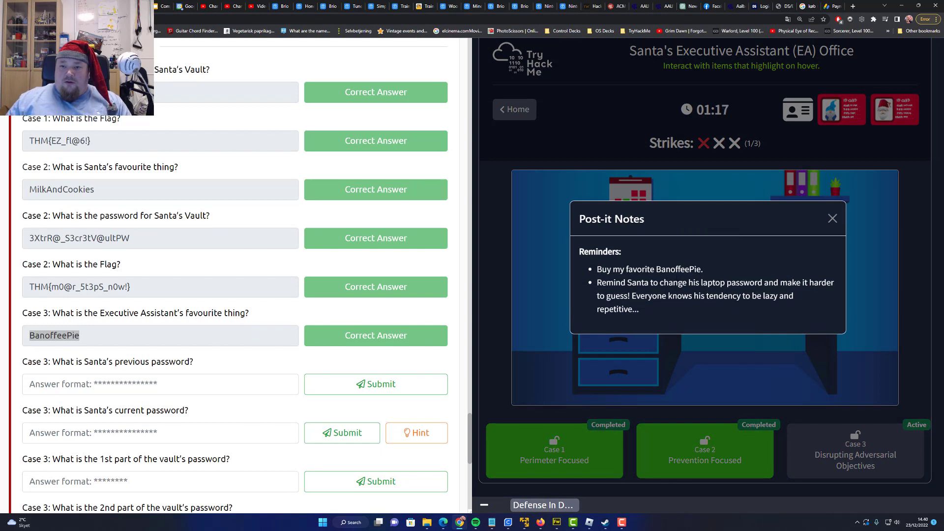
drag(597, 283, 737, 282)
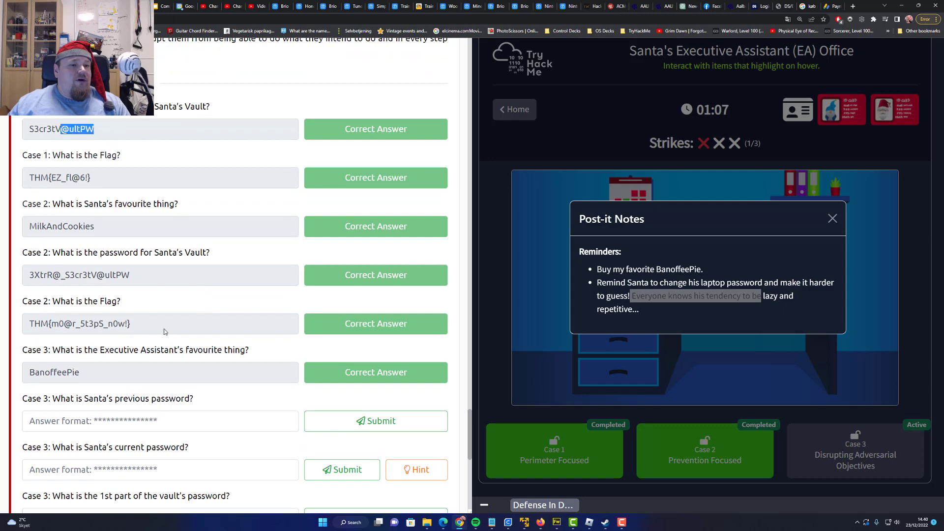
scroll(down, 3)
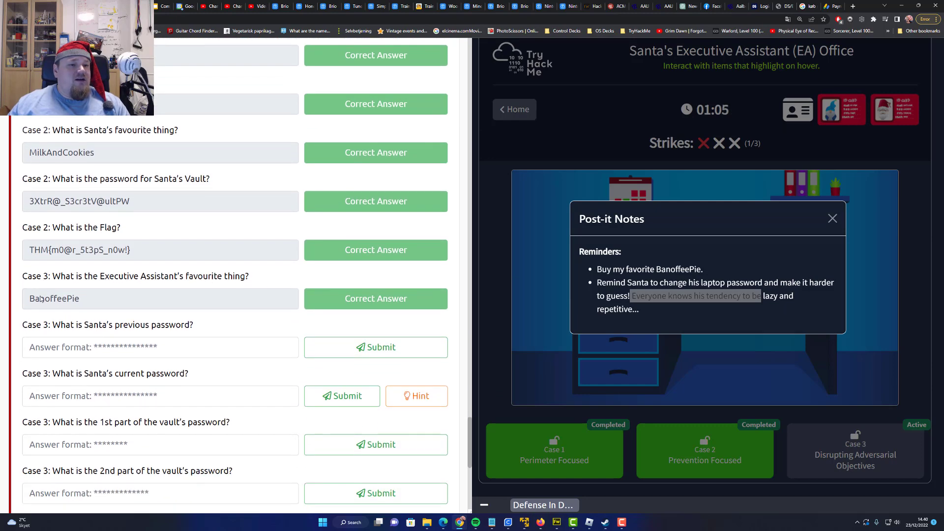
double_click(58, 299)
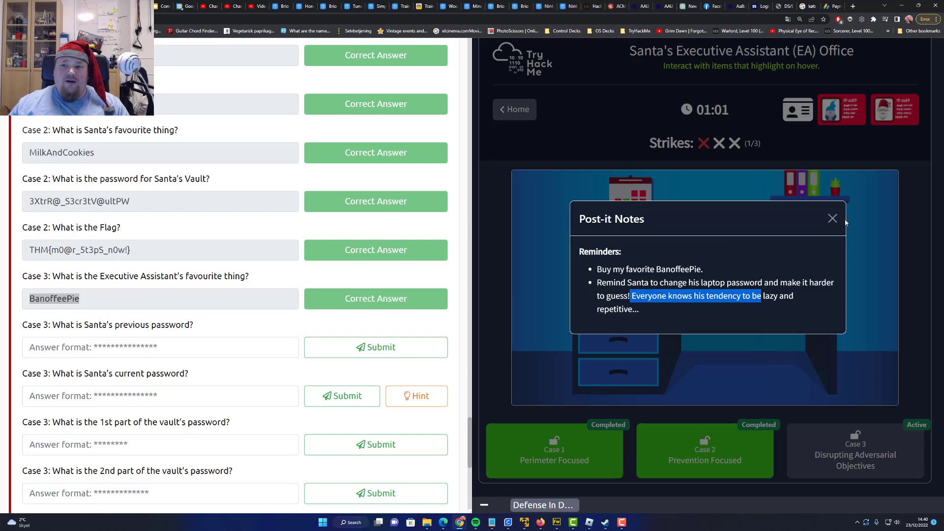
click(832, 217)
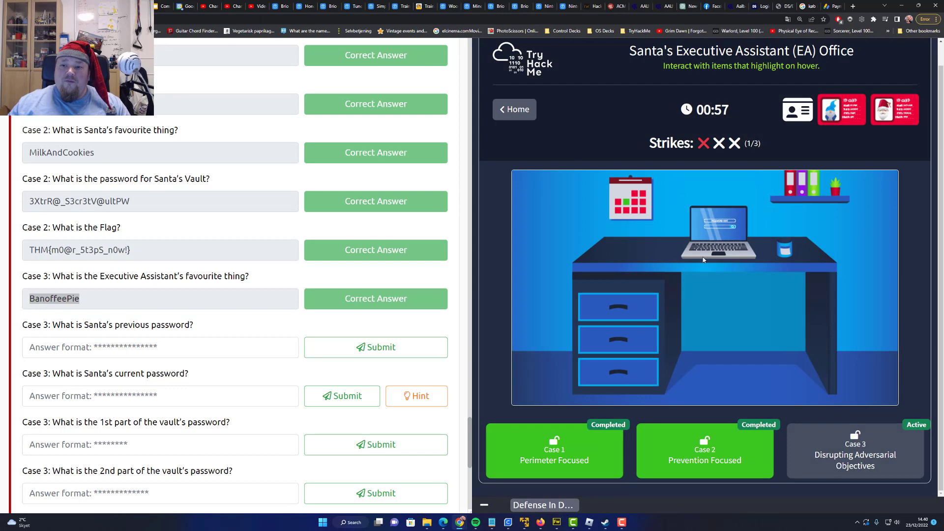
mouse_move(702, 233)
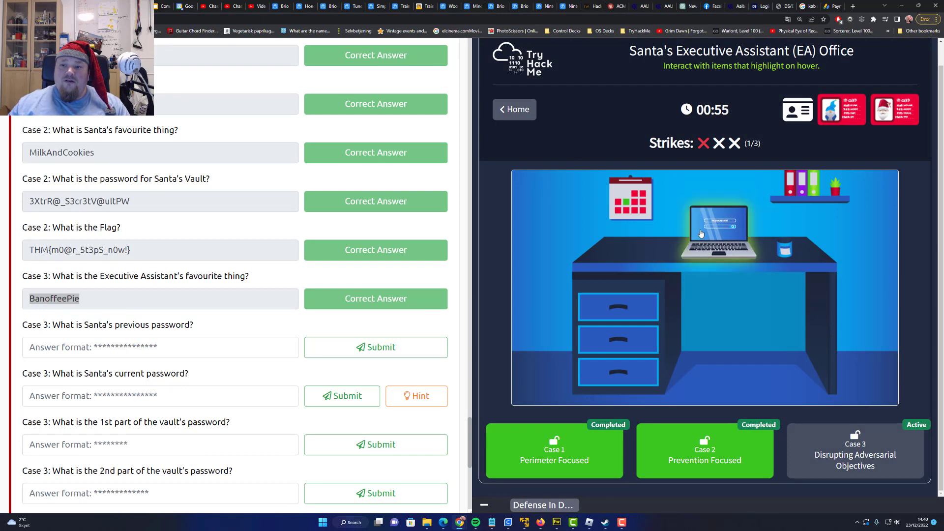
click(716, 235)
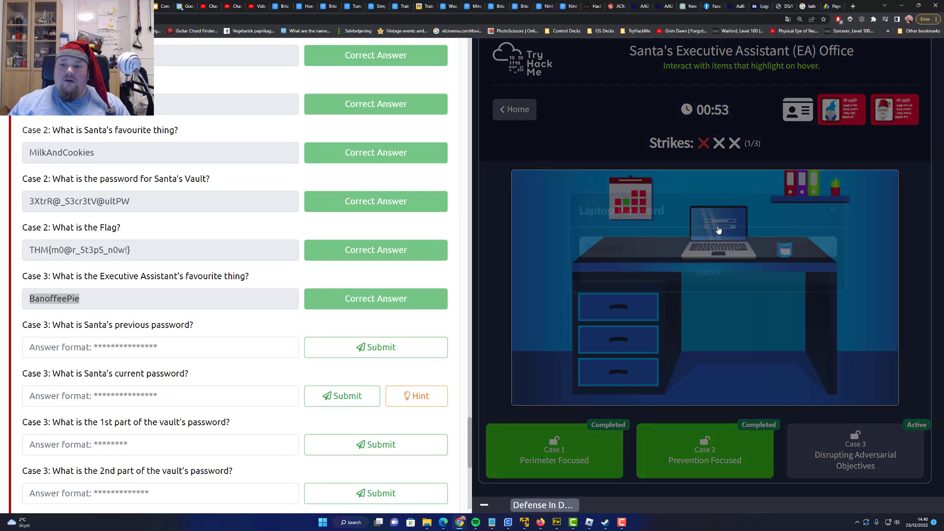
click(718, 230)
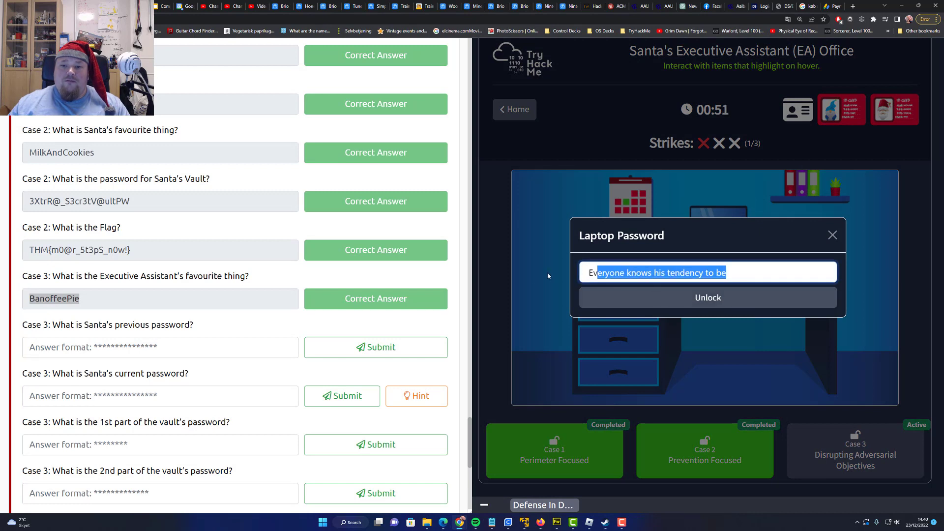
text(BenoffeePie)
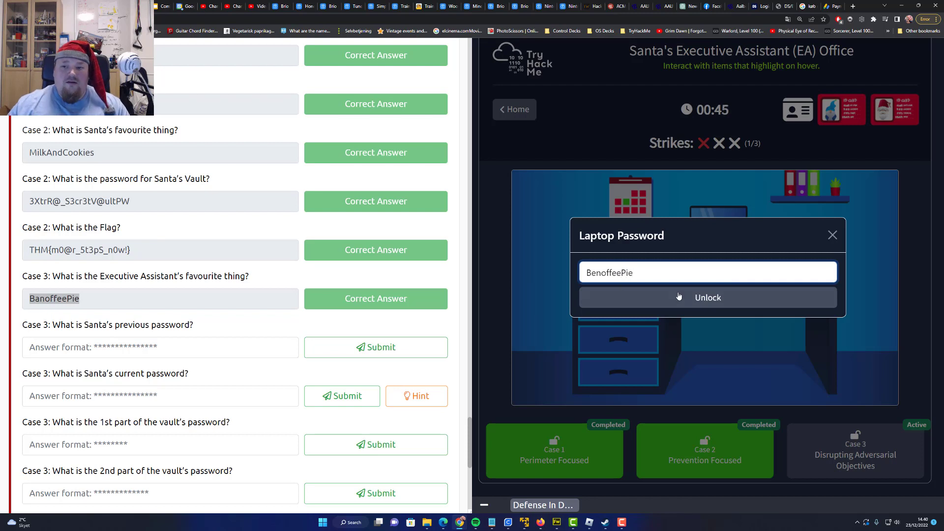
click(708, 297)
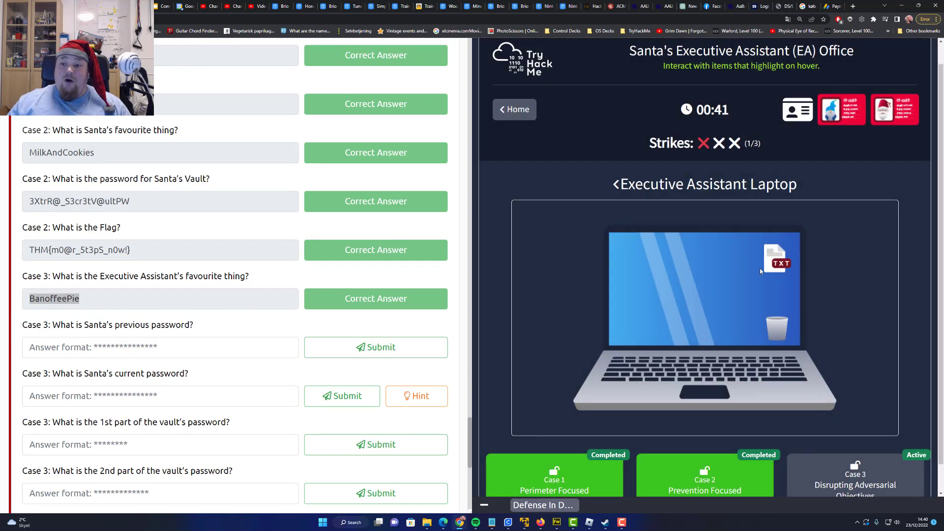
click(778, 259)
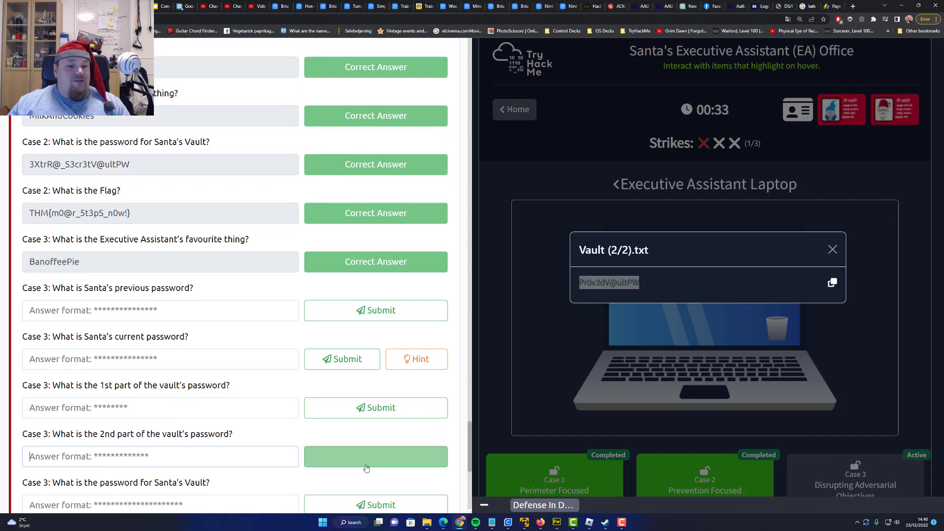
click(375, 456)
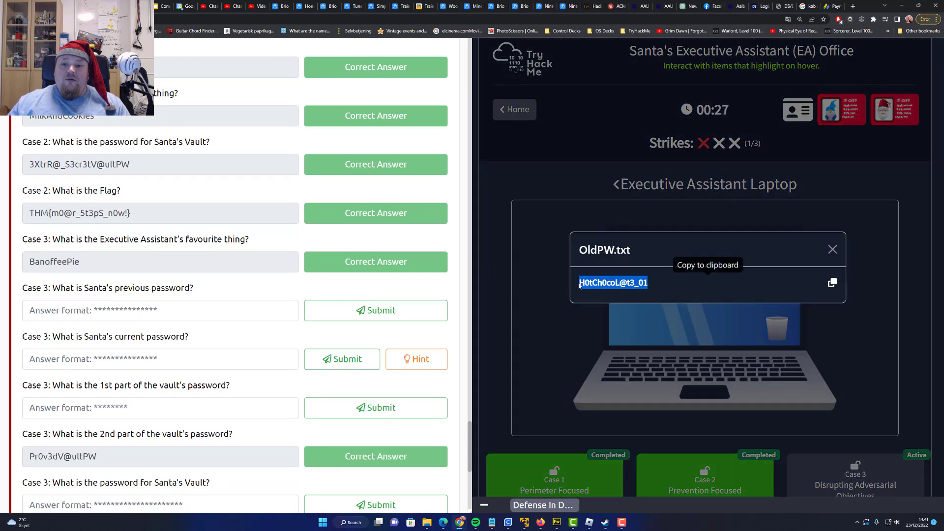
scroll(down, 3)
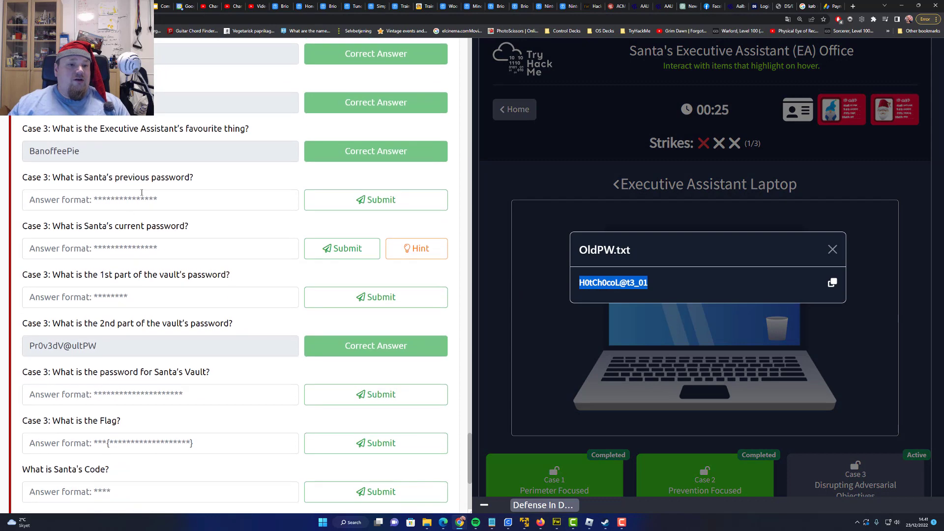
click(375, 199)
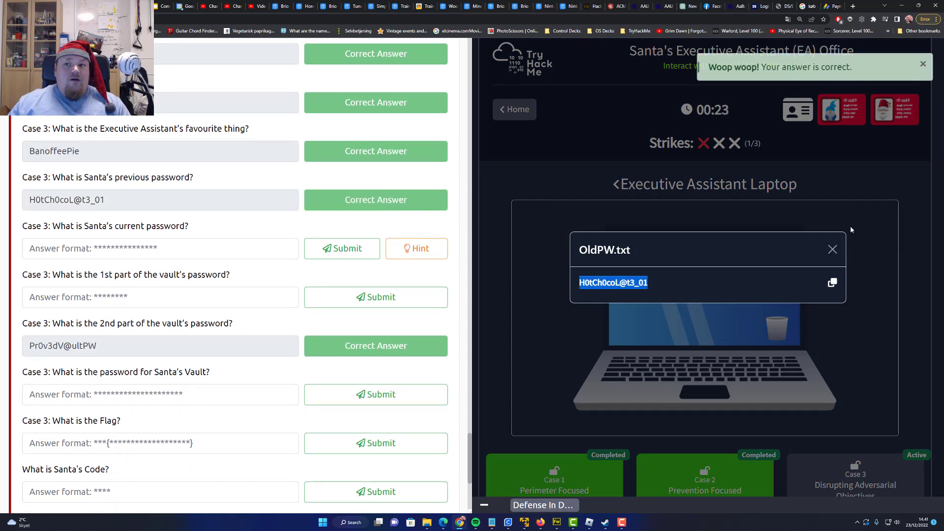
click(833, 249)
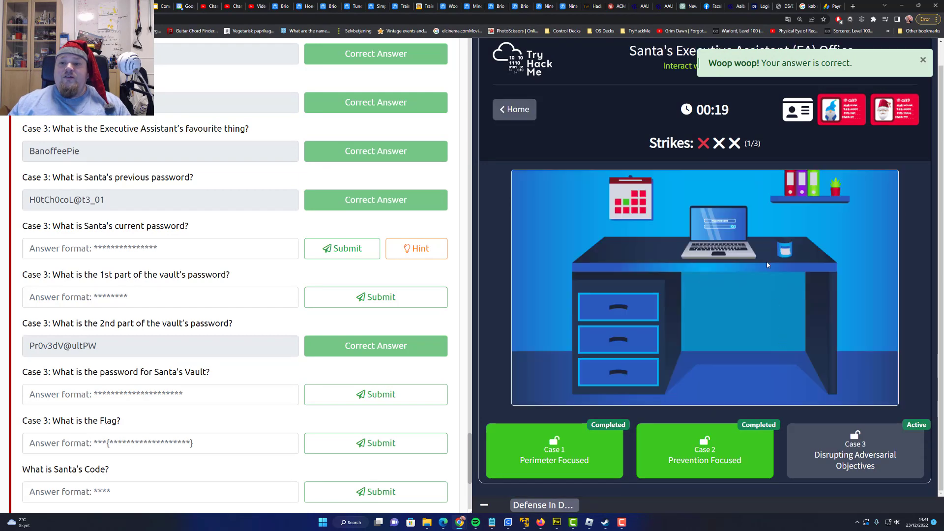
- Reopen the post-it notes and highlight the reminder about changing Santa's password
click(784, 249)
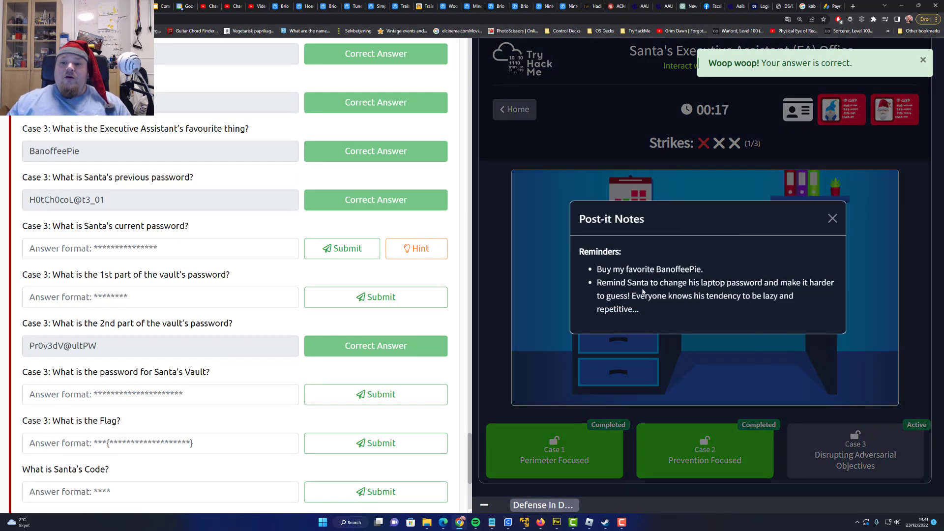
drag(596, 282, 639, 309)
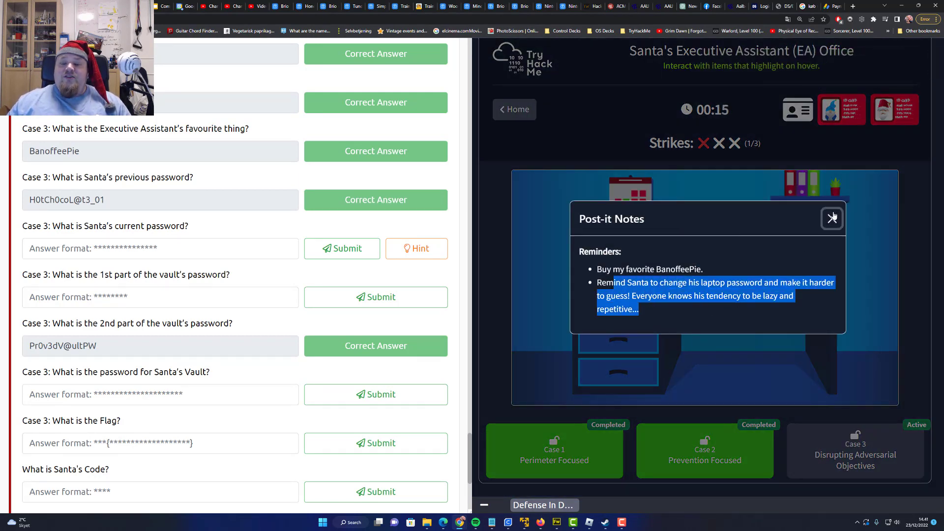
click(832, 218)
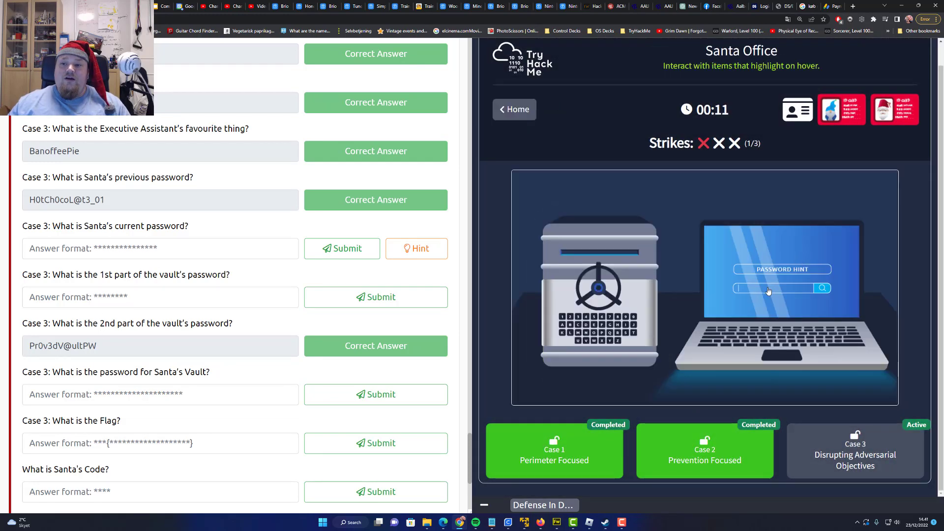
click(780, 288)
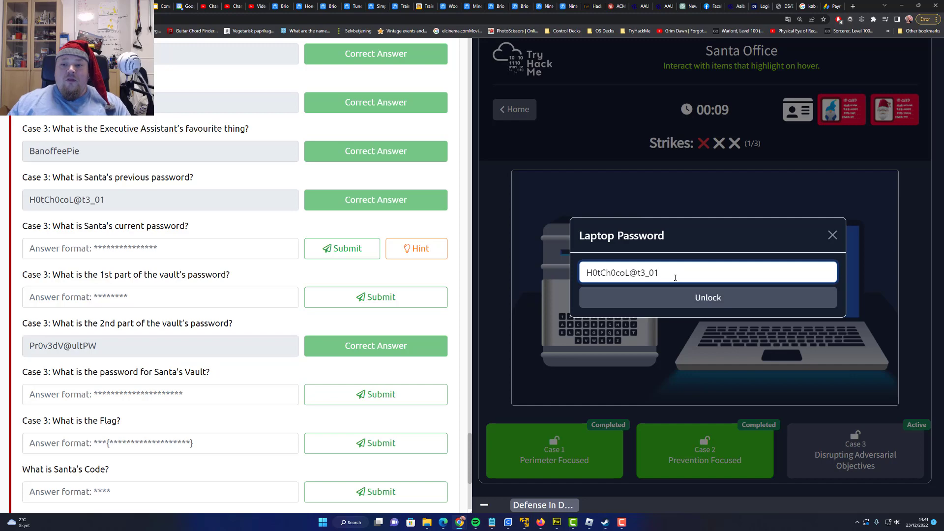
click(708, 297)
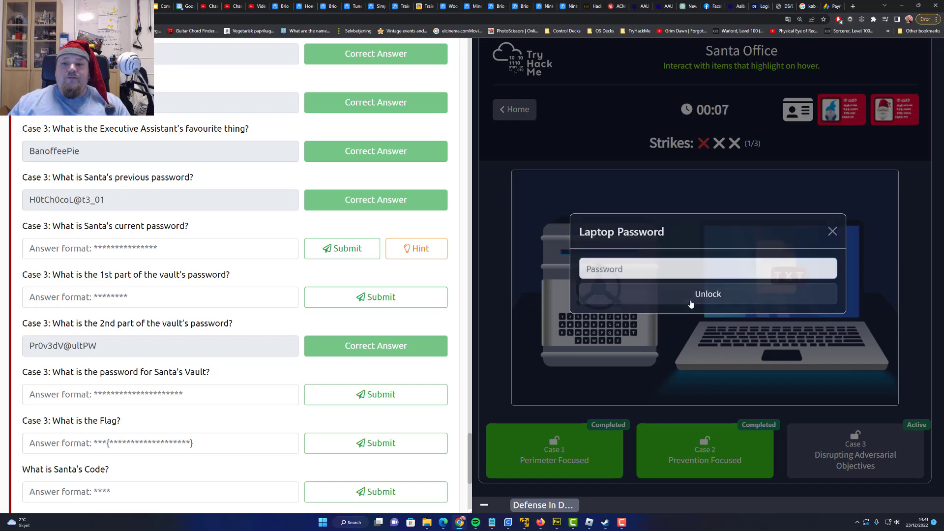
click(707, 294)
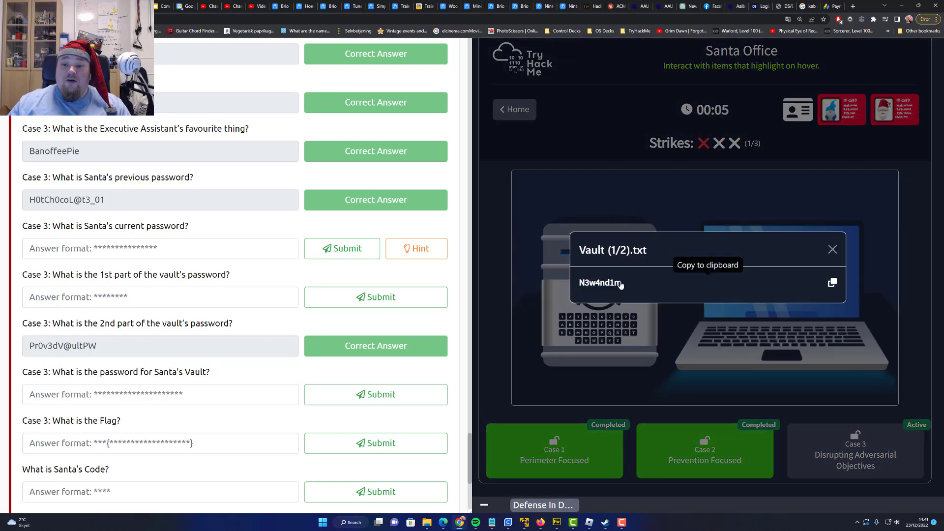
click(832, 281)
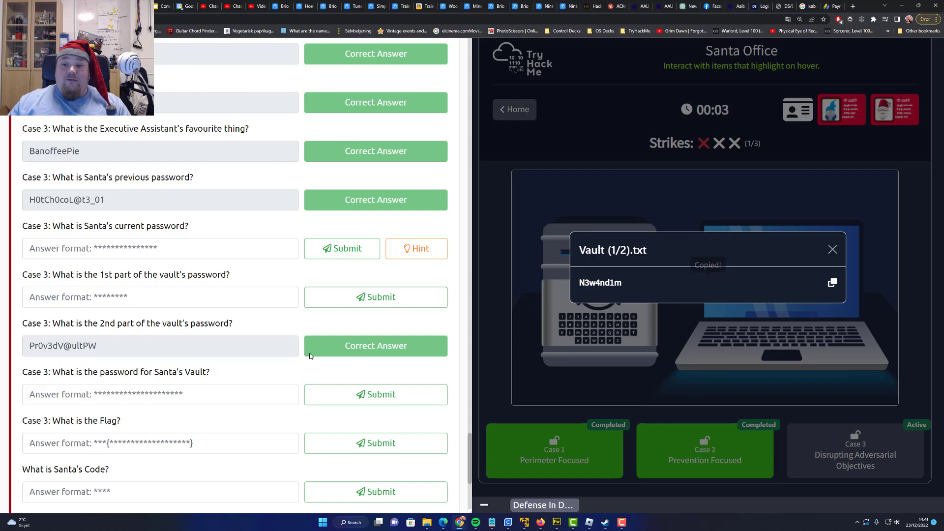
click(375, 297)
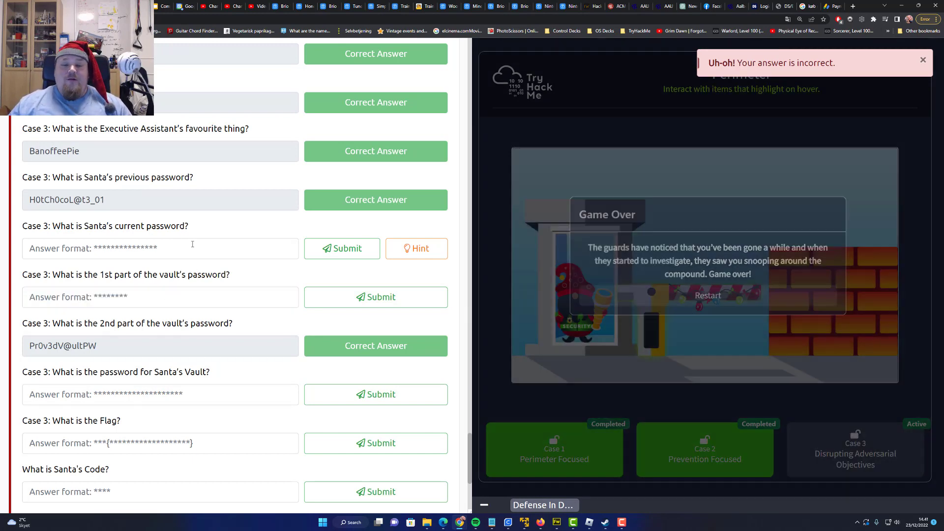
text(H0tCh0coL@t3_02)
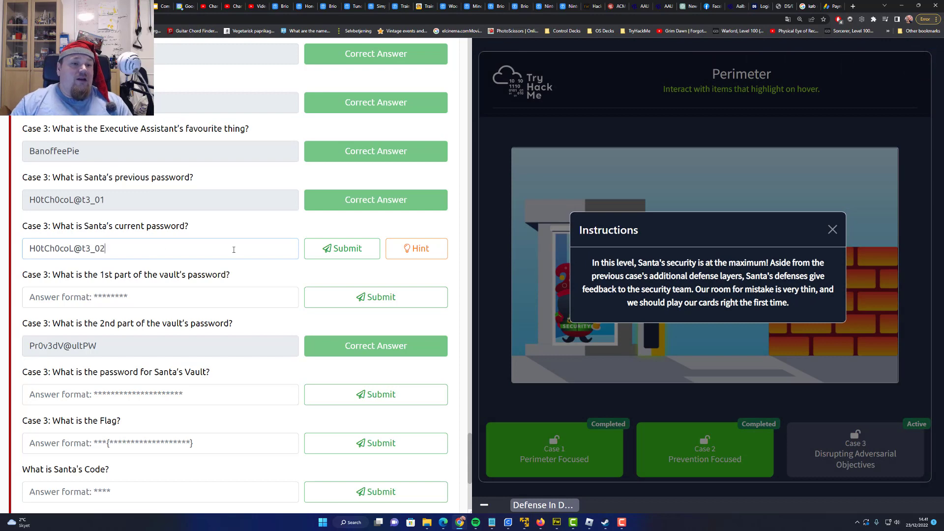
click(341, 248)
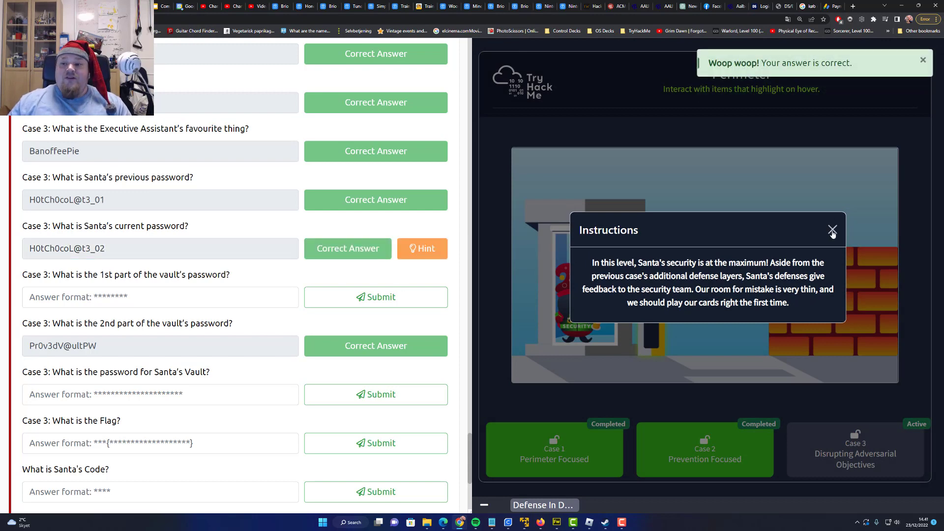
click(832, 230)
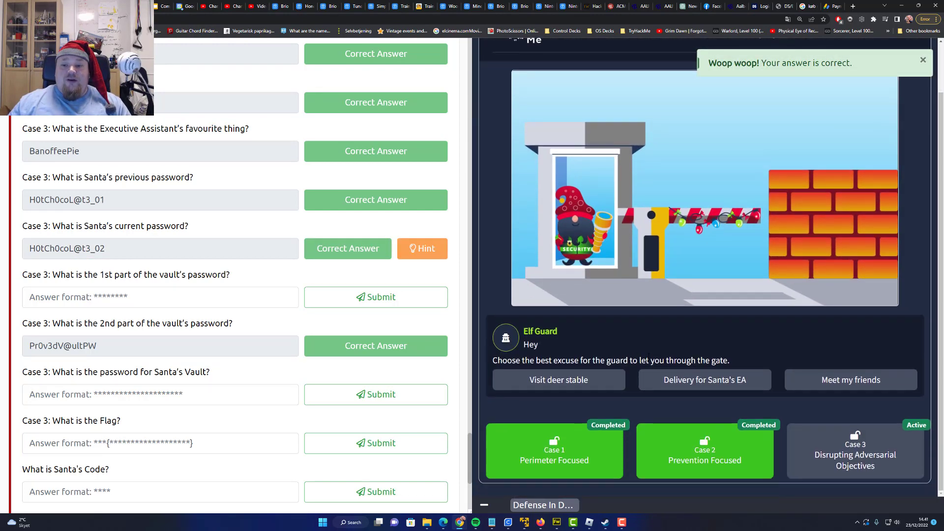
click(704, 379)
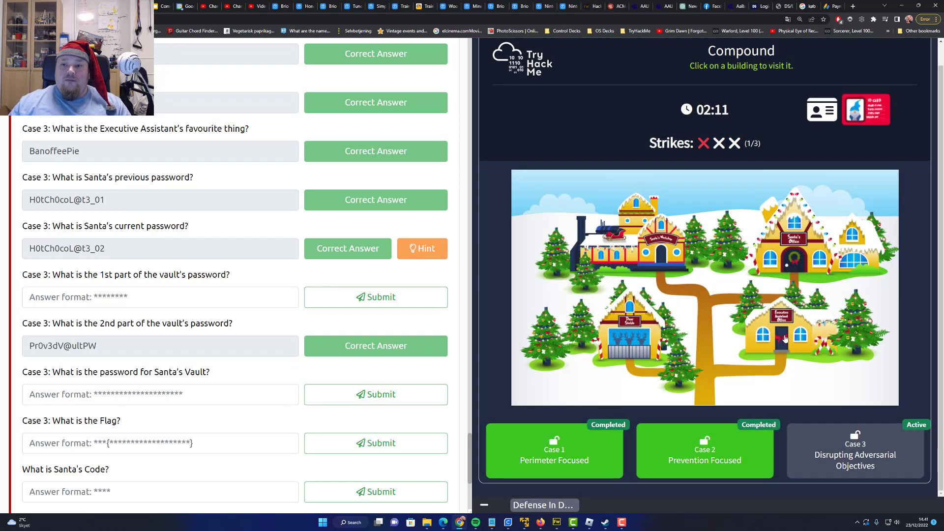
- Visit the EA office, closing the post-it notes and the assistant's laptop login
click(782, 322)
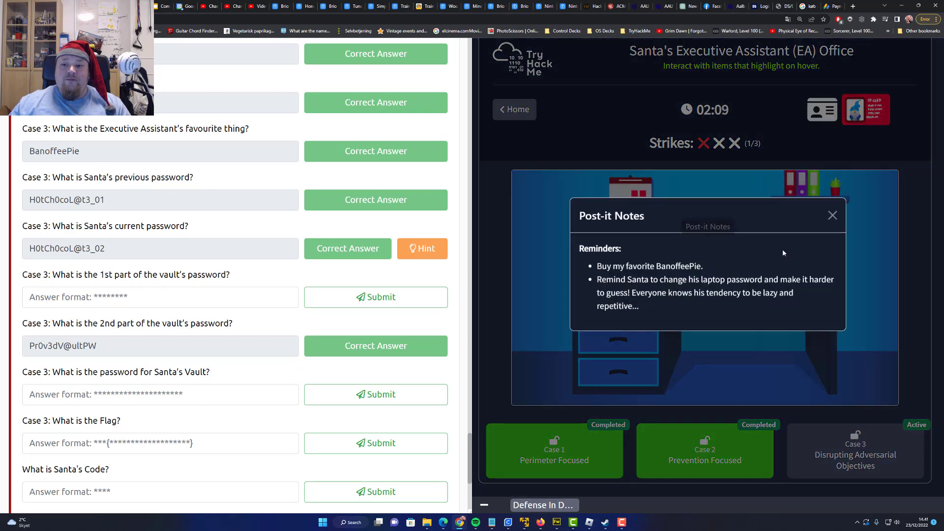
click(833, 215)
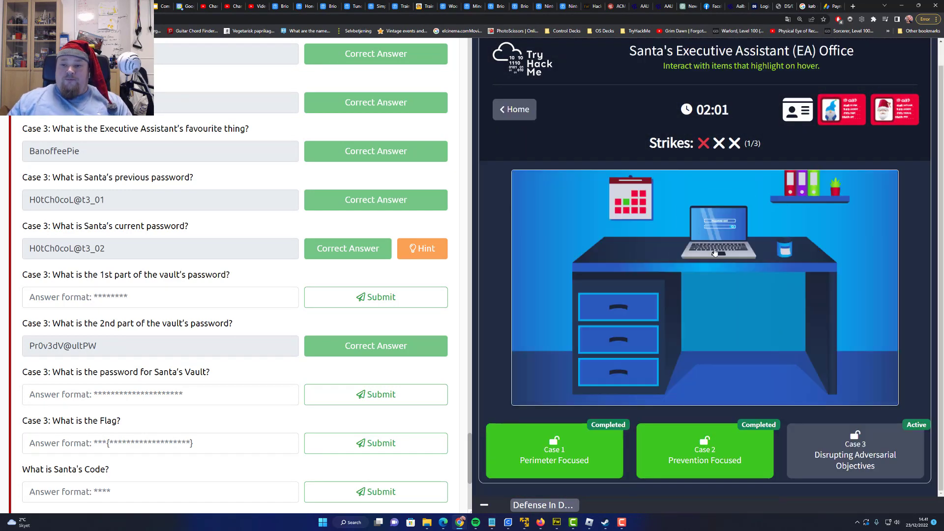
click(718, 232)
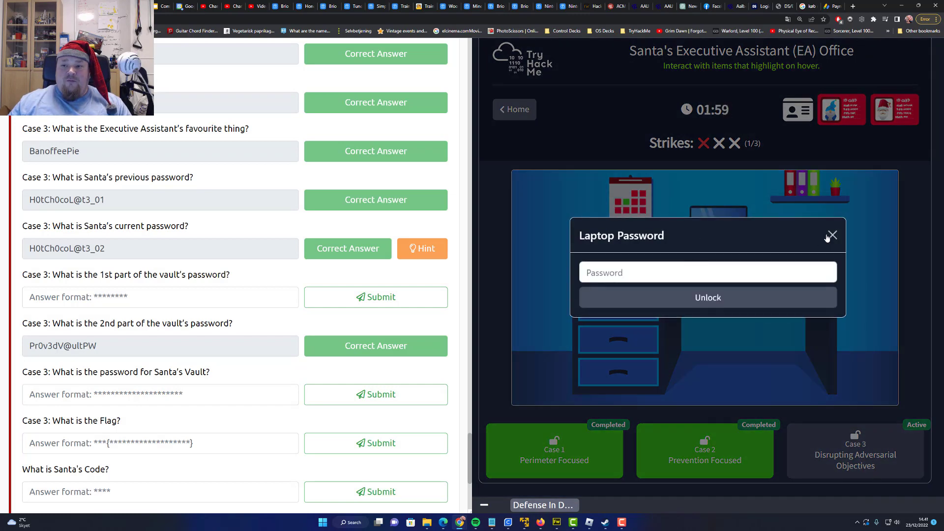
click(830, 235)
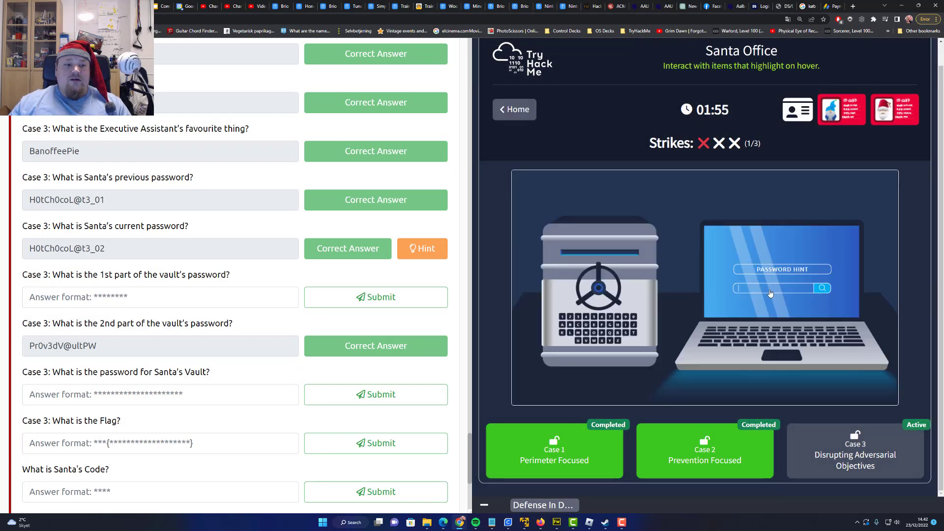
click(781, 283)
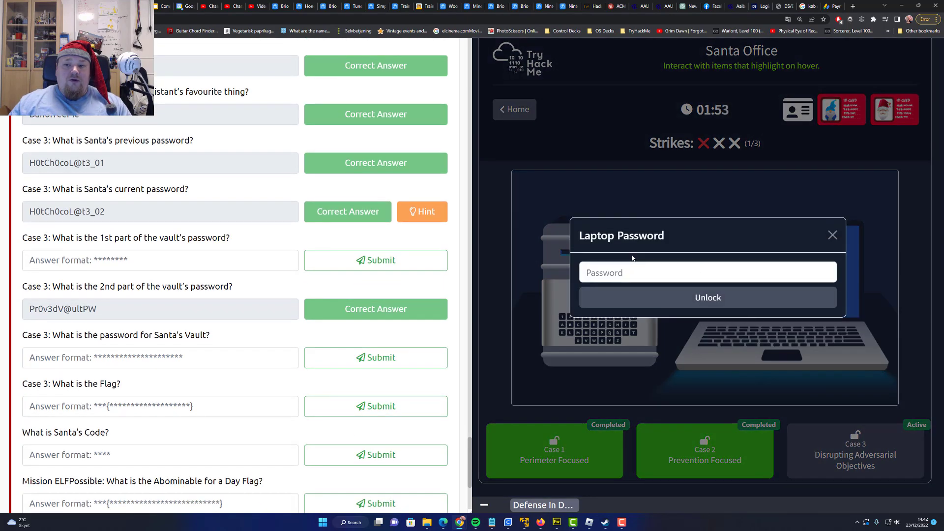
text(H0tCh0coL@t3_02)
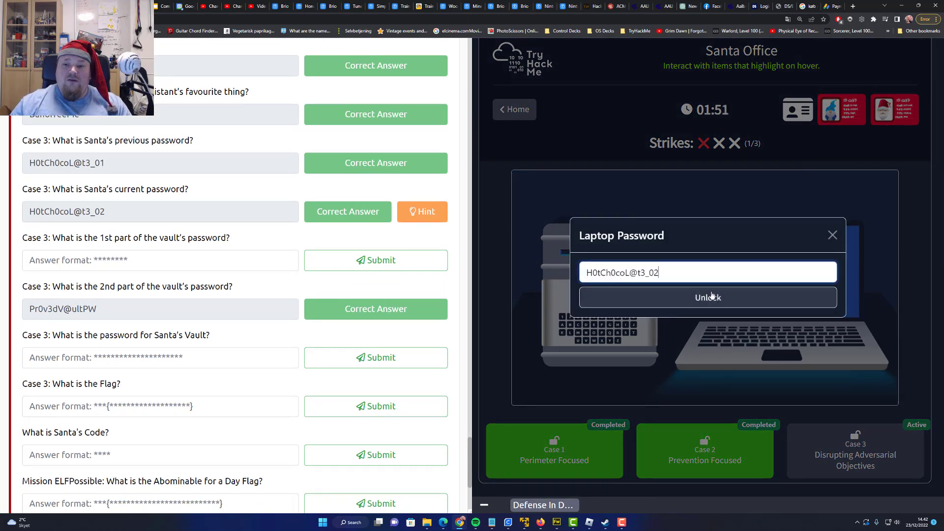
click(708, 297)
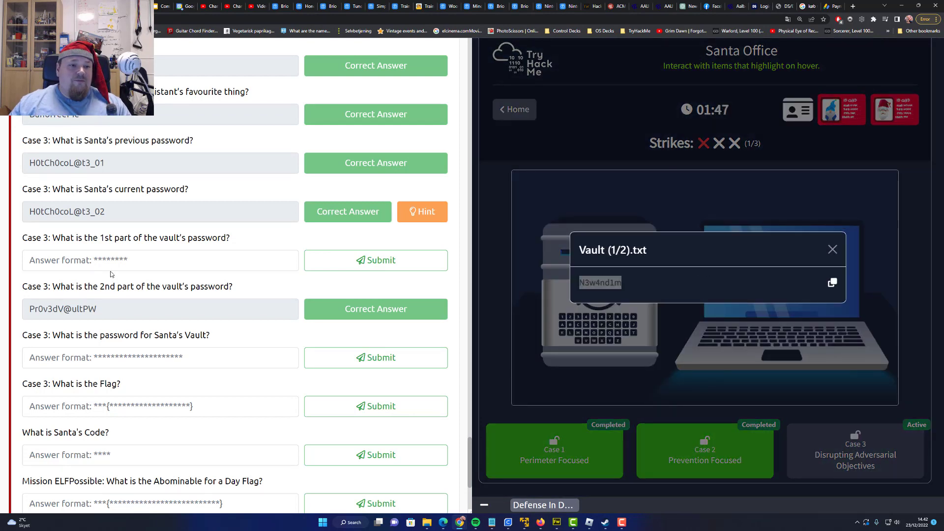
scroll(down, 3)
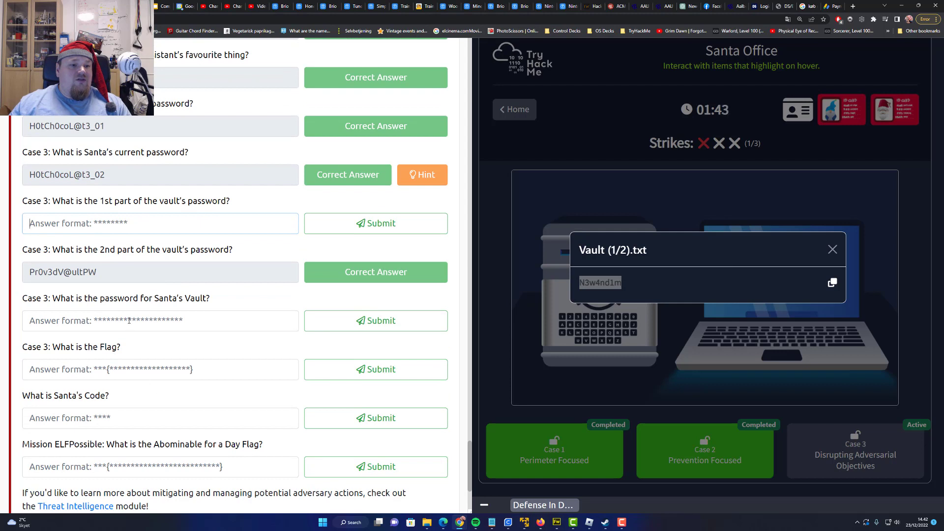
text(N3w4nd1m)
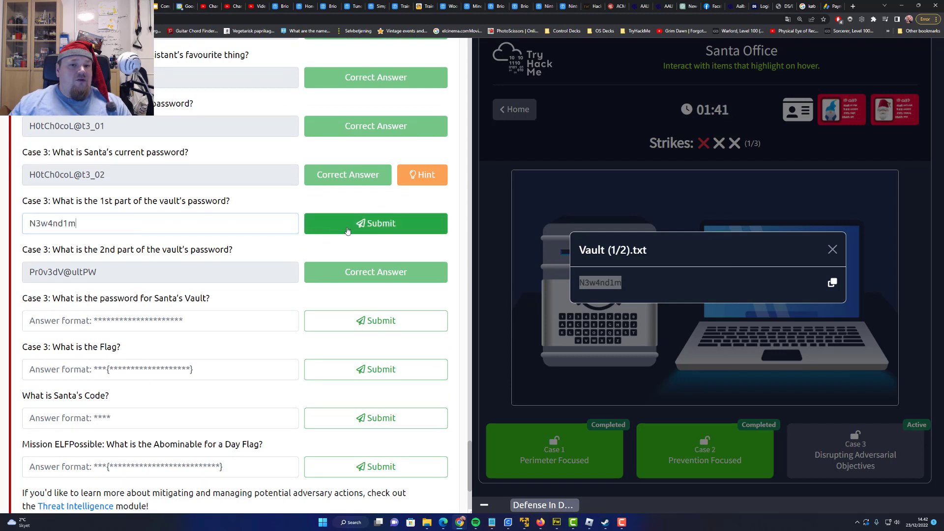
click(376, 223)
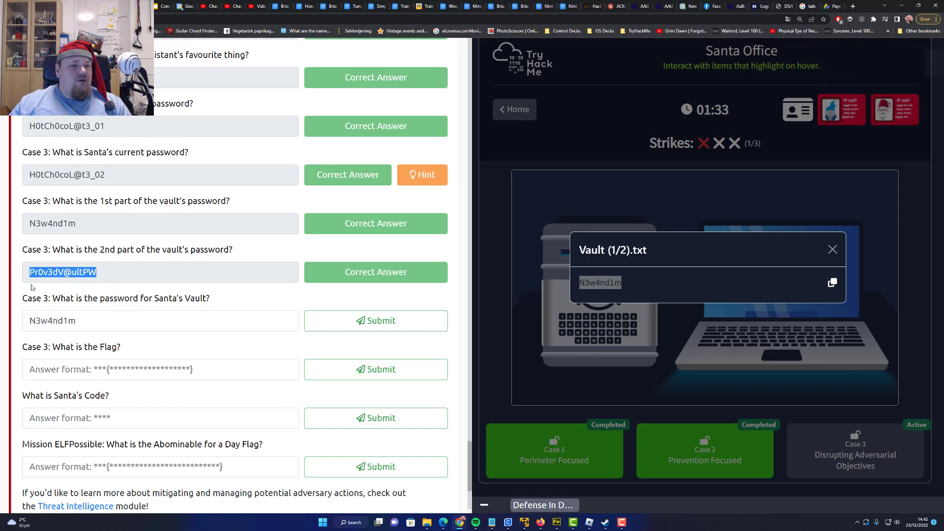
click(375, 320)
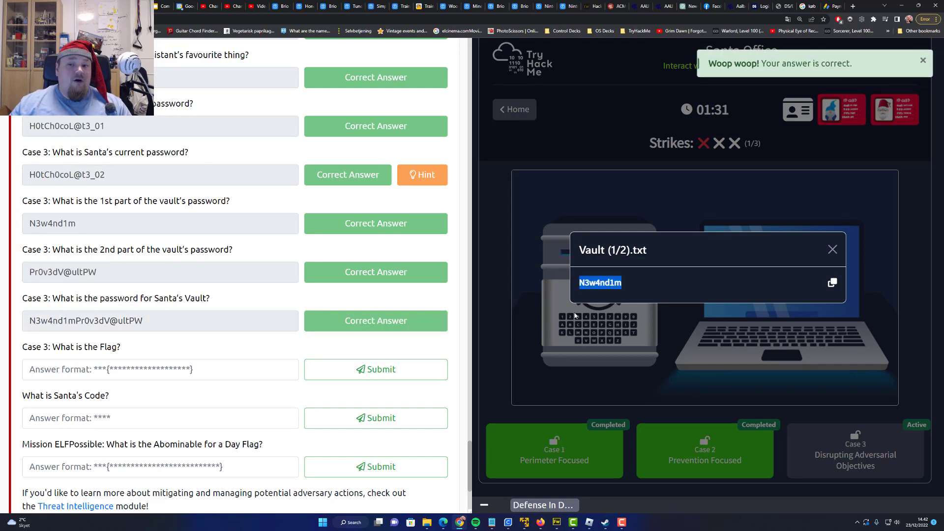
click(832, 249)
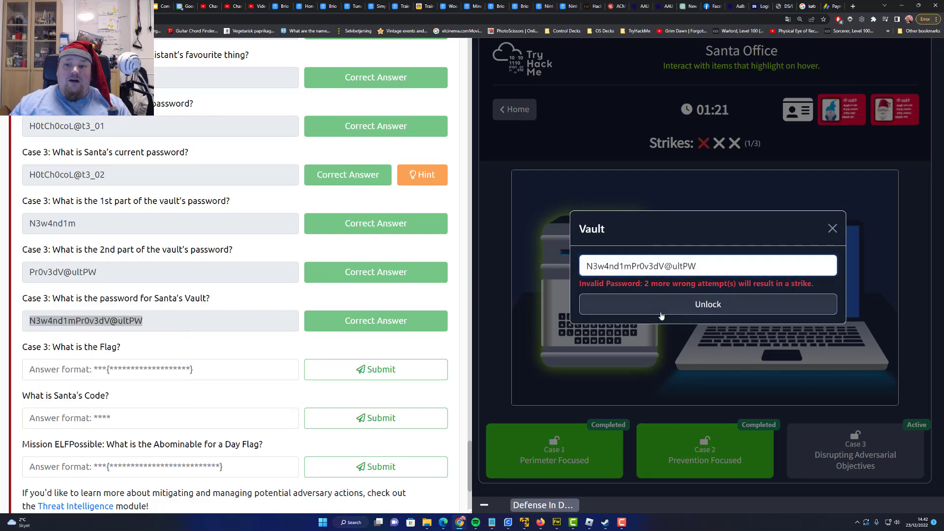
click(708, 304)
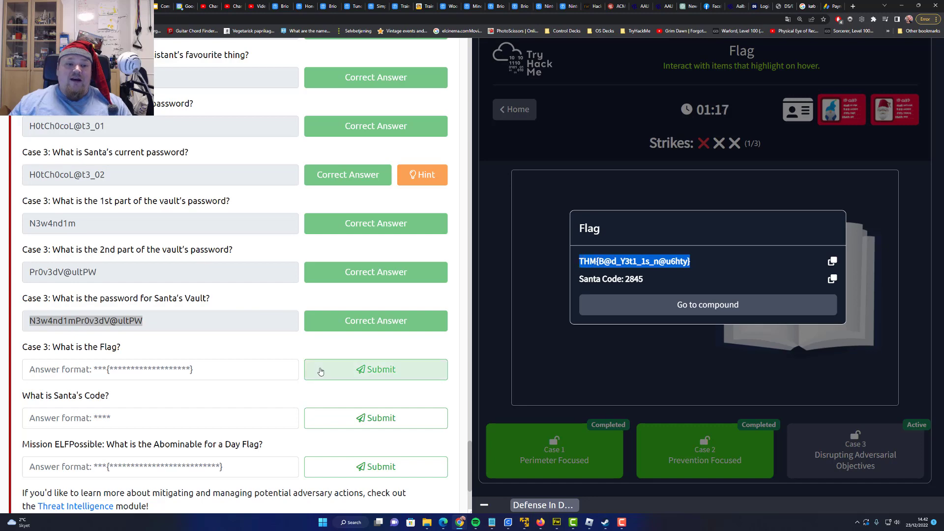
- Unlock the vault using the combined vault password answer to reveal the Case 3 flag
click(707, 304)
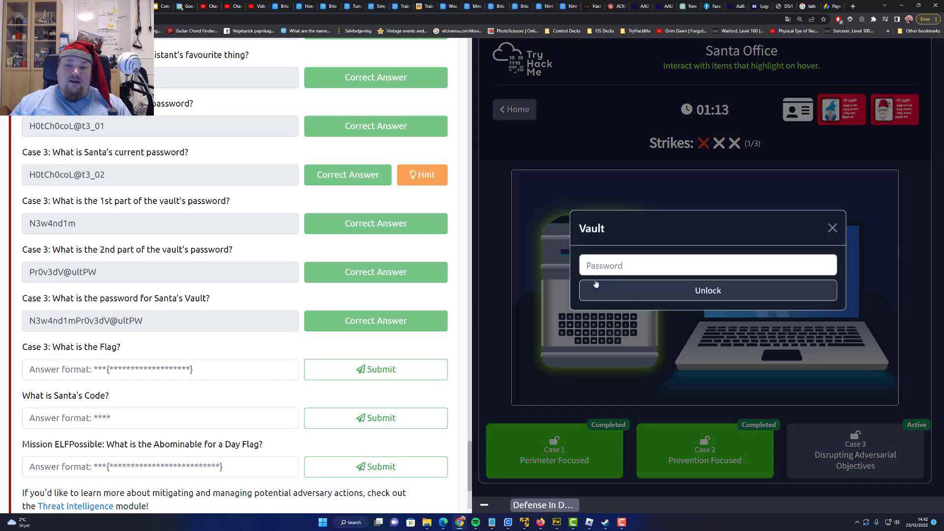
click(707, 290)
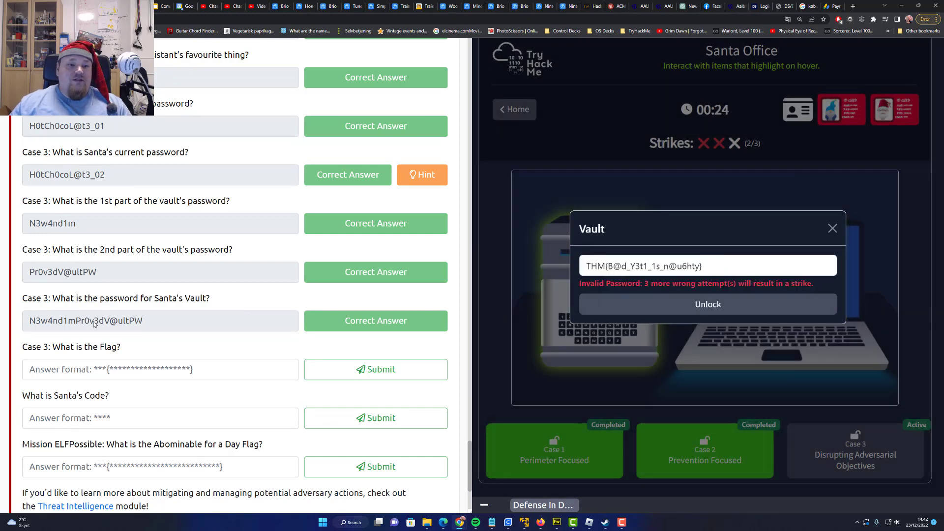
right_click(85, 320)
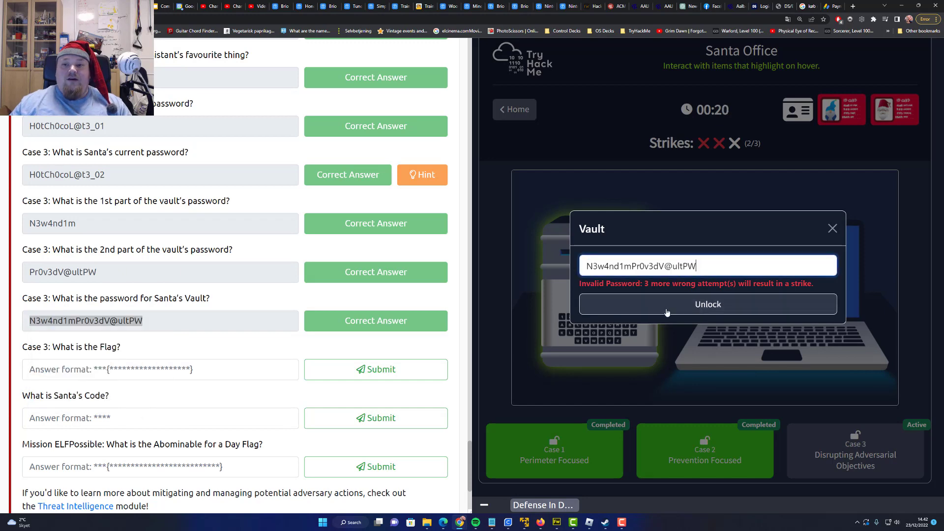
- Reveal Santa's Code 2845 from the flag note and submit it as the answer
click(708, 304)
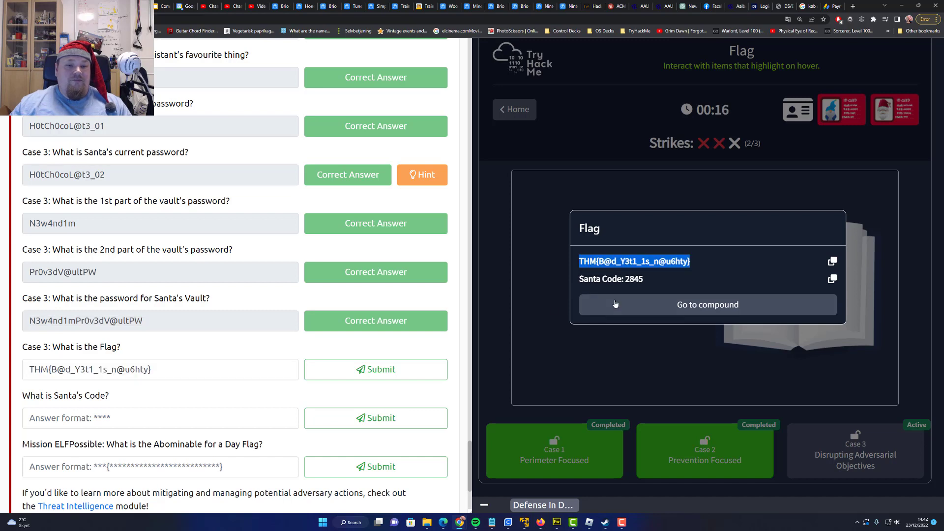
right_click(633, 279)
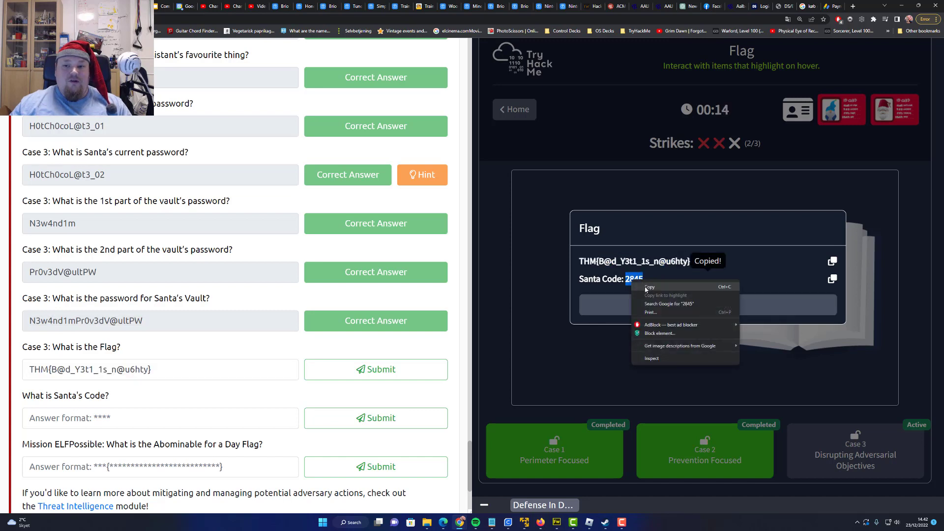
text(2845)
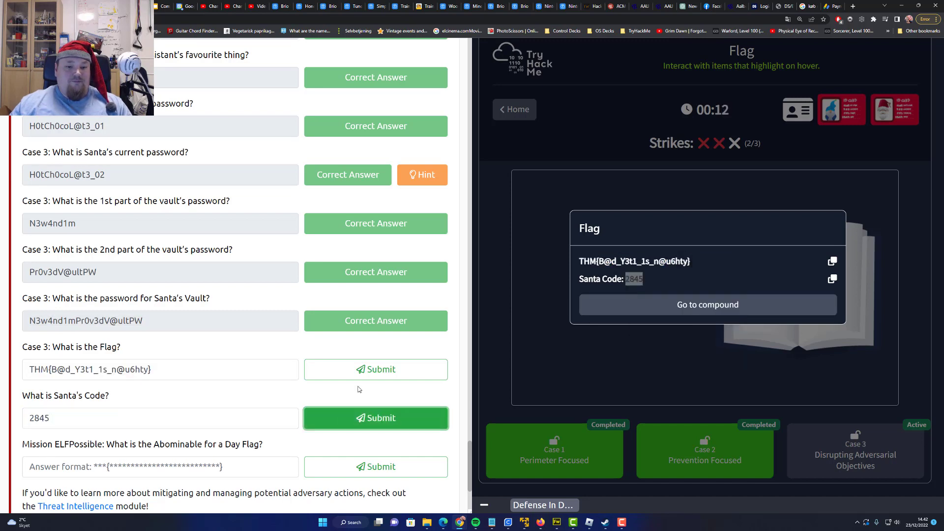
click(376, 418)
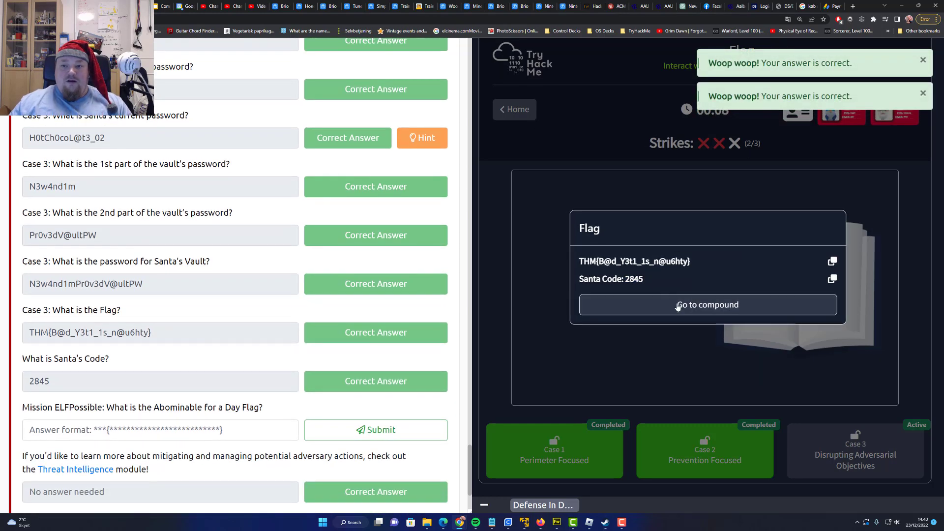
- Unlock Santa's Workshop with code 2845 and submit the Final Flag as the last answer
click(707, 304)
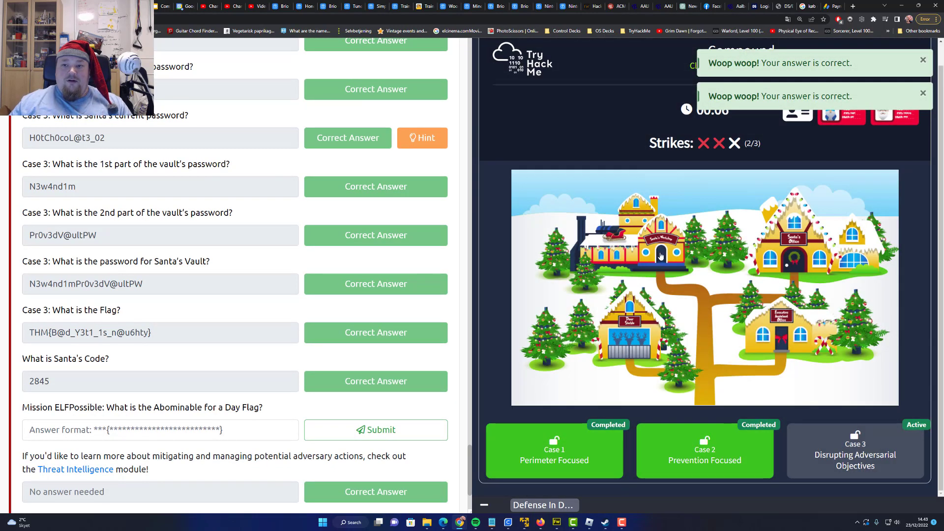
click(663, 241)
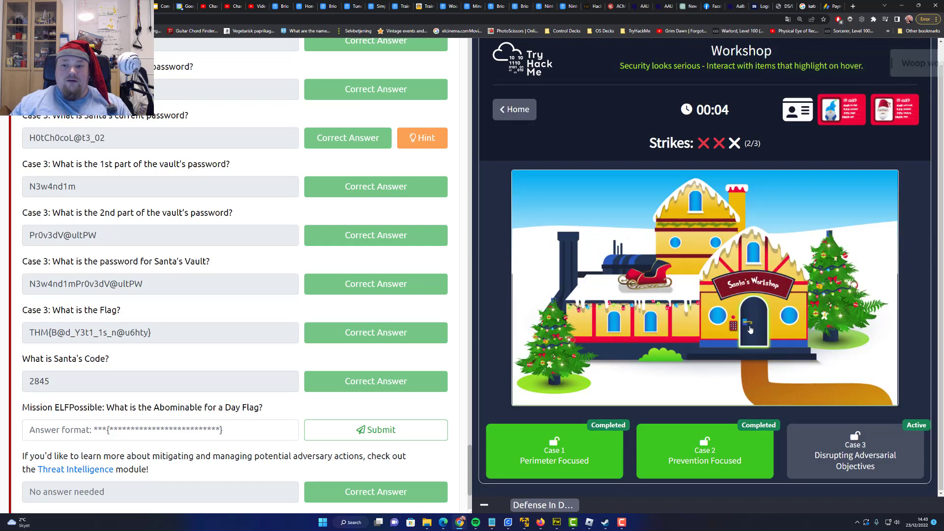
click(749, 328)
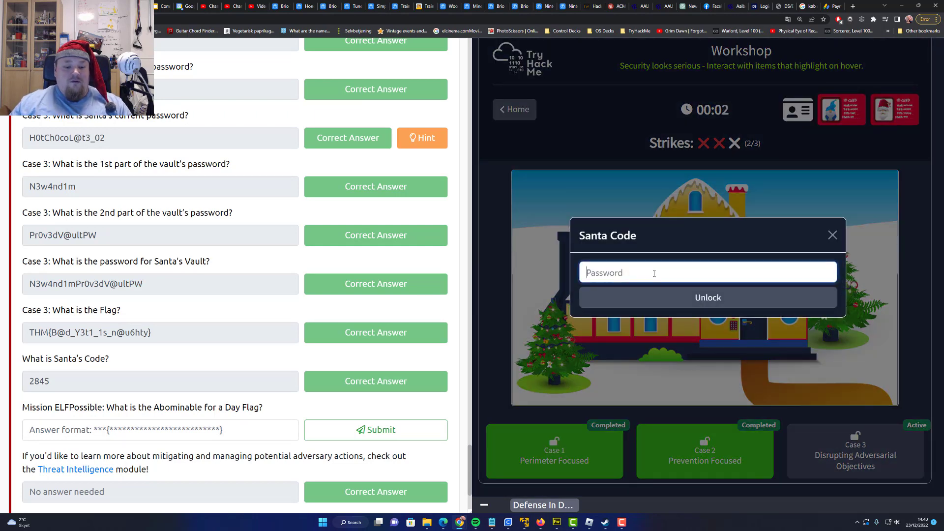
click(832, 235)
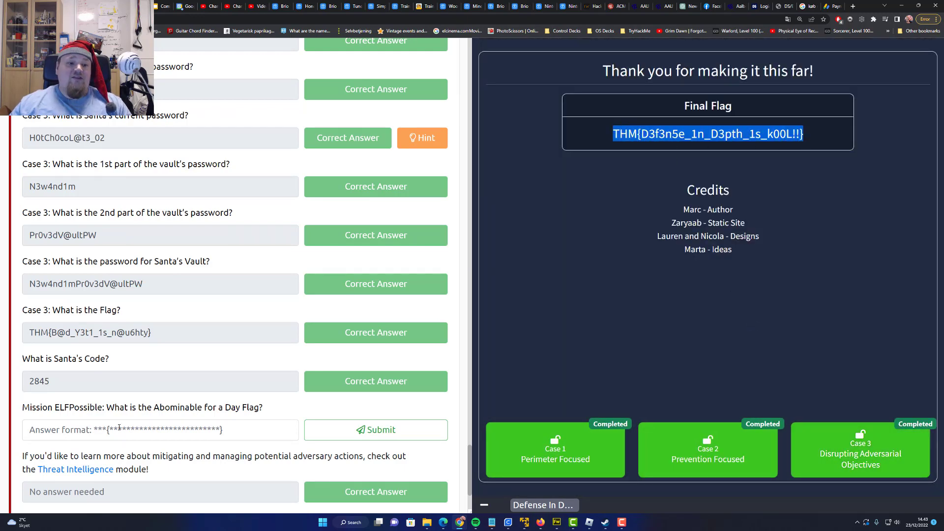
click(376, 429)
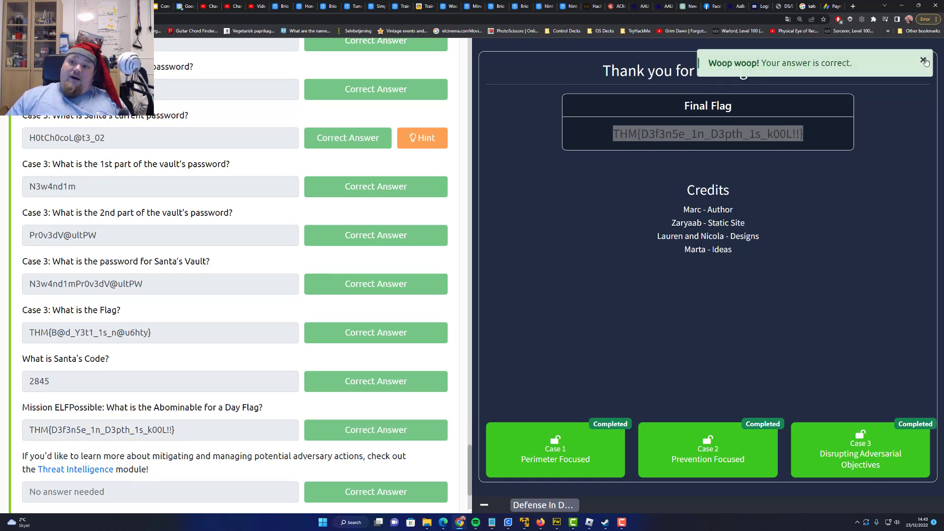
double_click(708, 133)
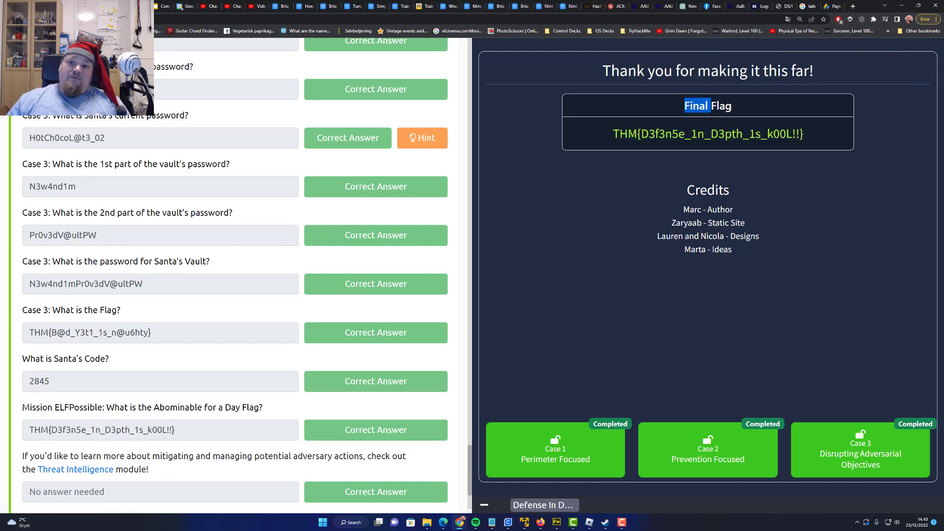
- Review the Day 23 answers, all marked correct, with the split-screen site view closed
scroll(down, 3)
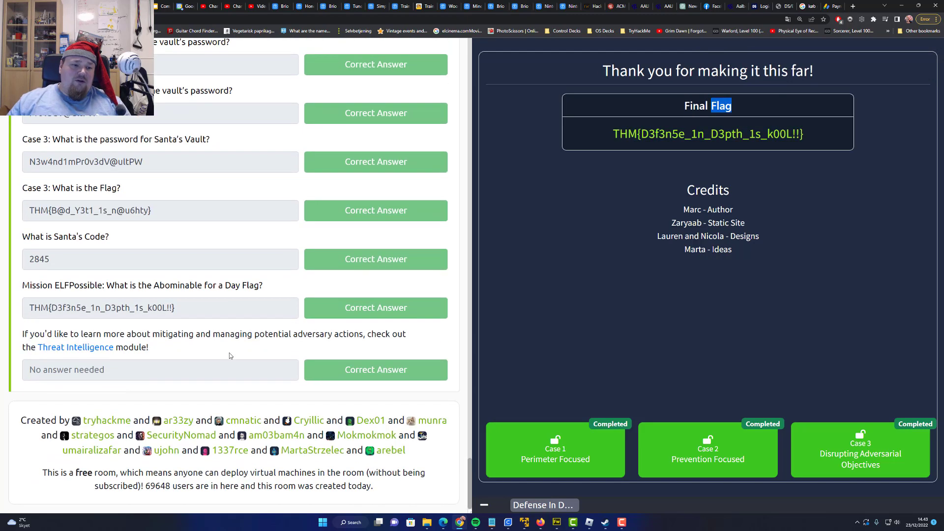
scroll(down, 3)
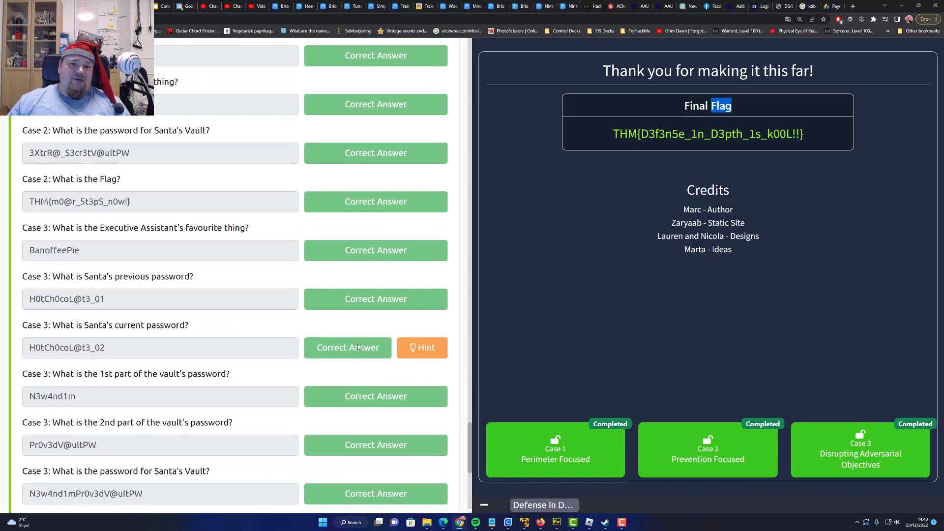
scroll(up, 3)
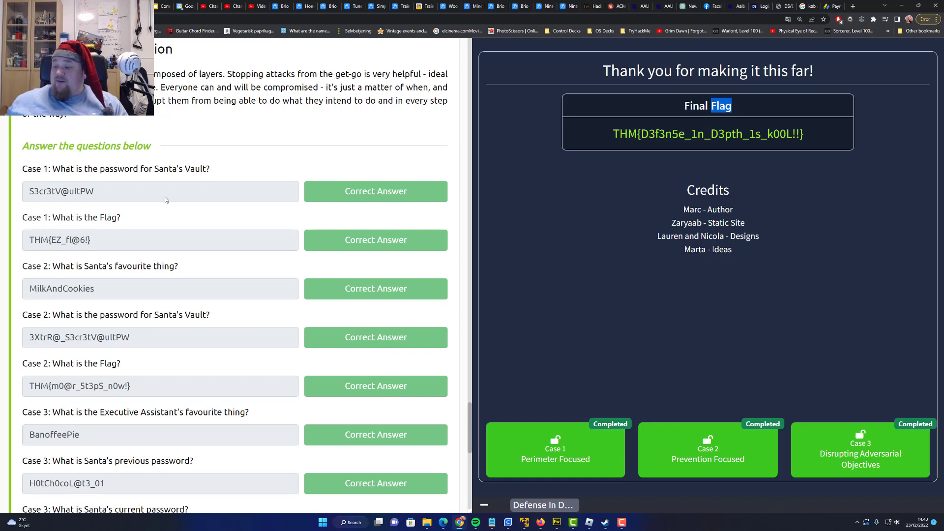
mouse_move(84, 207)
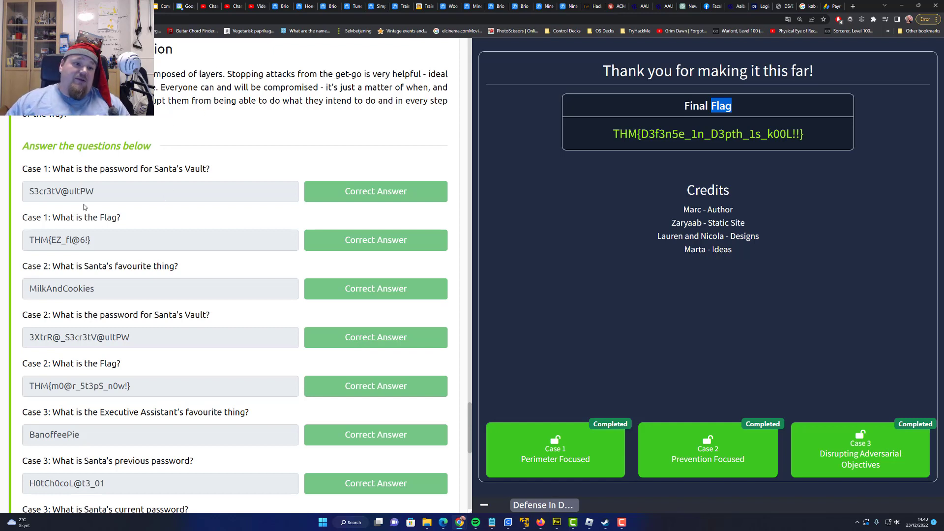
double_click(61, 191)
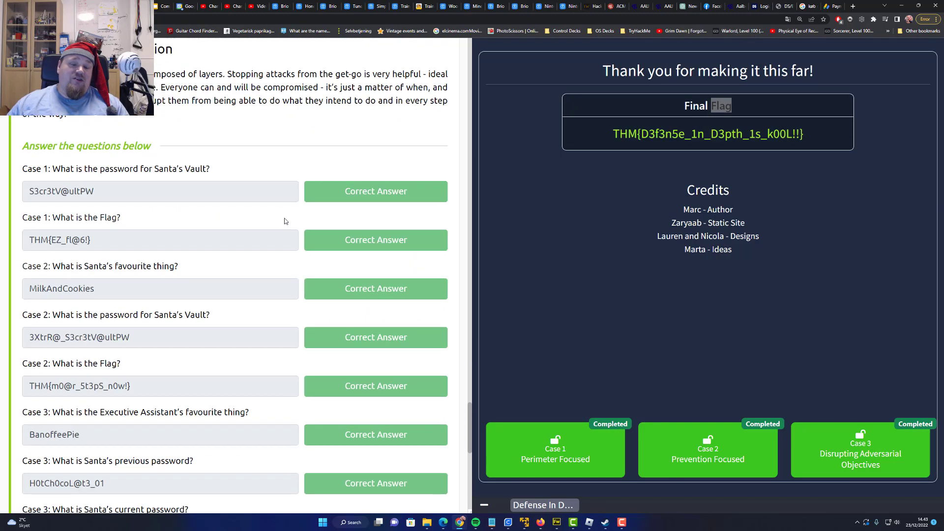
mouse_move(187, 249)
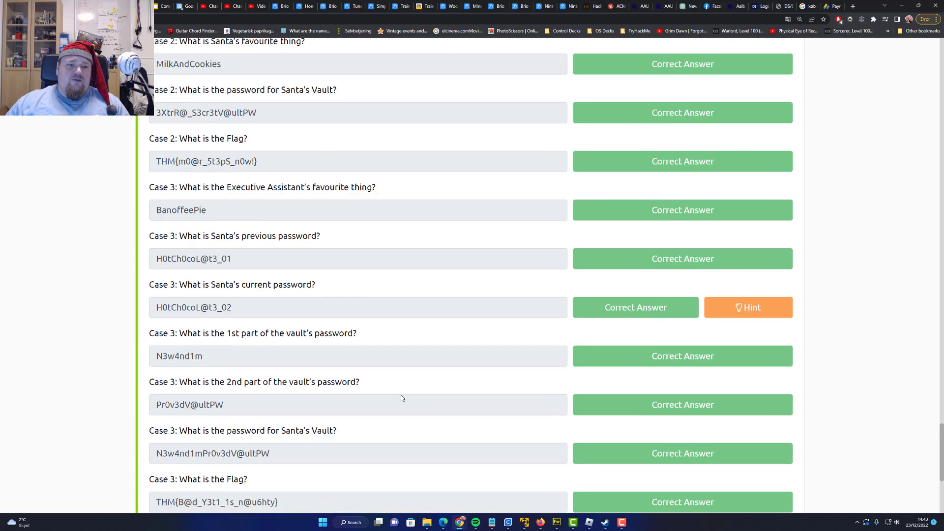
scroll(down, 3)
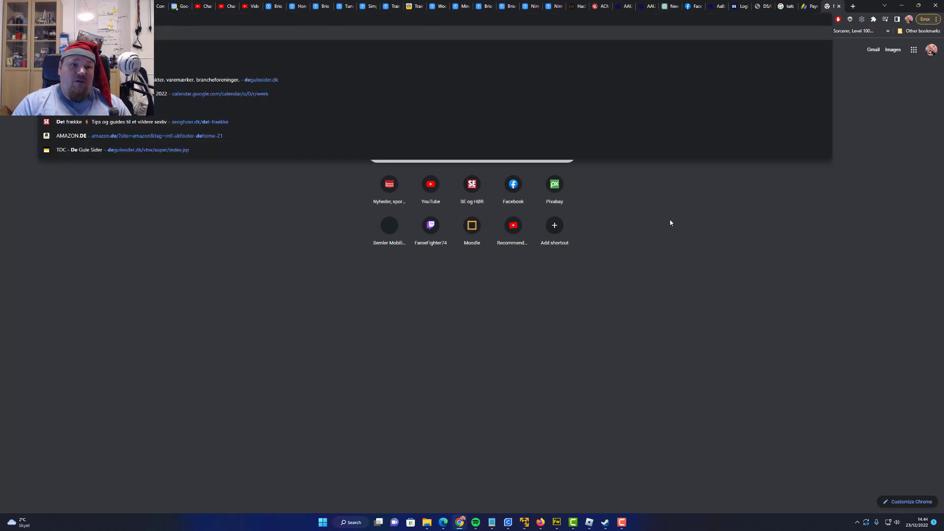
- Search images for 'defence in depth' and enlarge the labelled castle diagram
text(defence in depth)
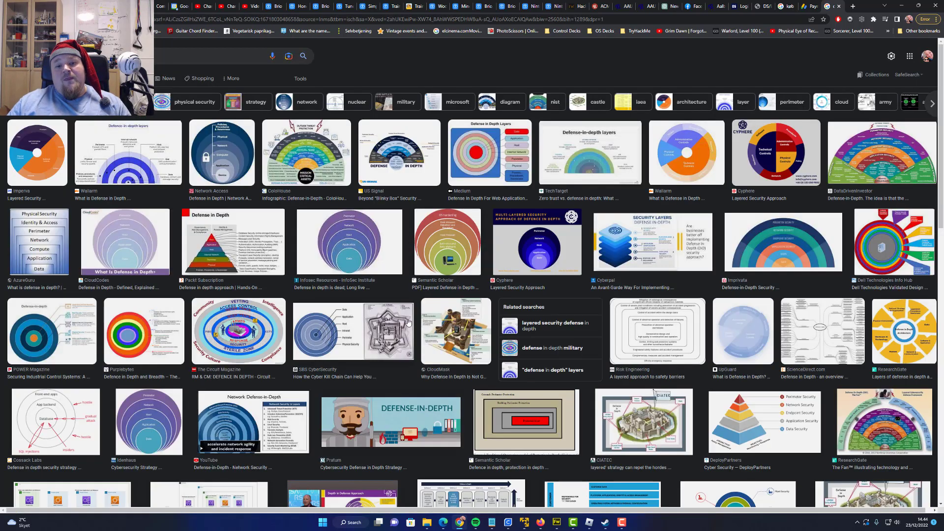
click(643, 422)
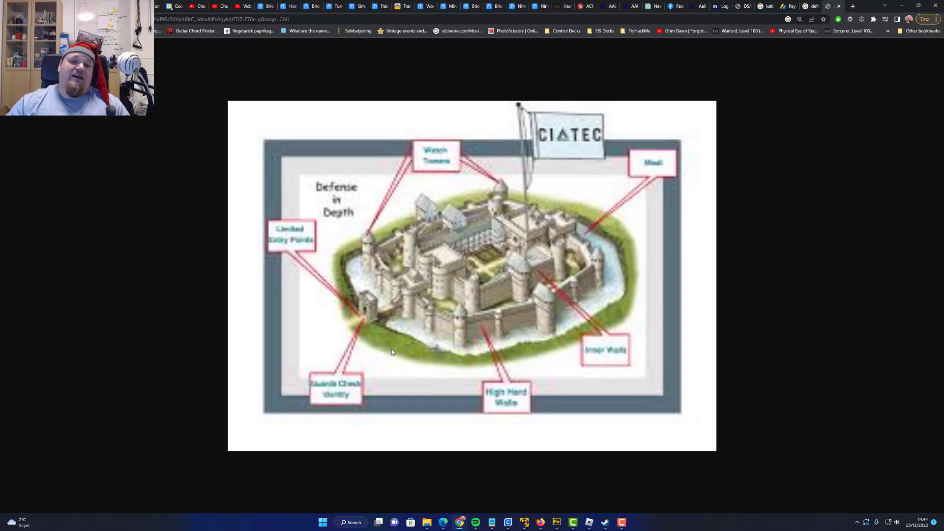
mouse_move(640, 249)
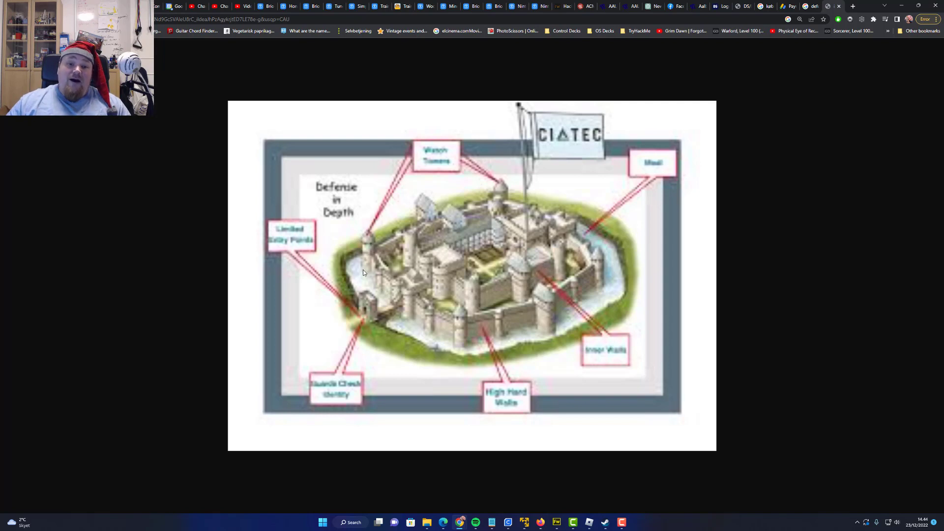
mouse_move(592, 351)
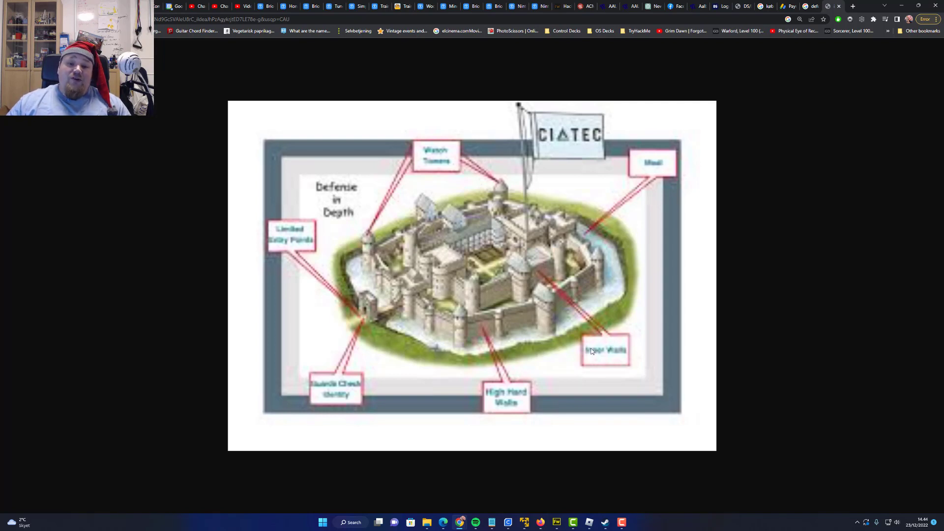
mouse_move(412, 361)
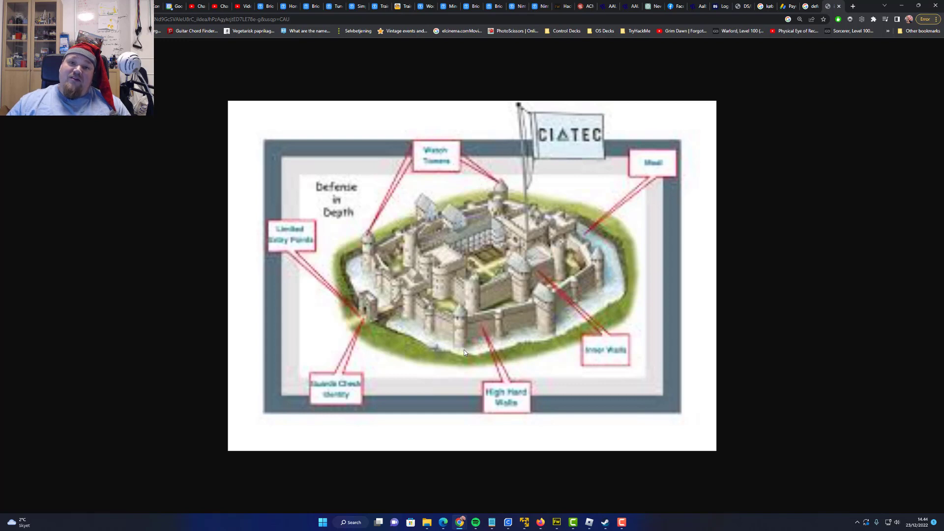
mouse_move(373, 335)
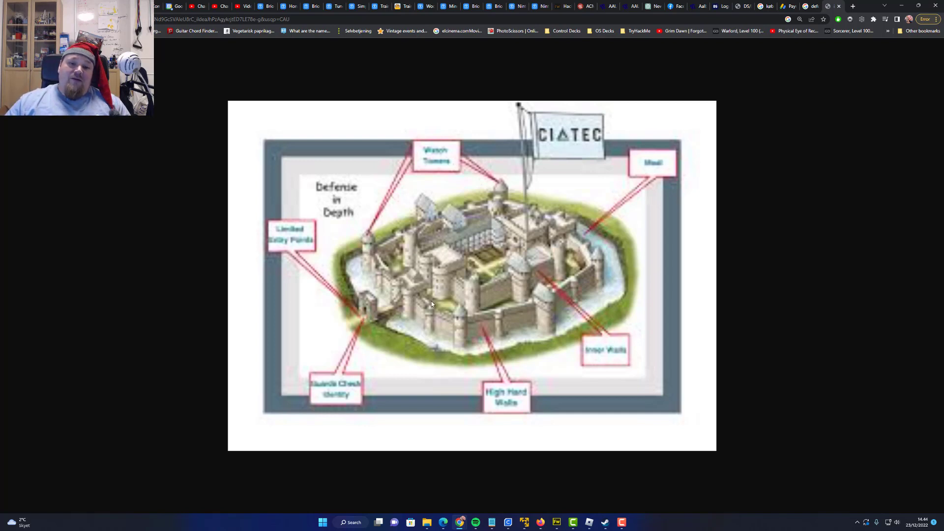
mouse_move(463, 285)
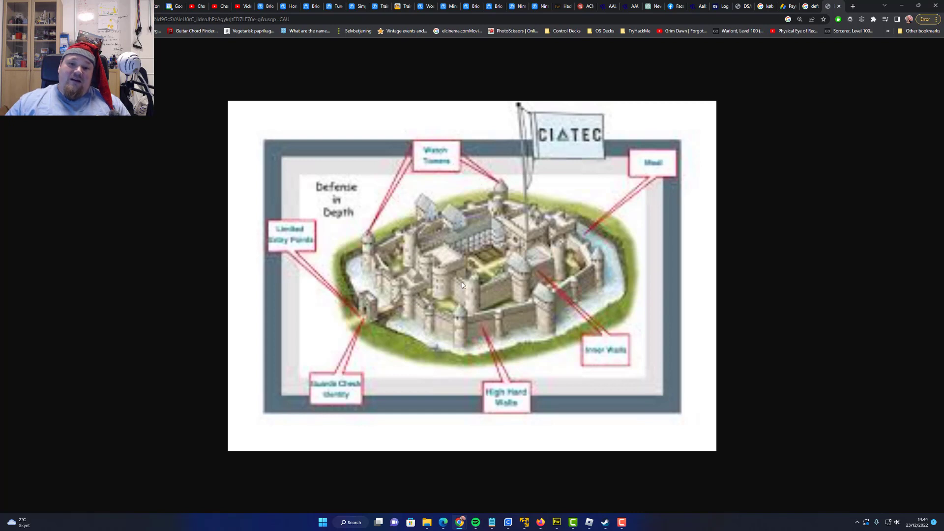
mouse_move(540, 277)
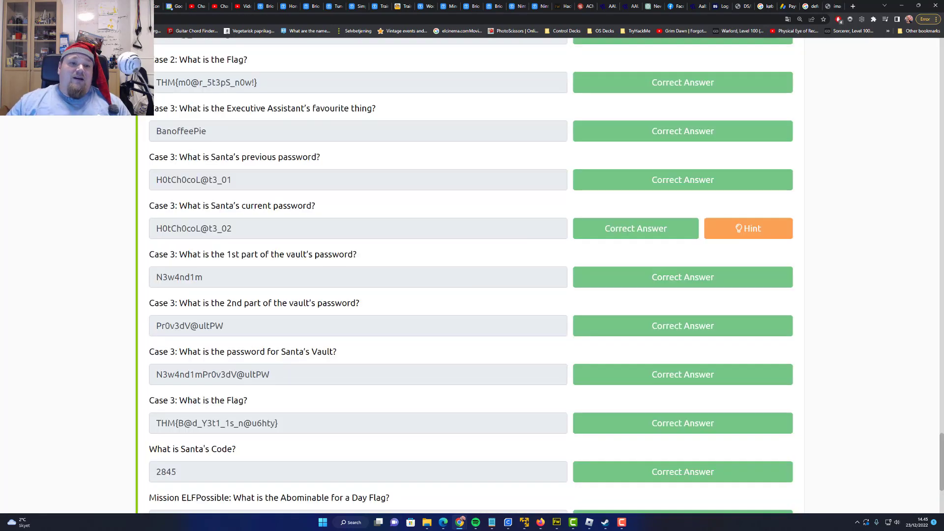
scroll(down, 3)
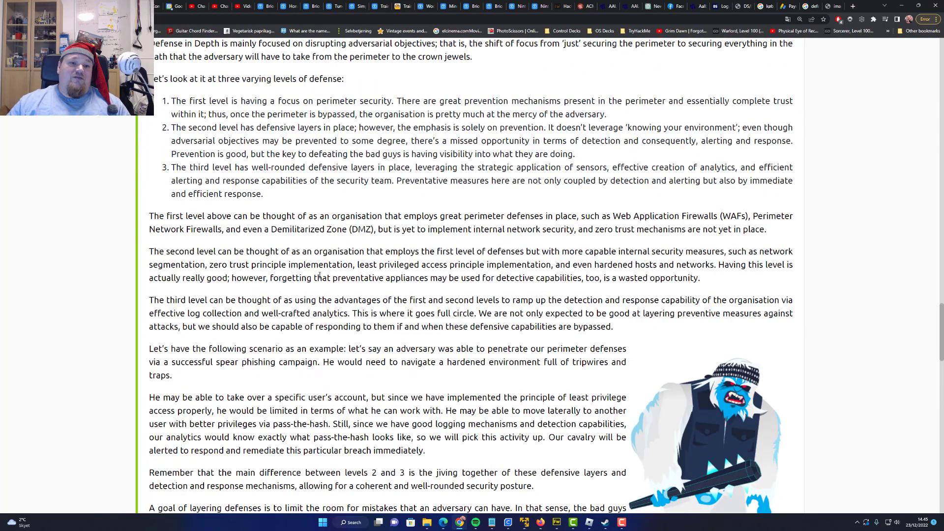
scroll(up, 3)
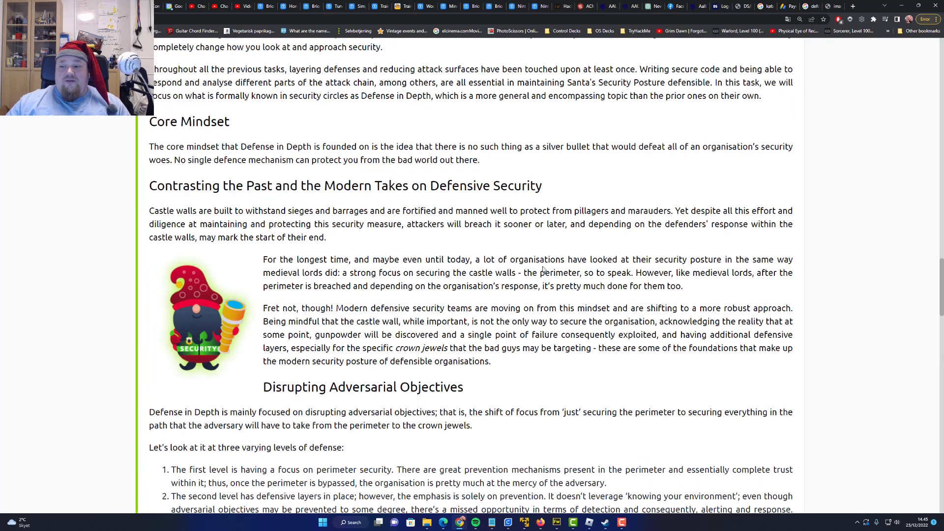
scroll(up, 3)
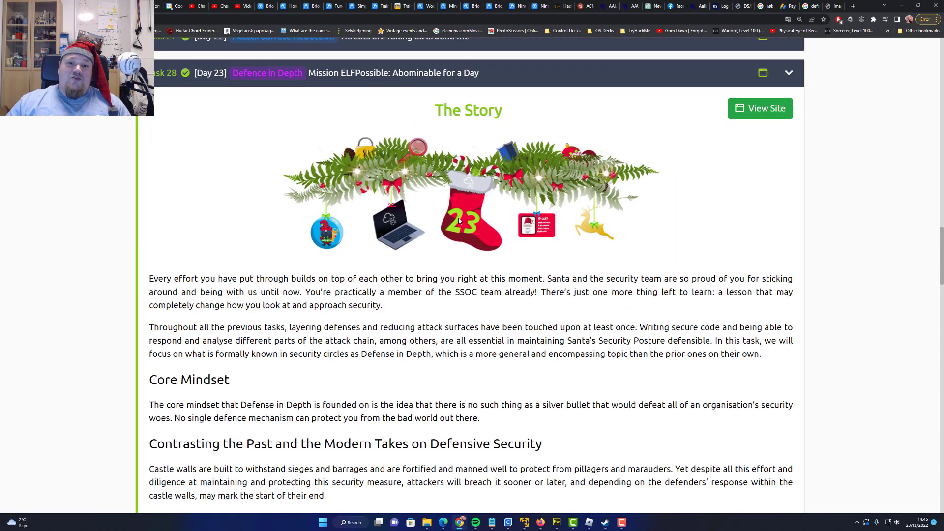
mouse_move(681, 301)
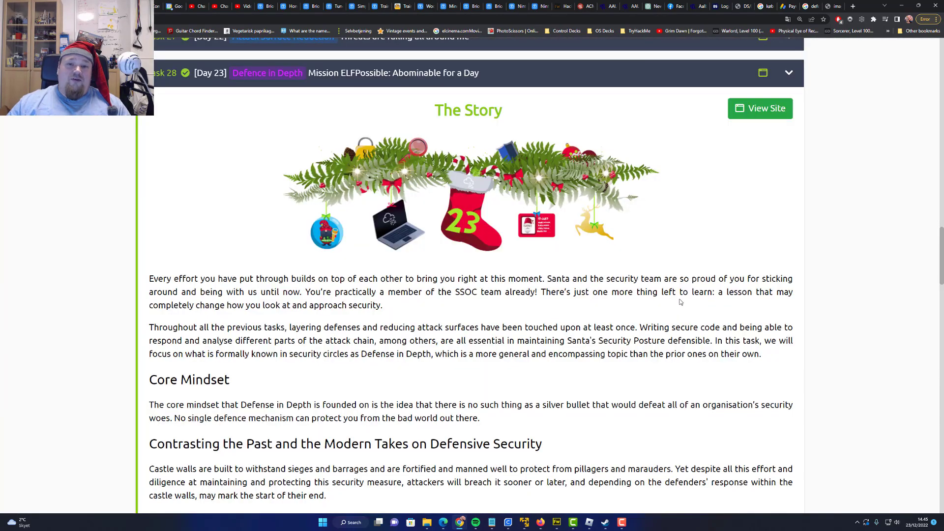
drag(181, 278, 459, 340)
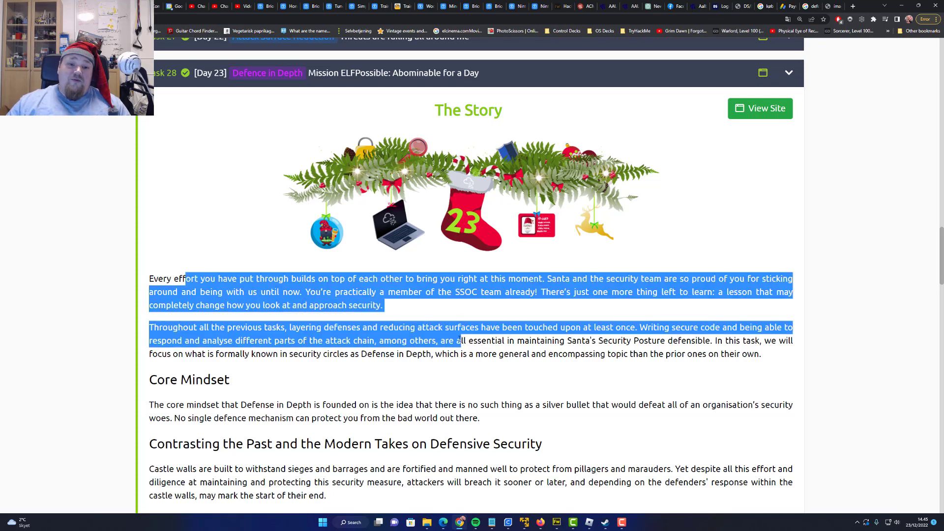
click(762, 361)
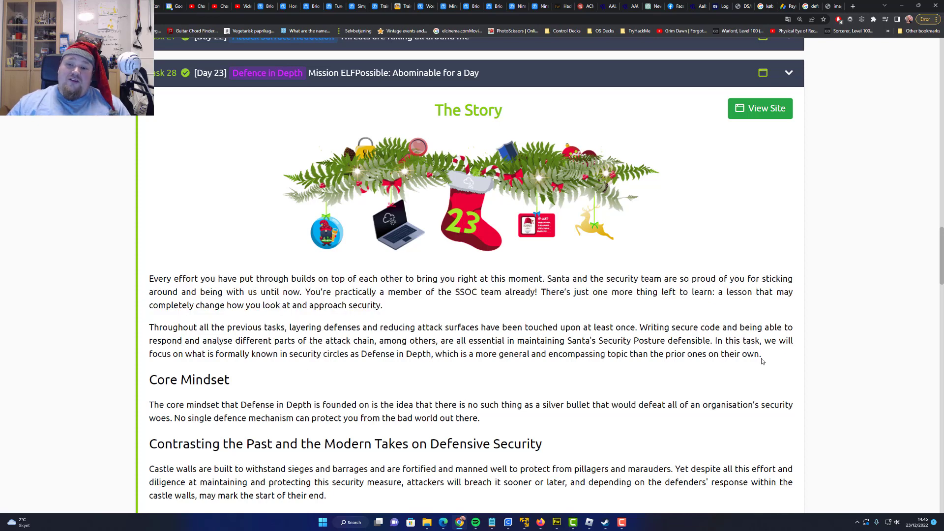
drag(149, 327, 760, 354)
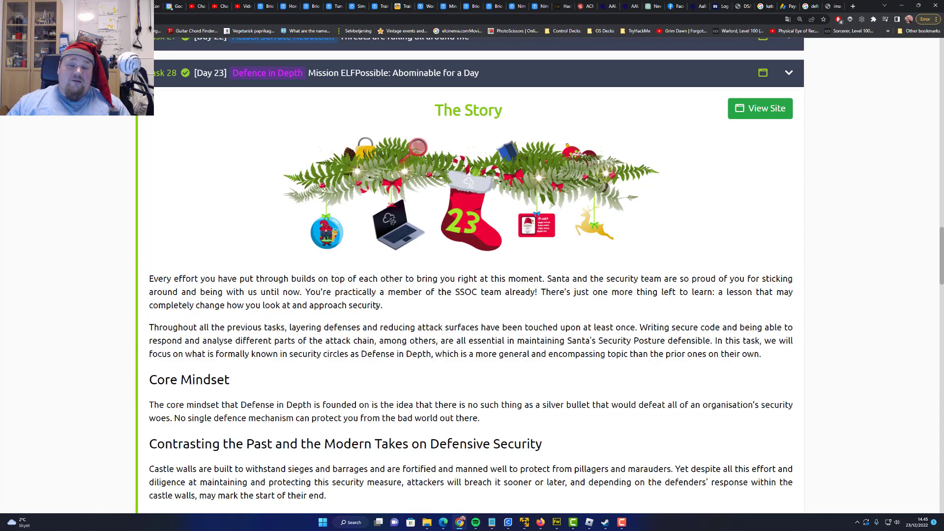
click(381, 306)
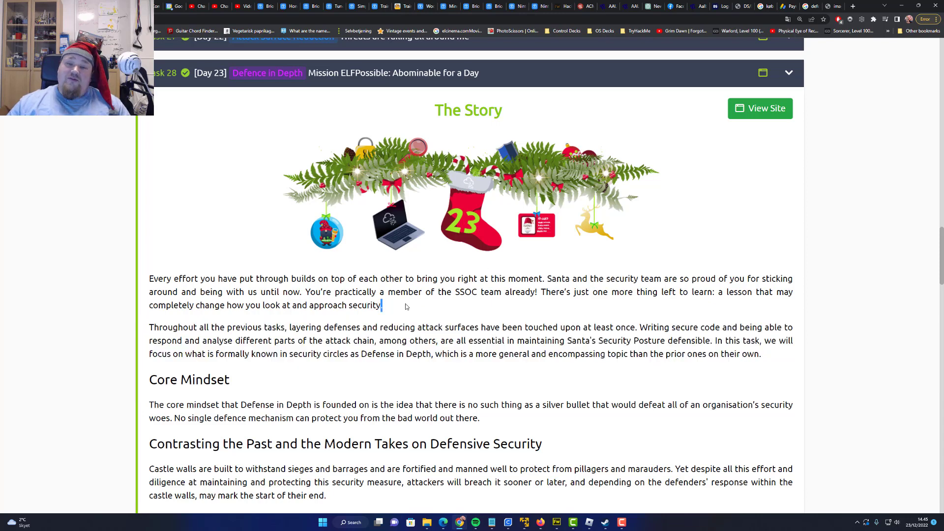